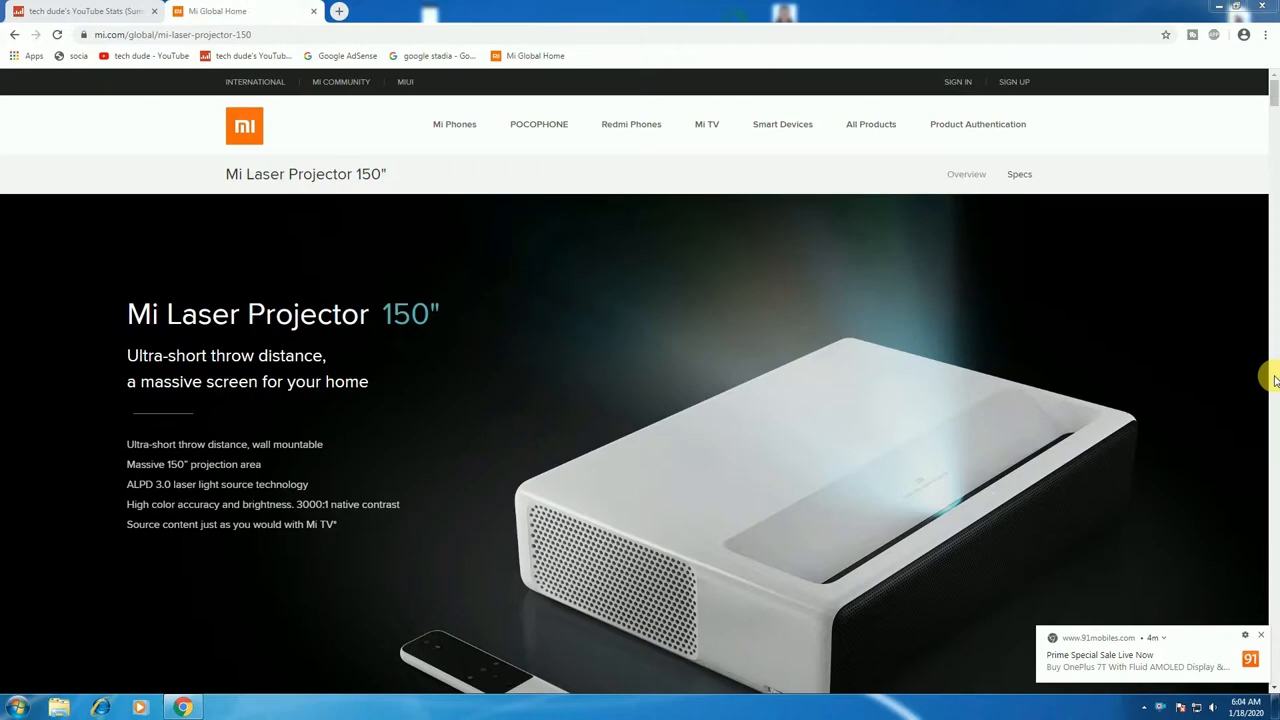
mouse_move(990, 483)
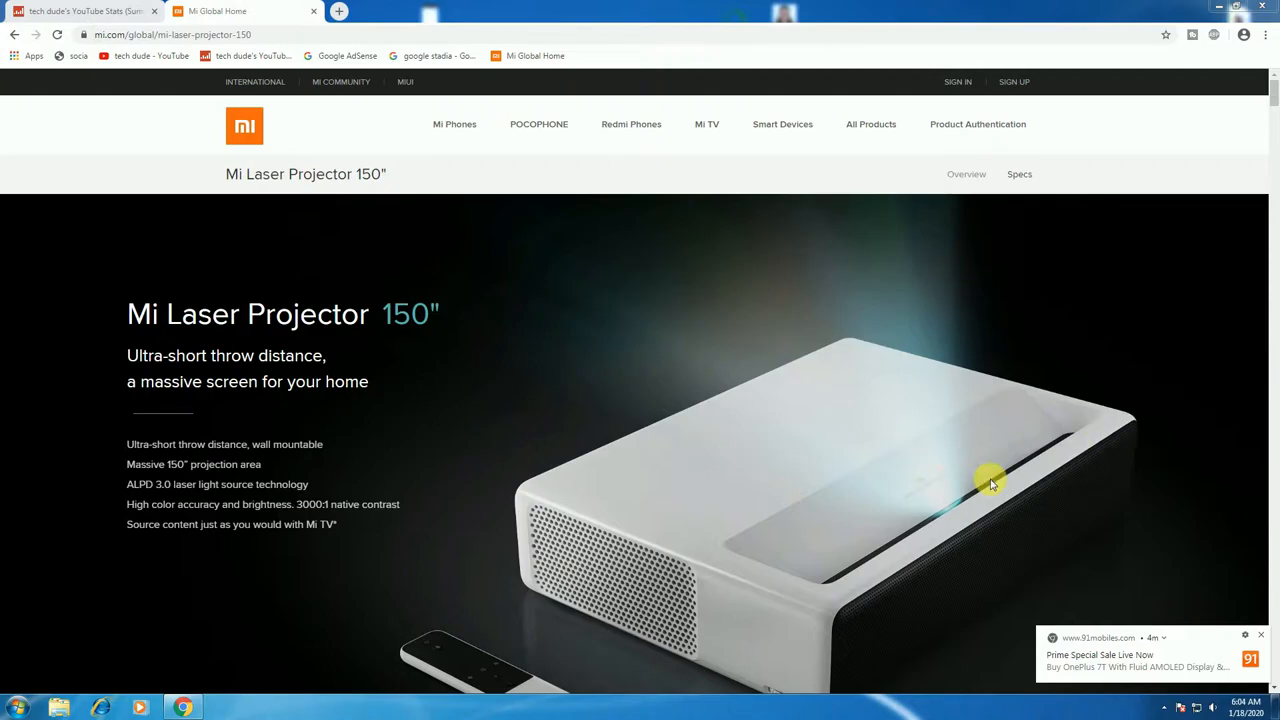
Scroll past the projector intro and Good Design Award 2017 to 'A massive screen for your home'
scroll("down", 3)
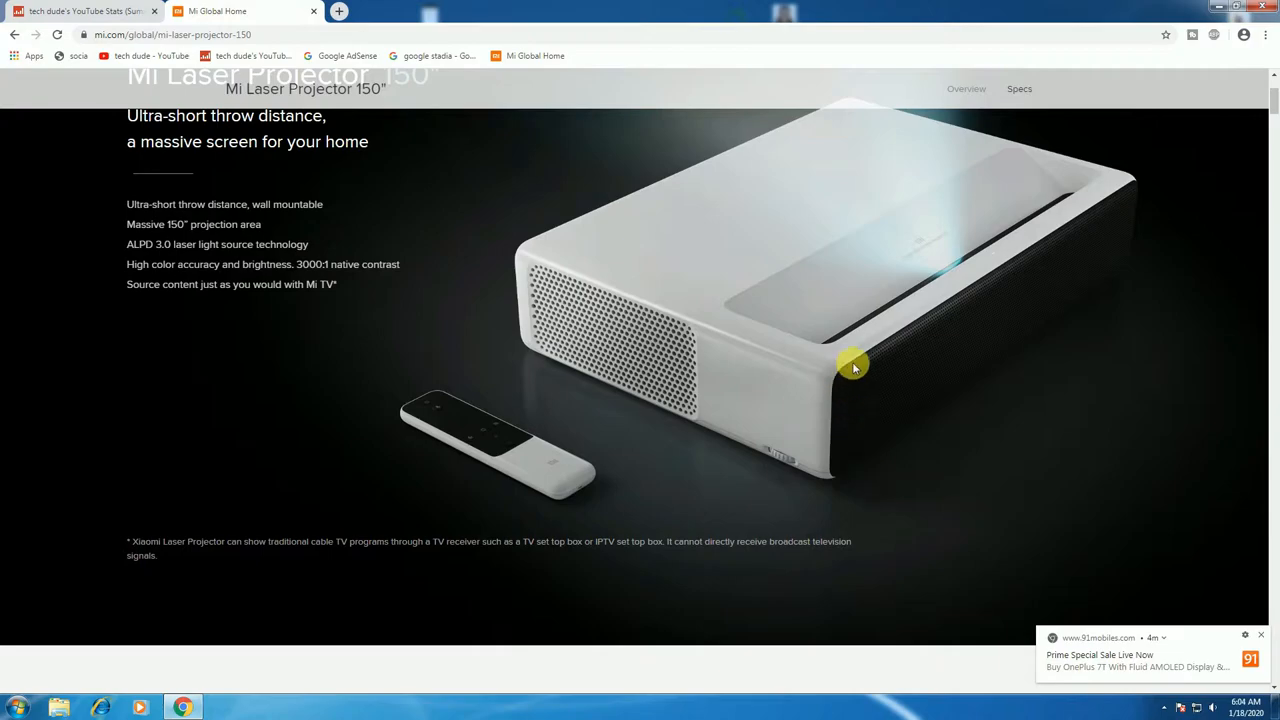
scroll("down", 3)
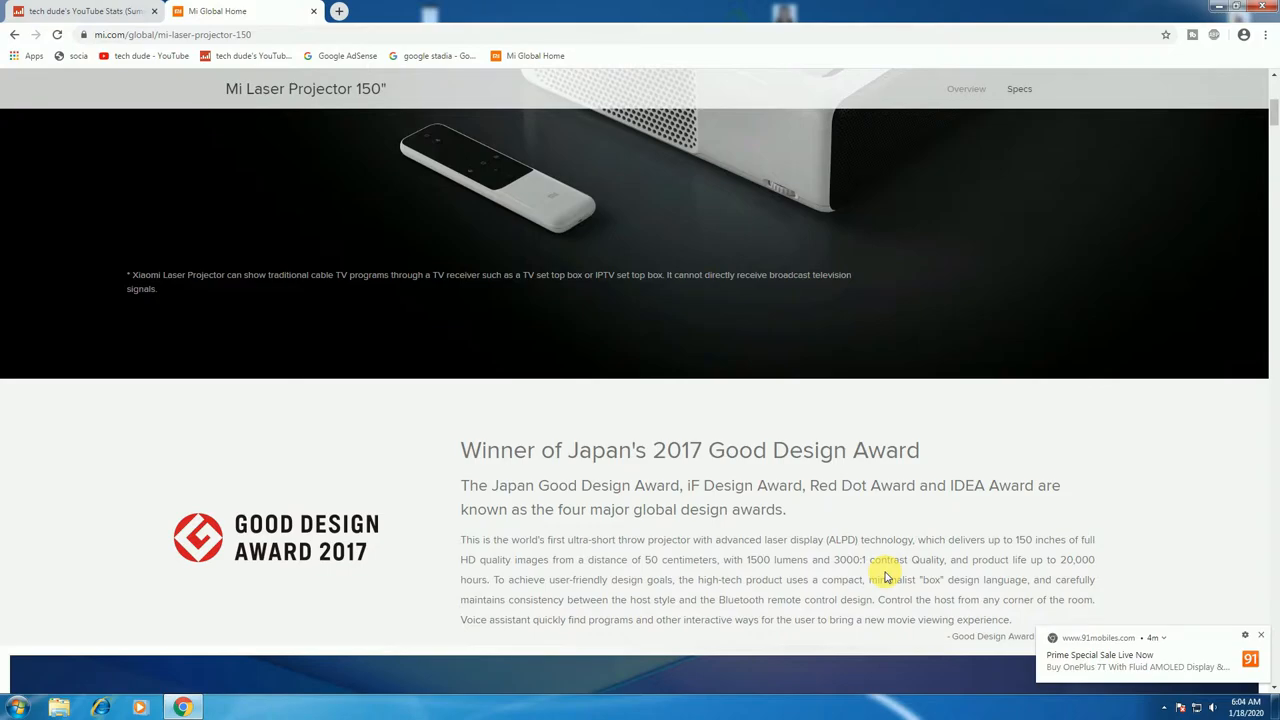
scroll("down", 3)
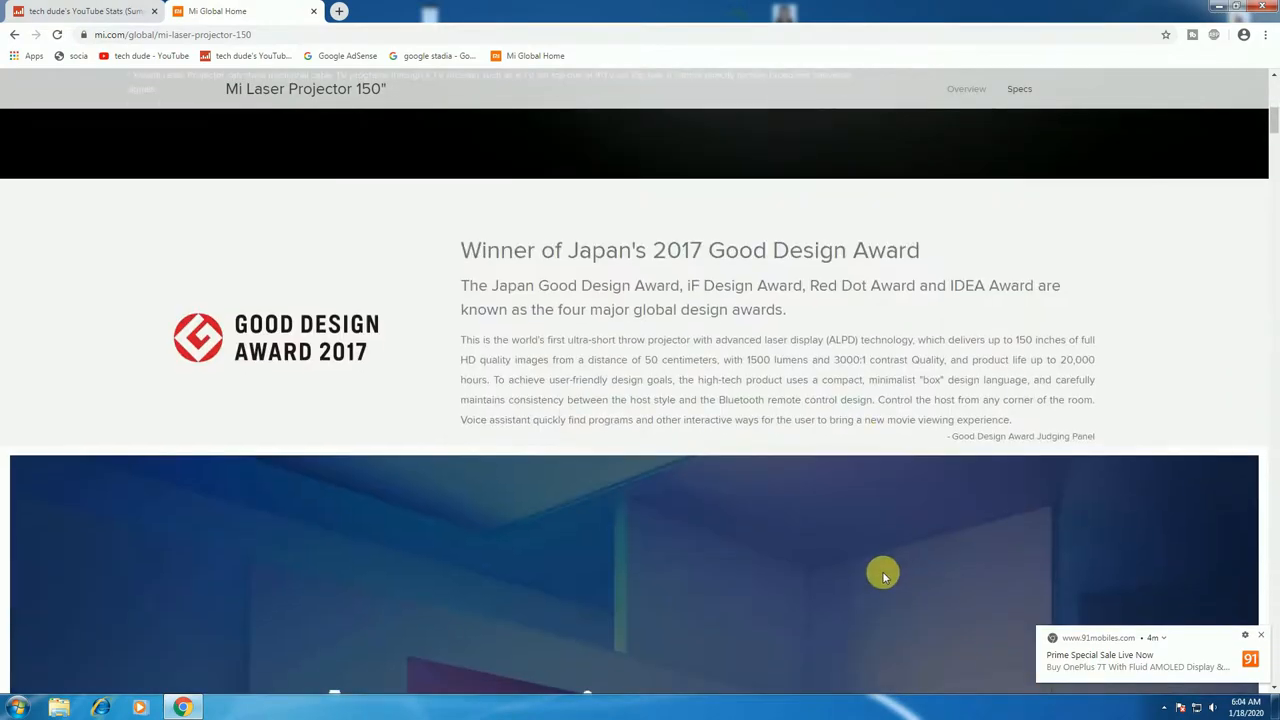
scroll("down", 3)
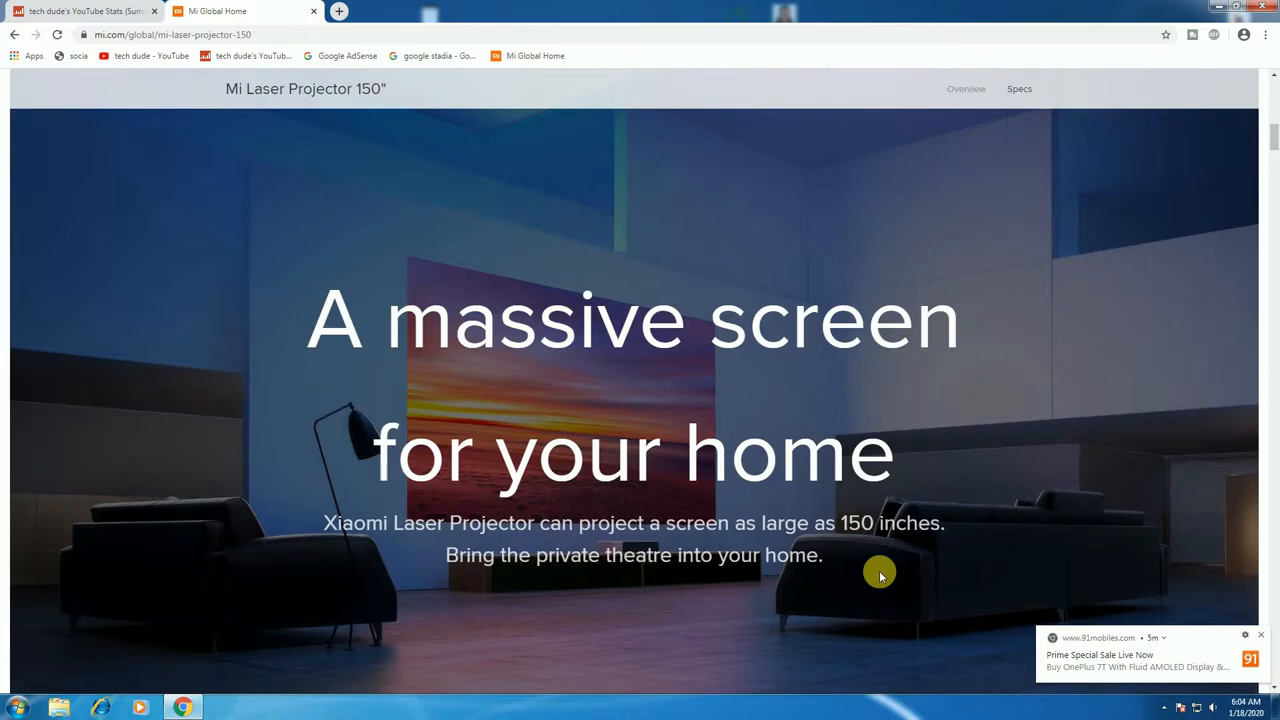
mouse_move(905, 558)
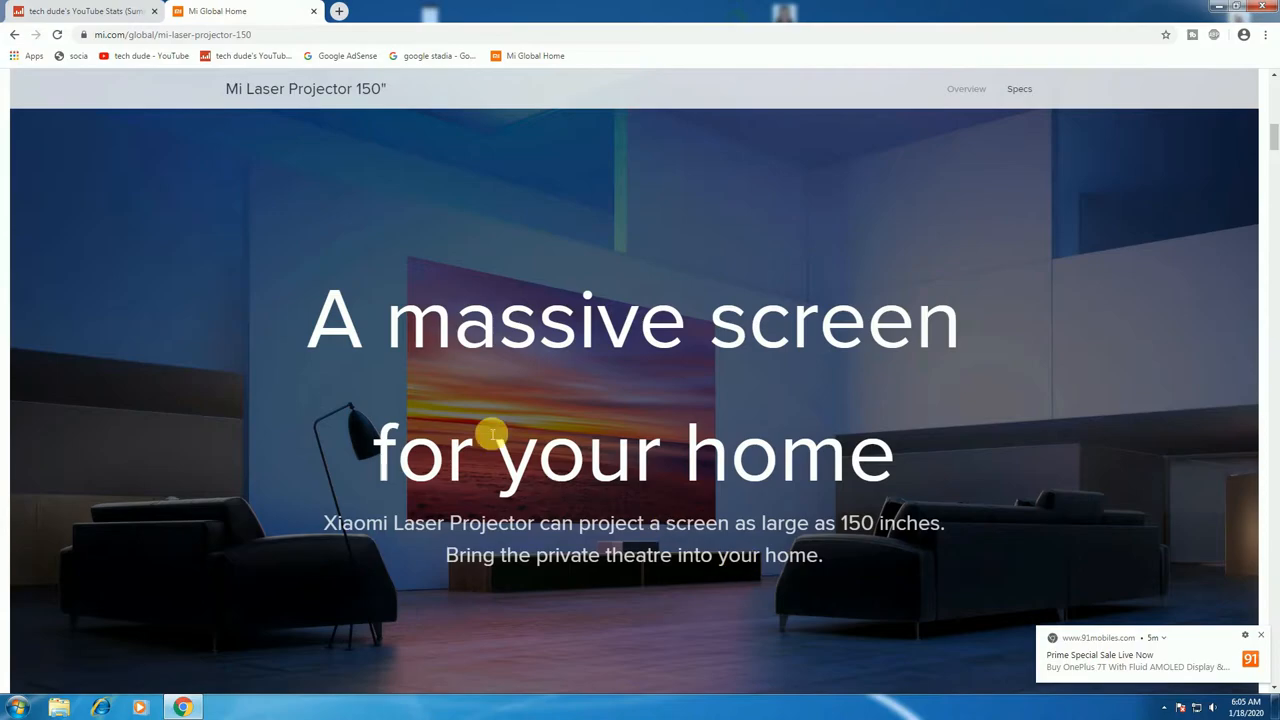
mouse_move(843, 662)
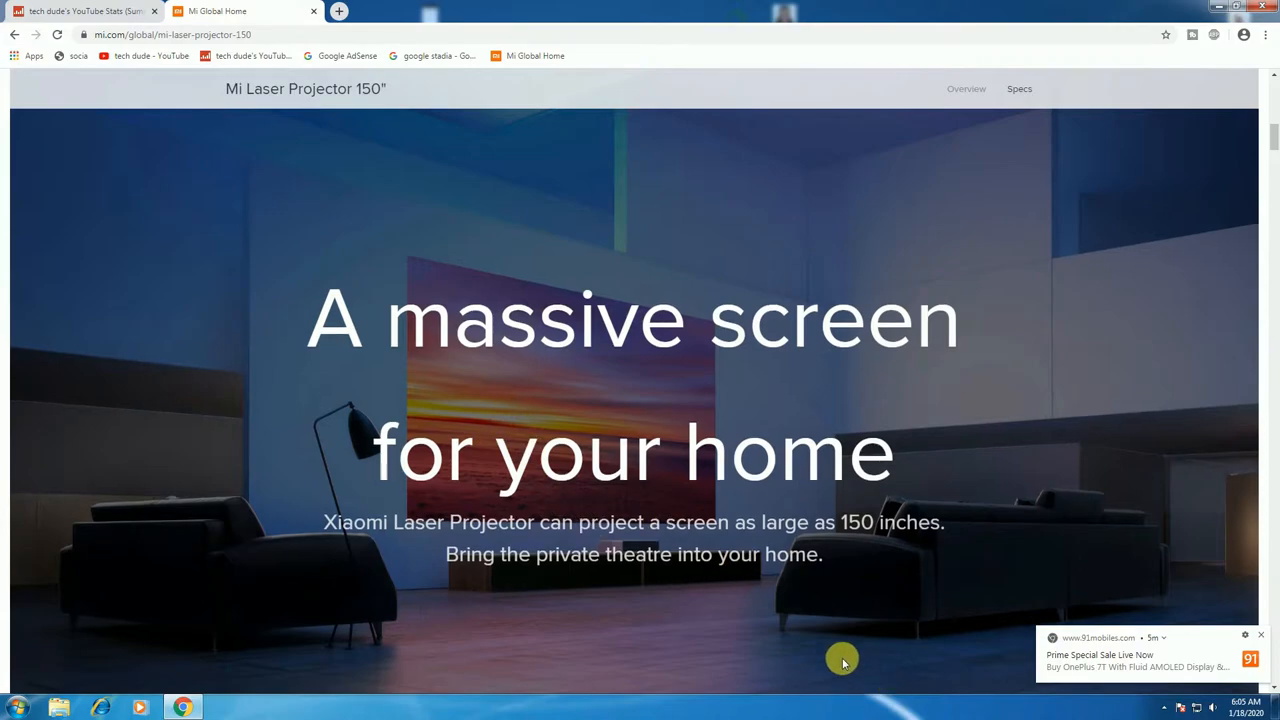
Scroll past the 150" projection area comparison to the 'Ultra-short throw distance' section
scroll("down", 3)
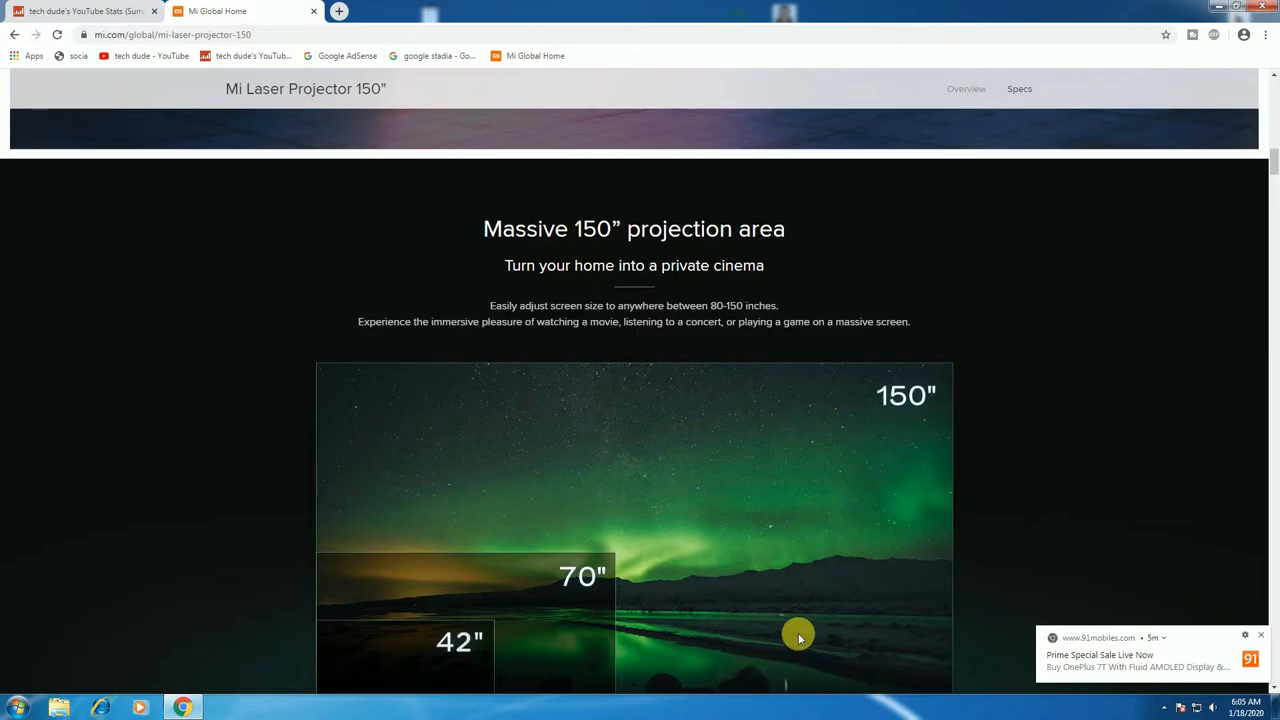
mouse_move(795, 631)
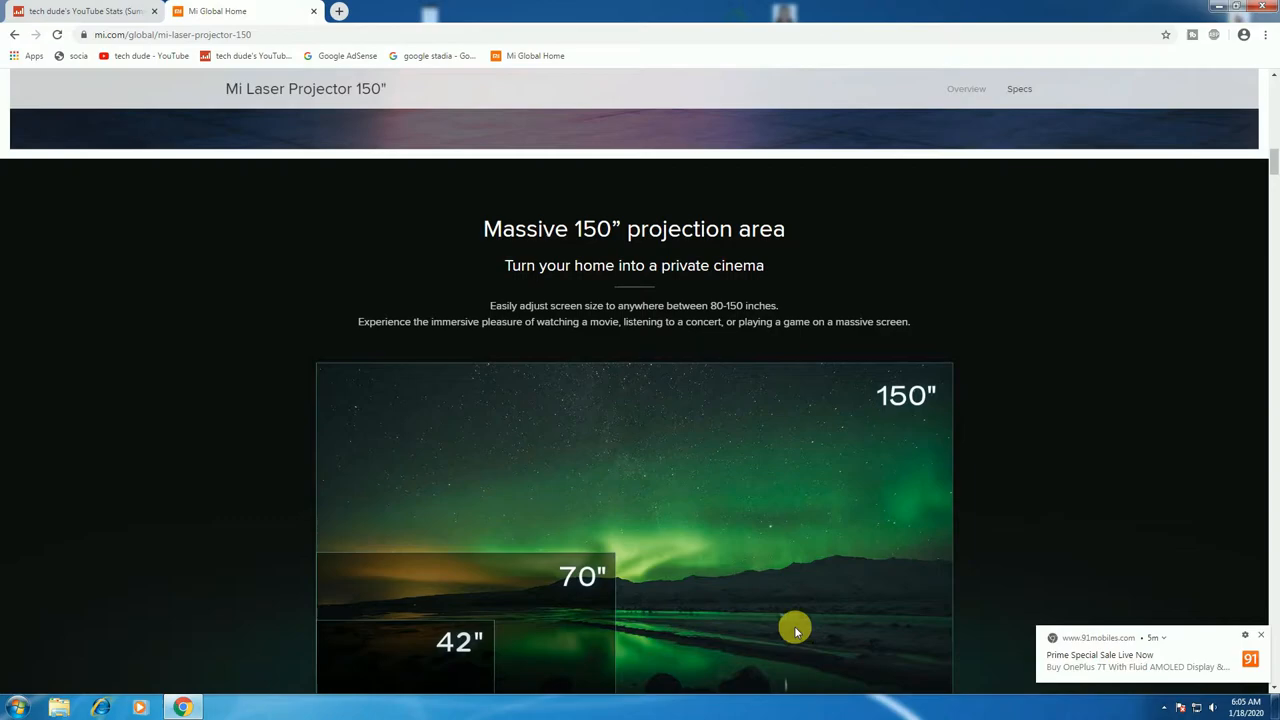
mouse_move(795, 571)
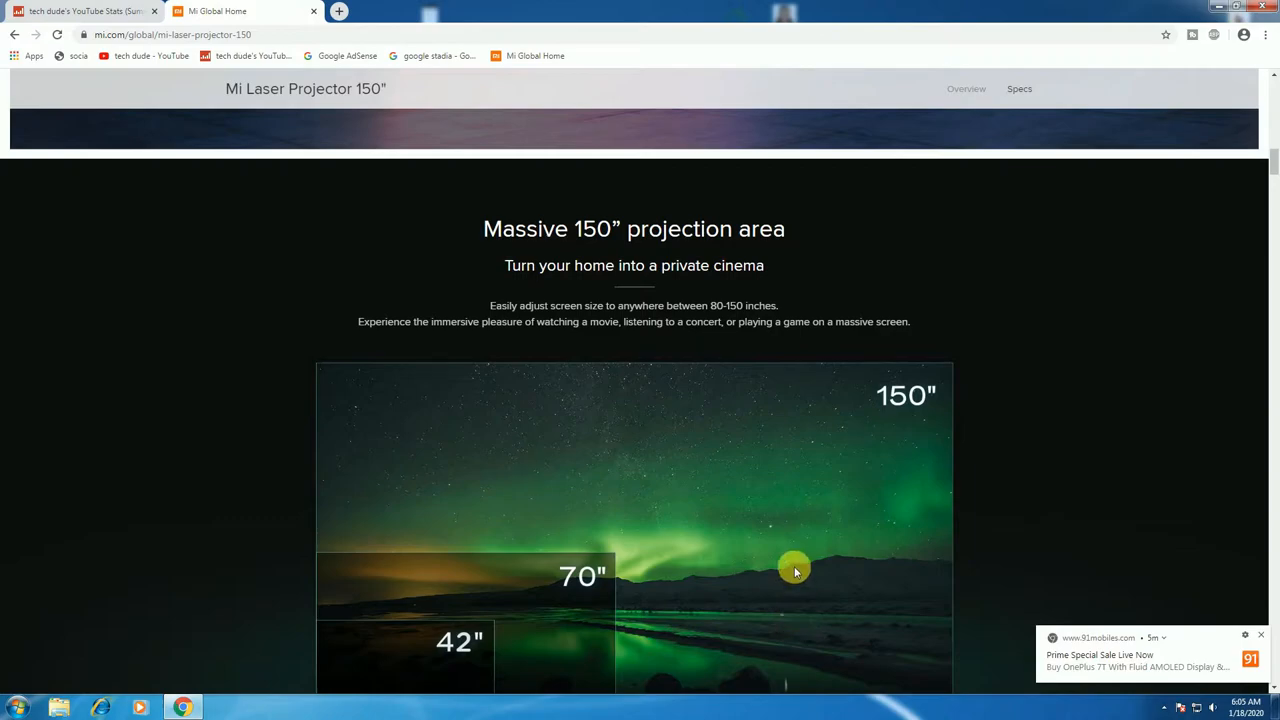
scroll("down", 3)
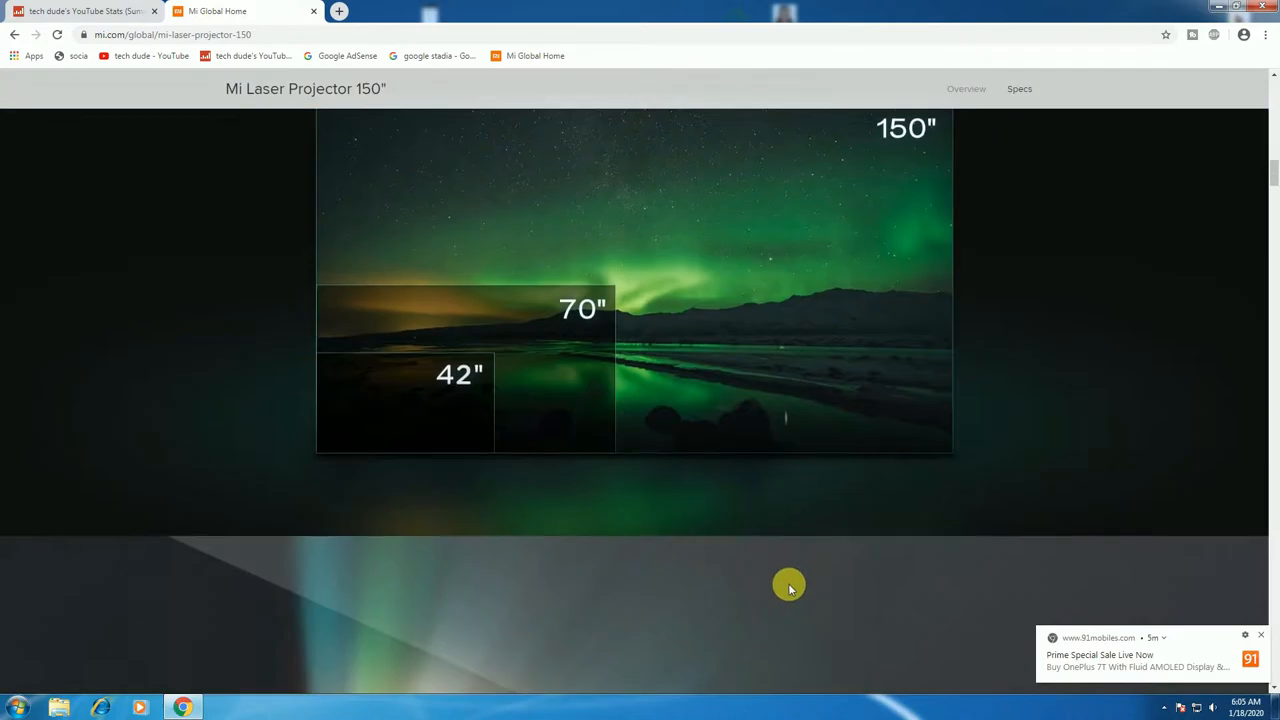
scroll("down", 3)
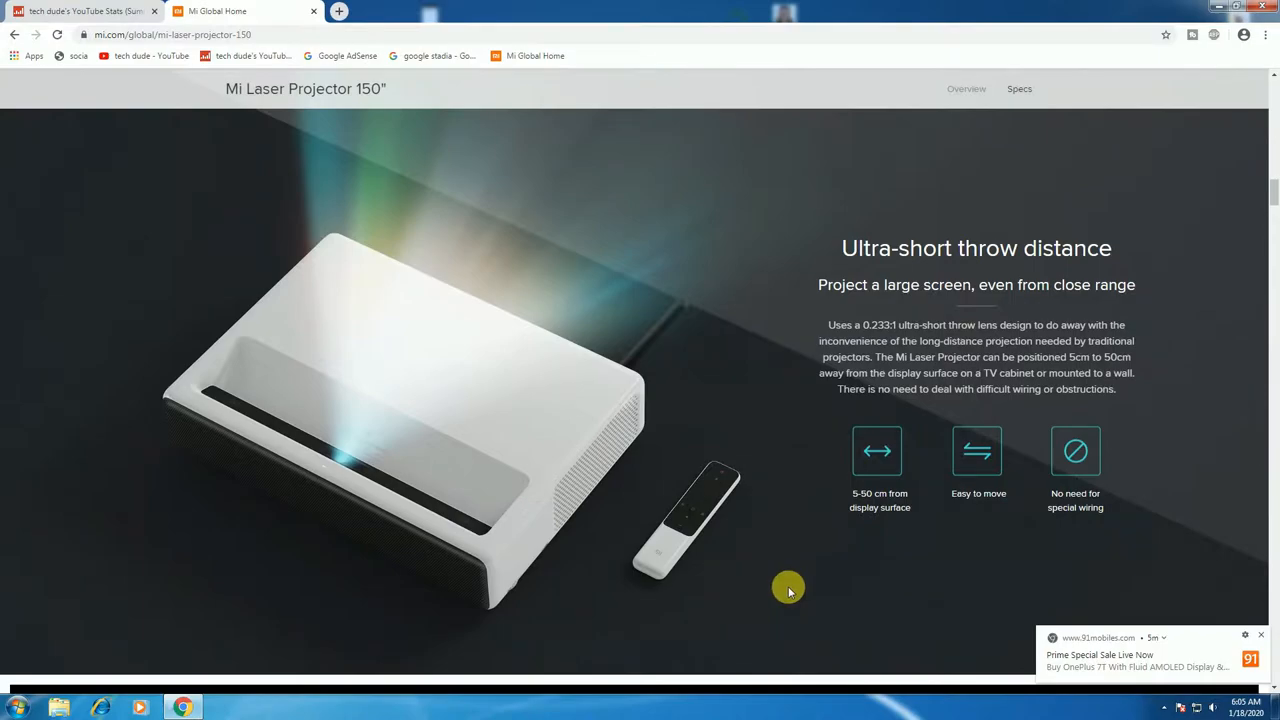
mouse_move(410, 490)
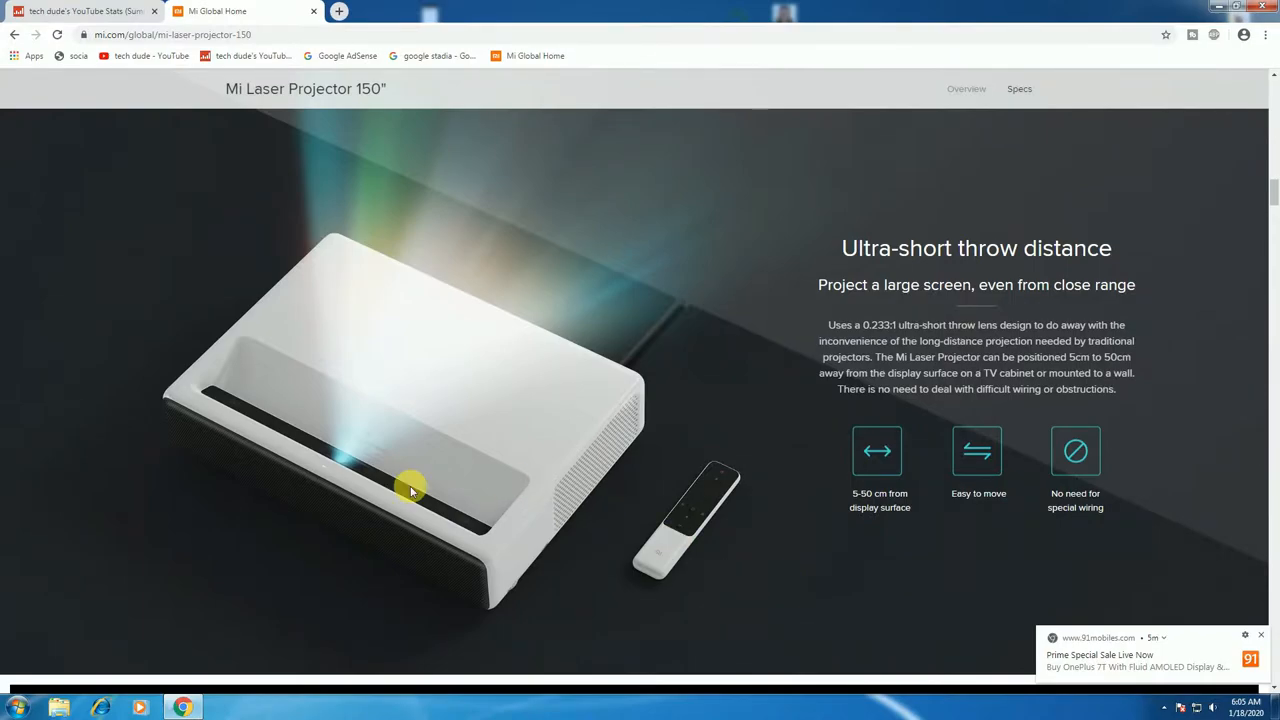
mouse_move(352, 438)
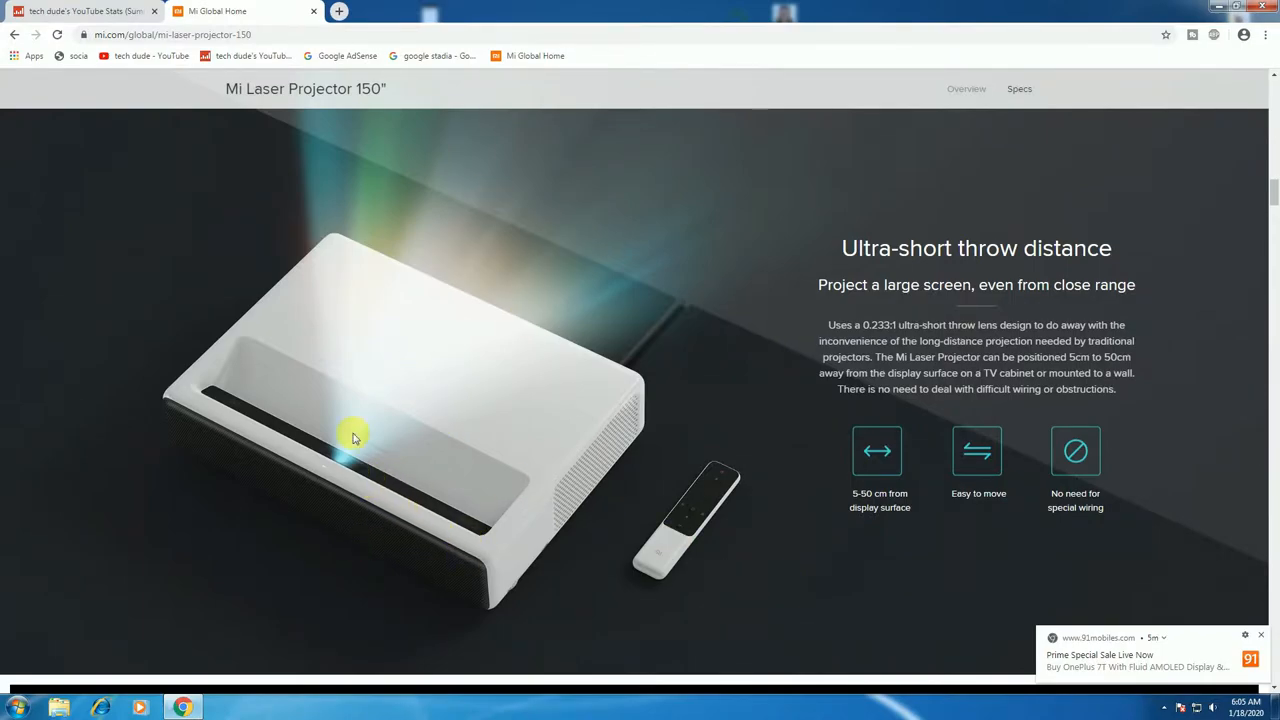
mouse_move(821, 662)
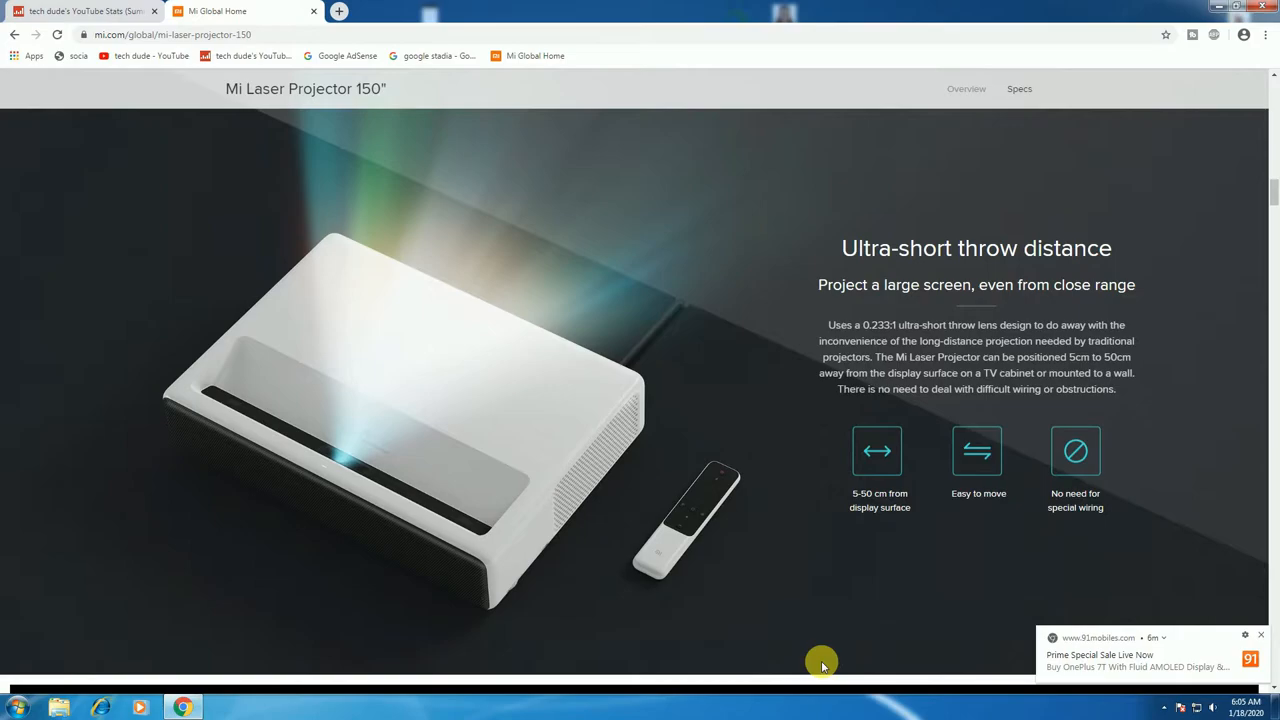
Scroll past 'Cinema-quality' and 'ALPD 3.0 laser' to the '85%+ NTSC colour range' section
scroll("down", 3)
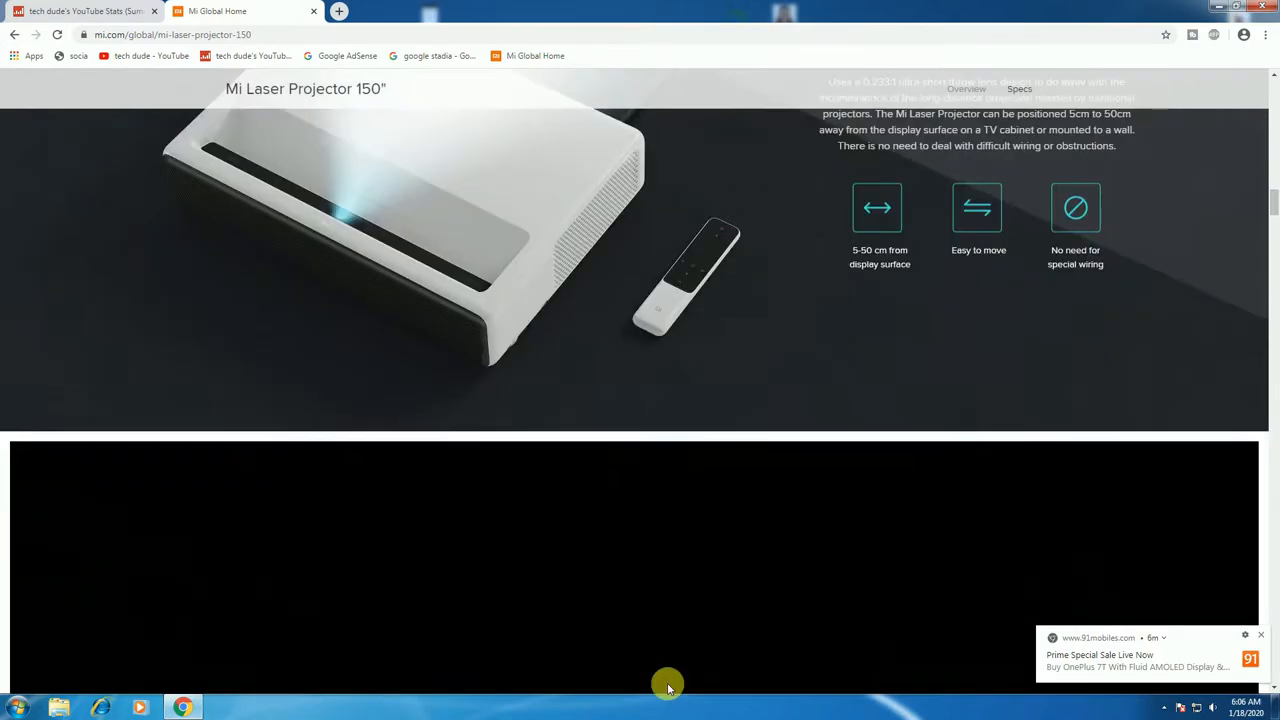
scroll("down", 3)
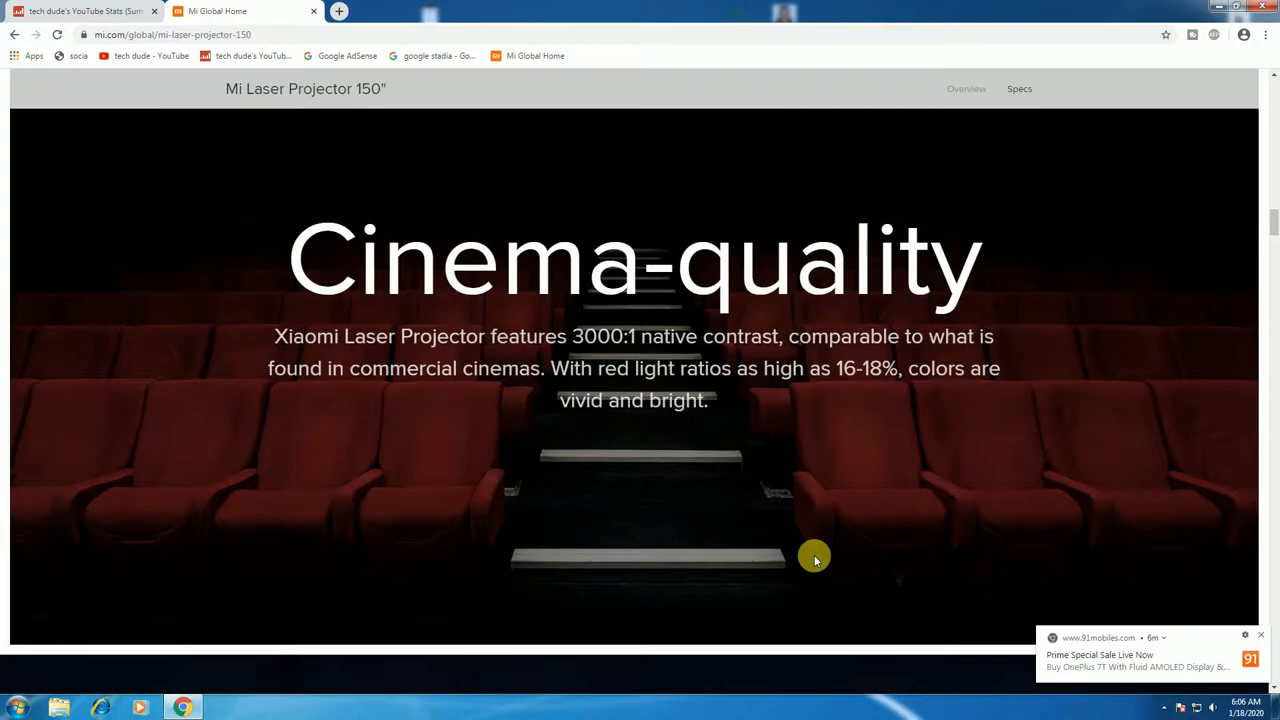
mouse_move(787, 546)
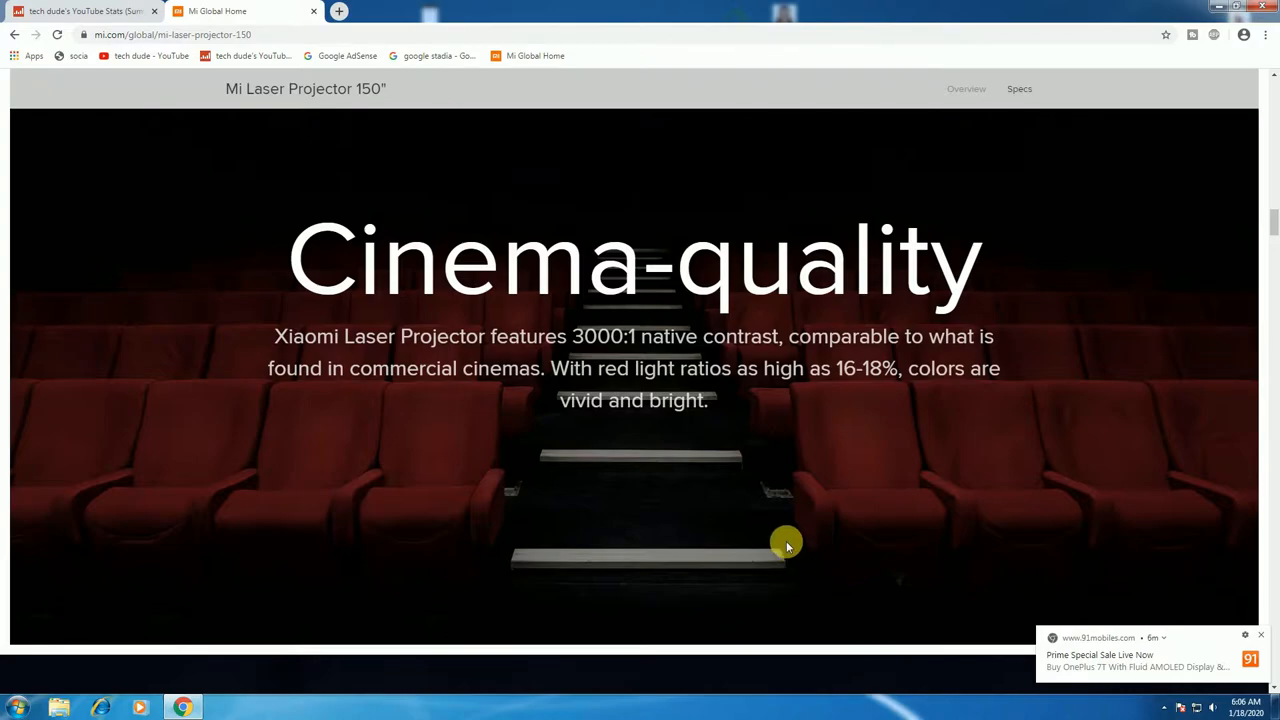
scroll("down", 3)
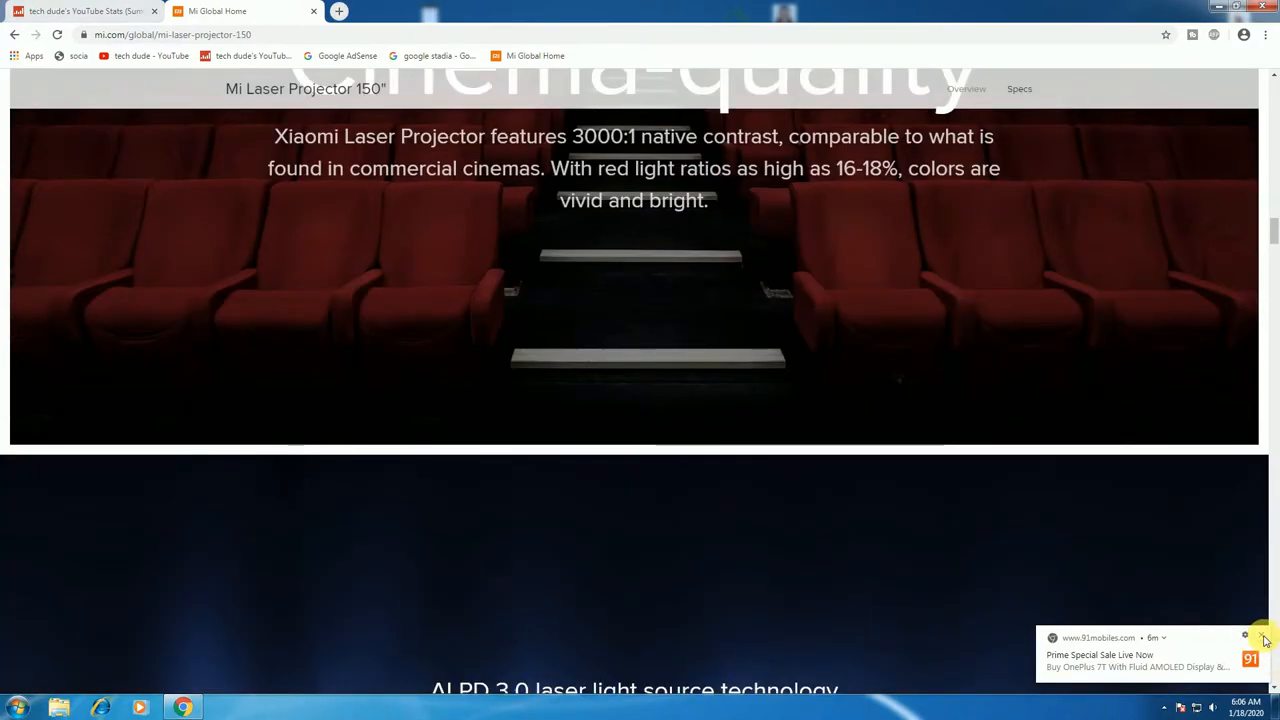
scroll("down", 3)
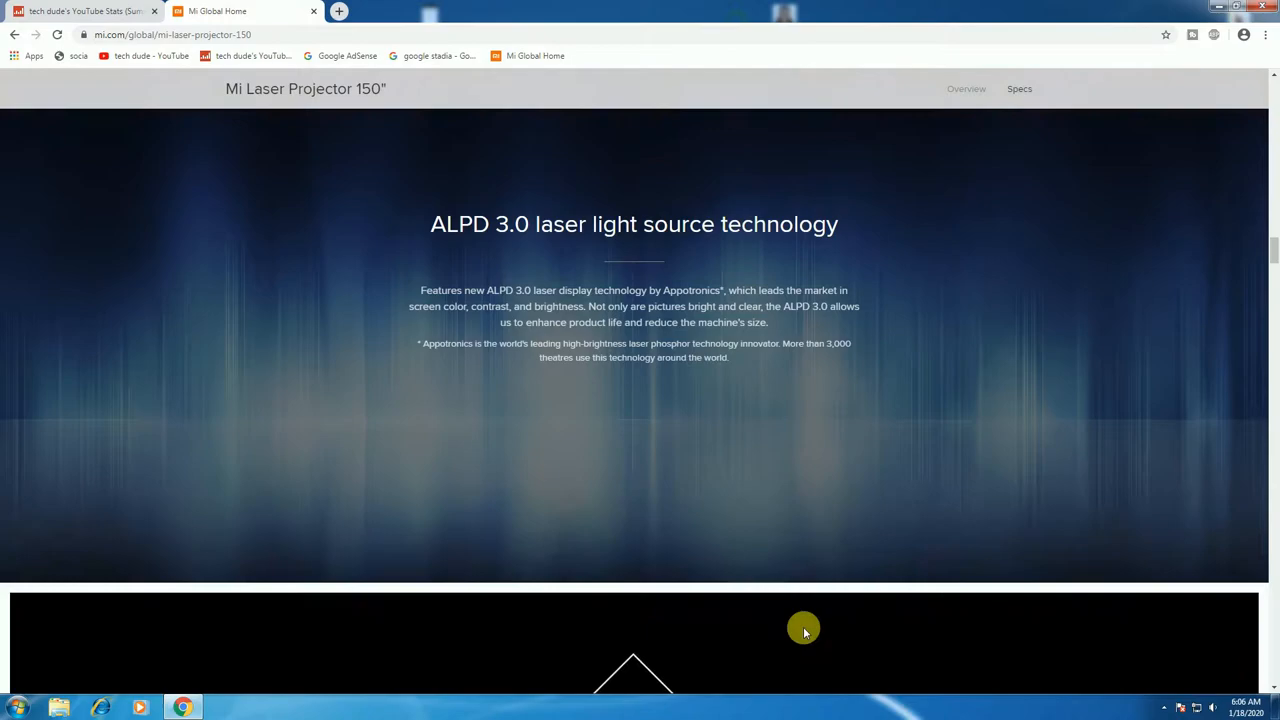
mouse_move(812, 631)
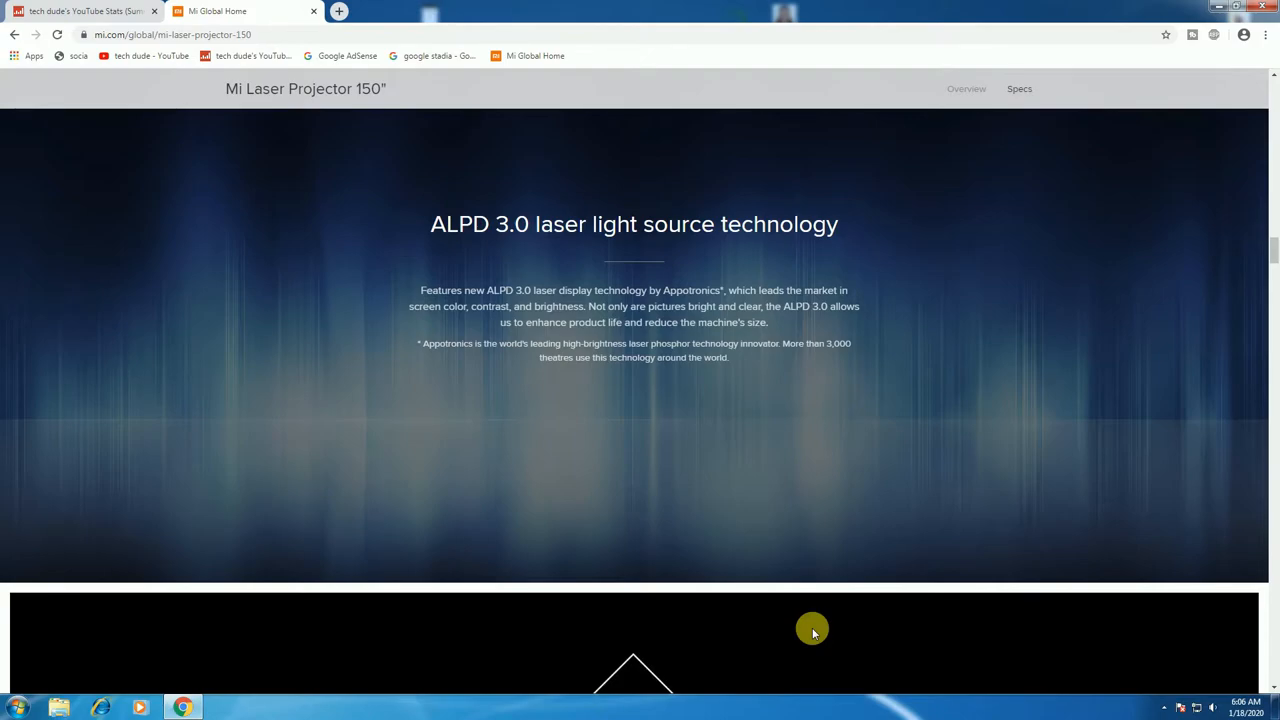
scroll("down", 3)
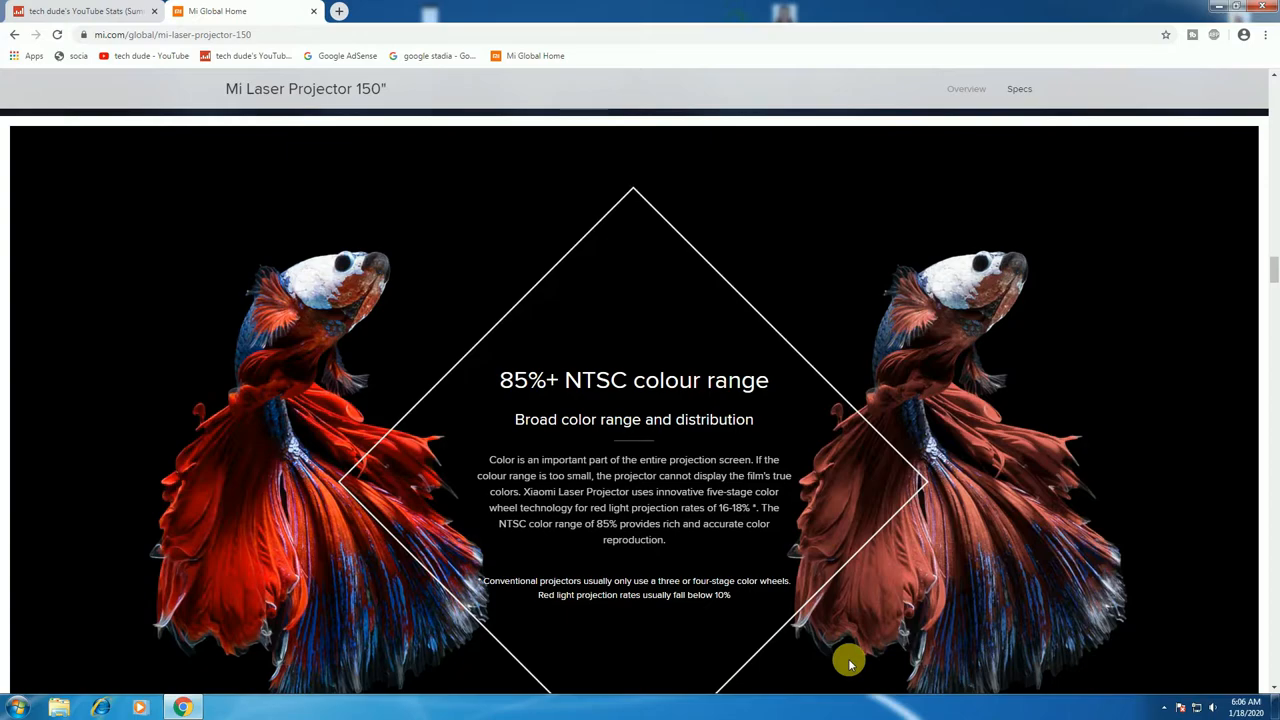
mouse_move(952, 663)
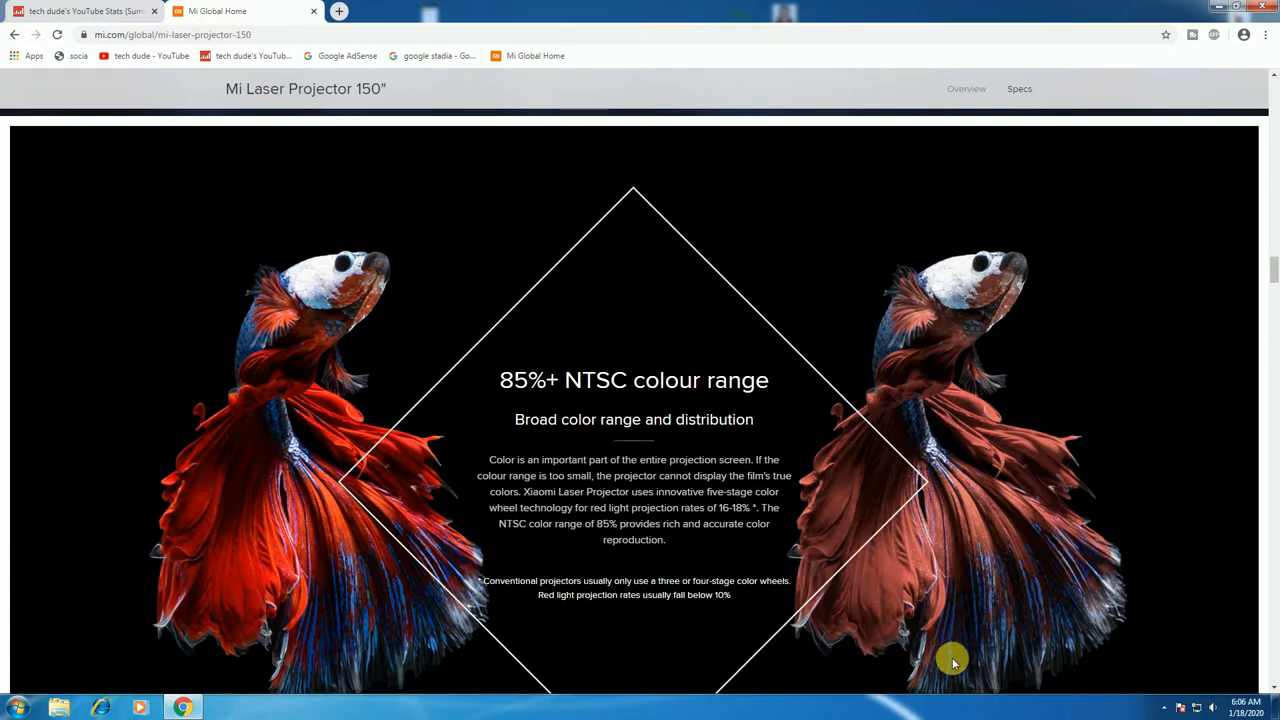
Scroll down through the 3000:1 contrast and 5000 lumen brightness sections
scroll("down", 3)
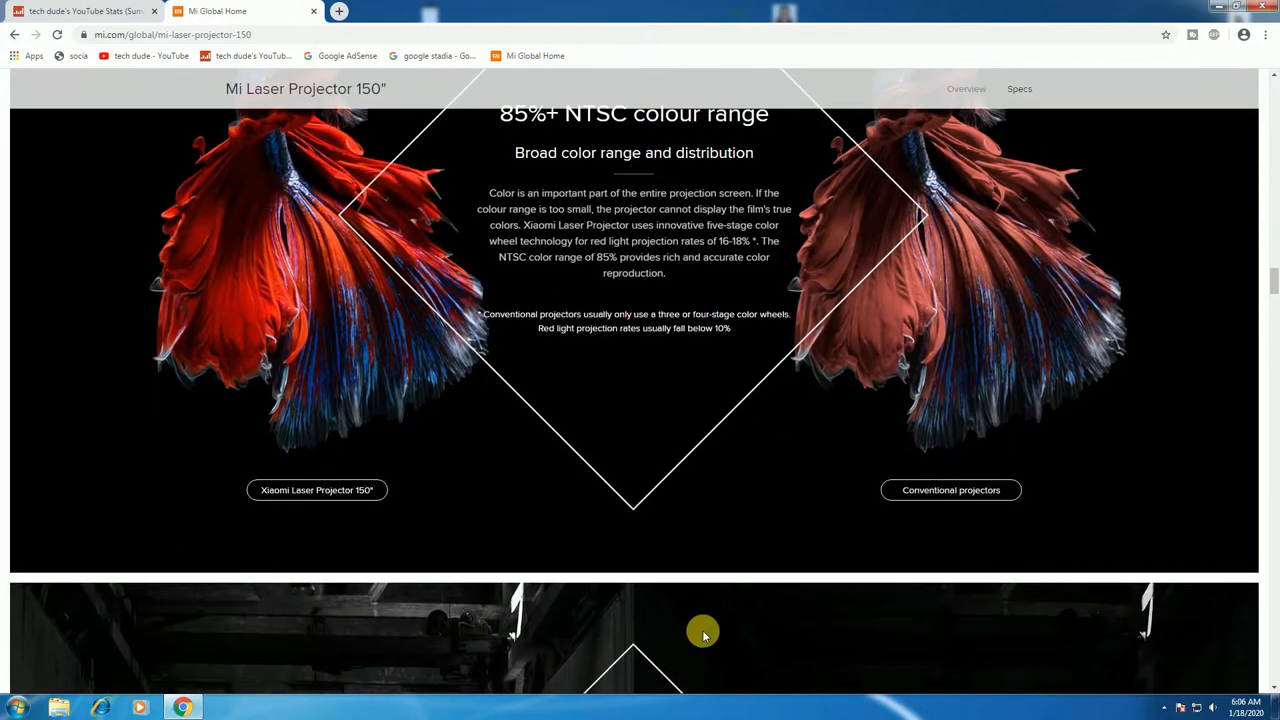
scroll("down", 3)
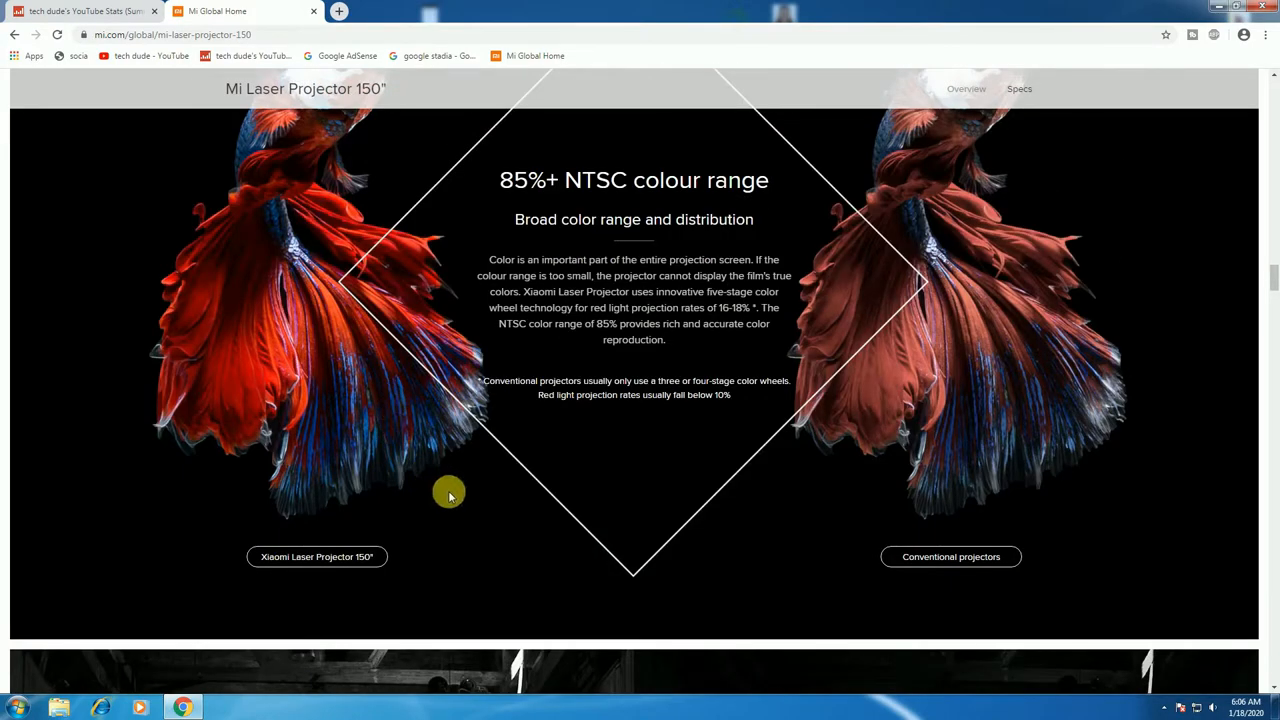
scroll("down", 3)
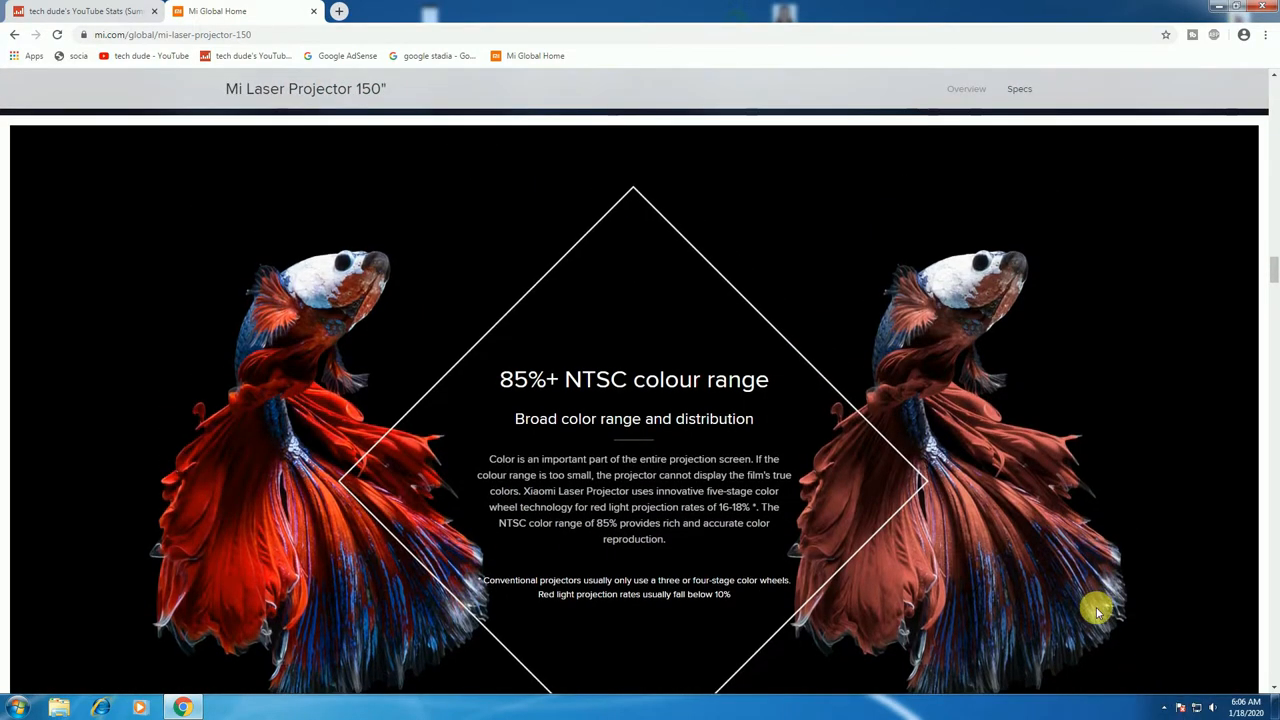
scroll("down", 3)
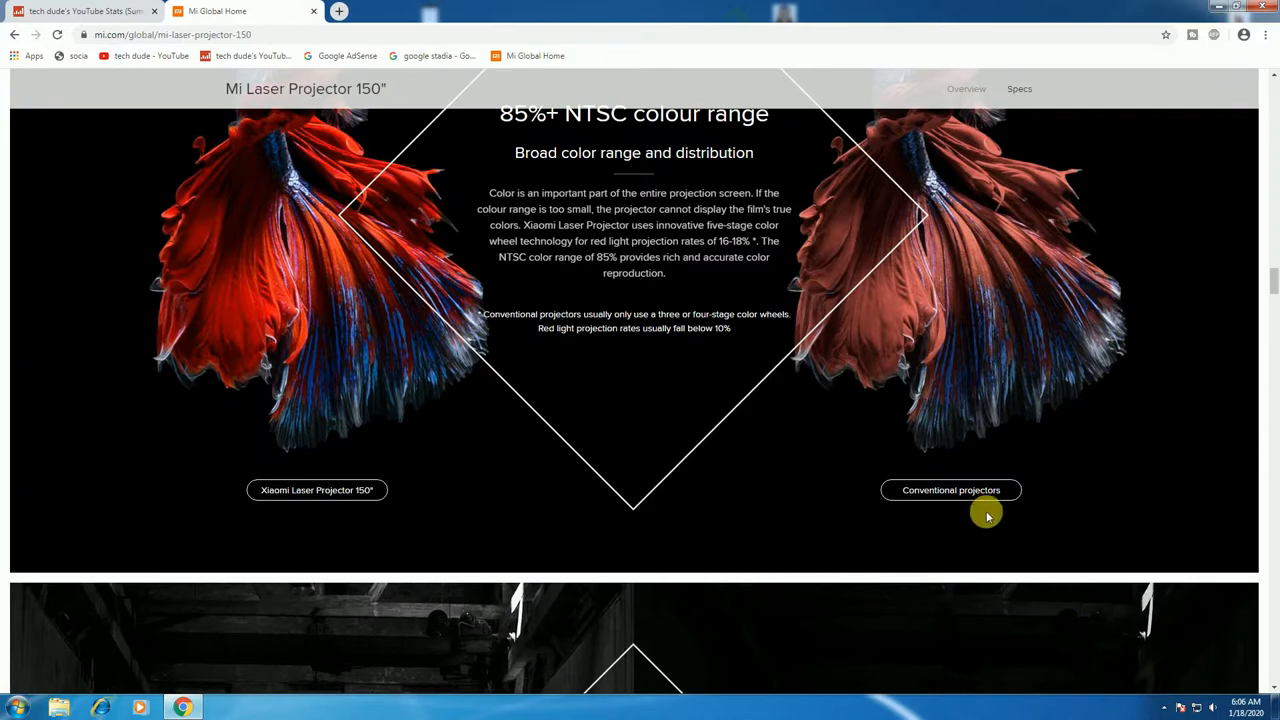
scroll("down", 3)
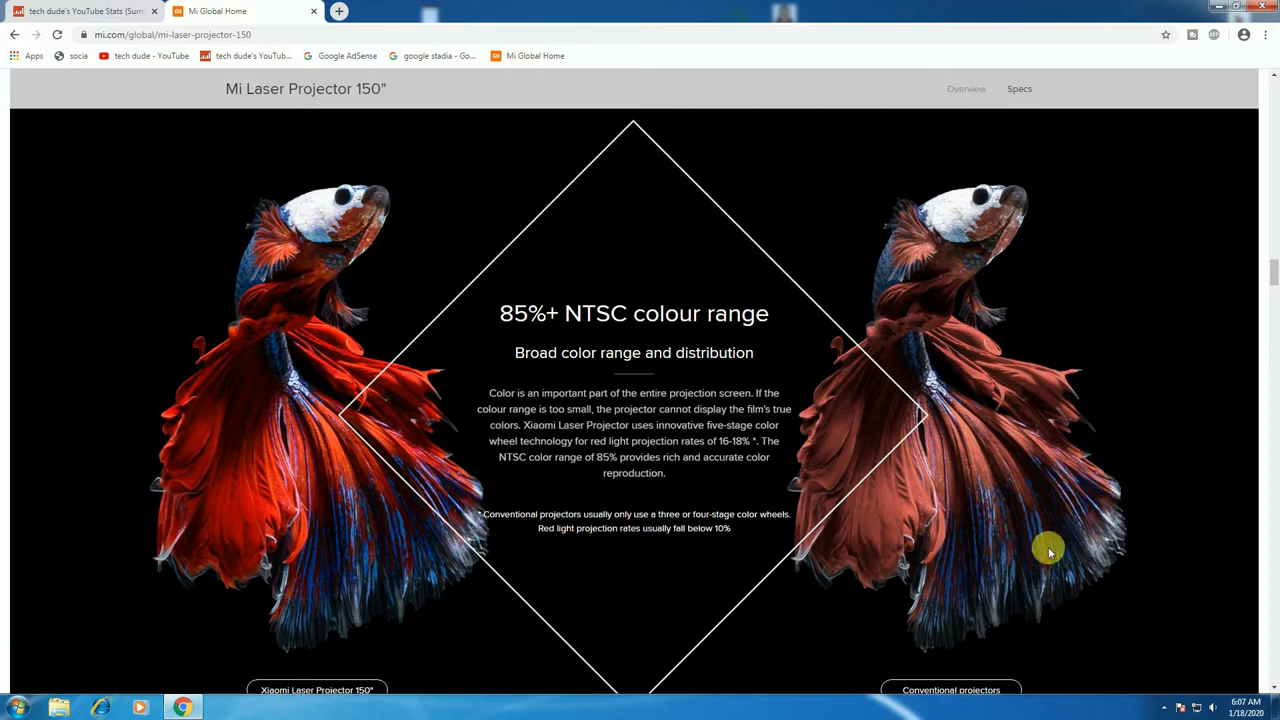
scroll("down", 3)
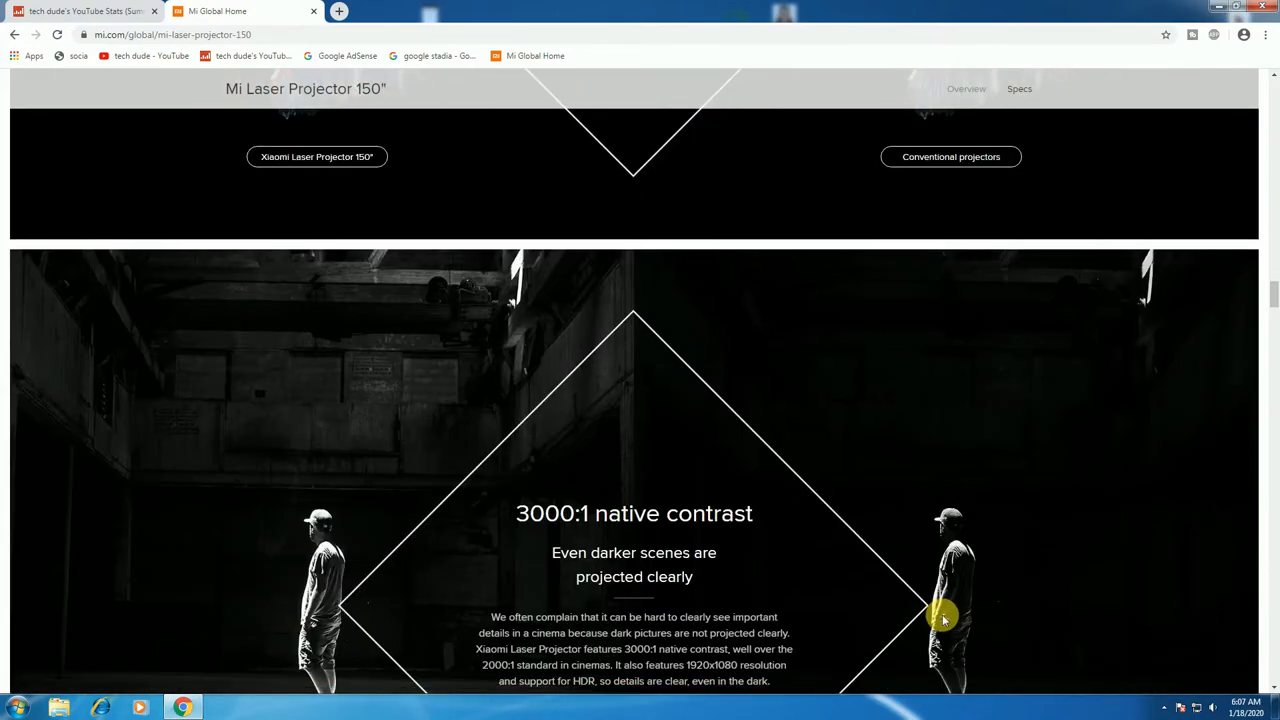
mouse_move(820, 603)
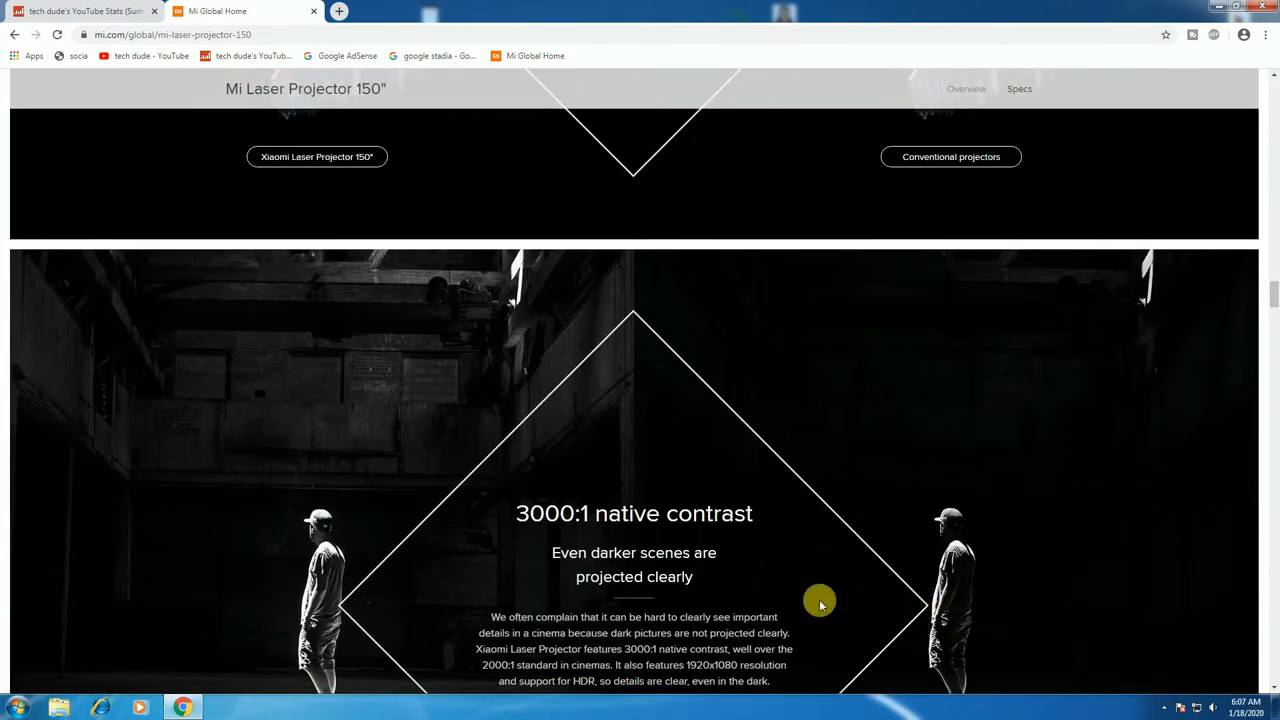
scroll("down", 3)
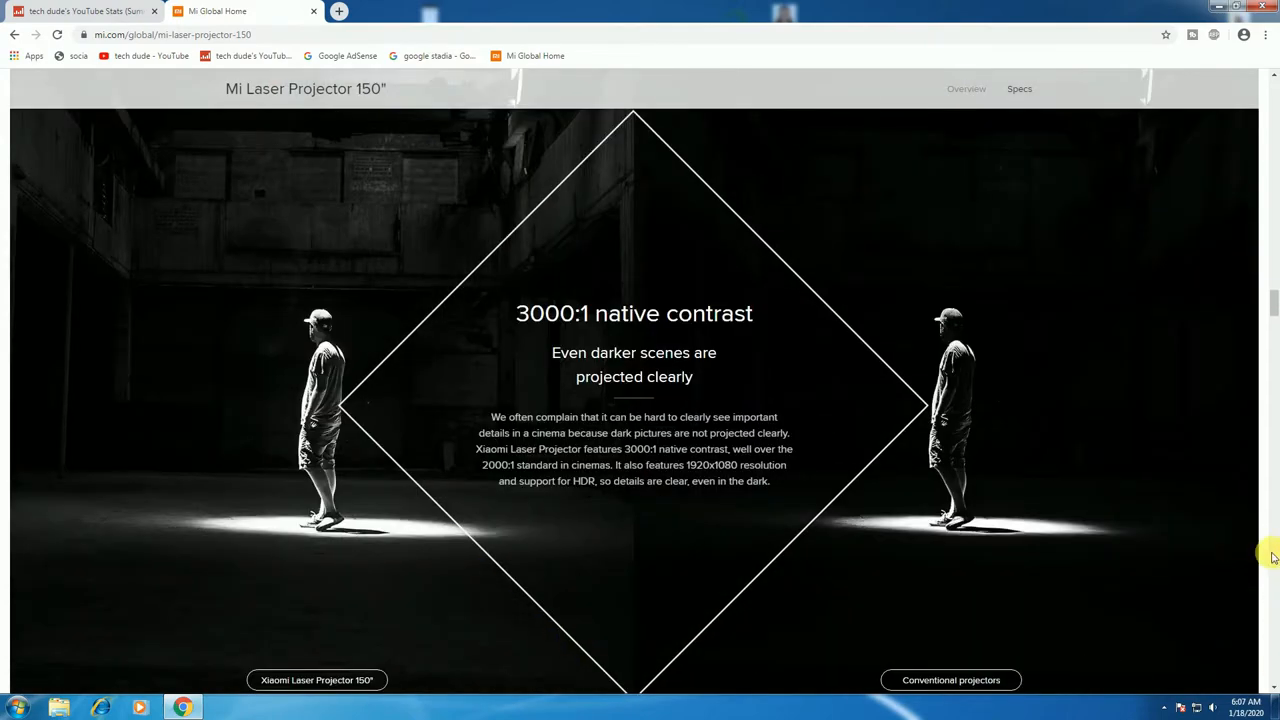
mouse_move(1025, 568)
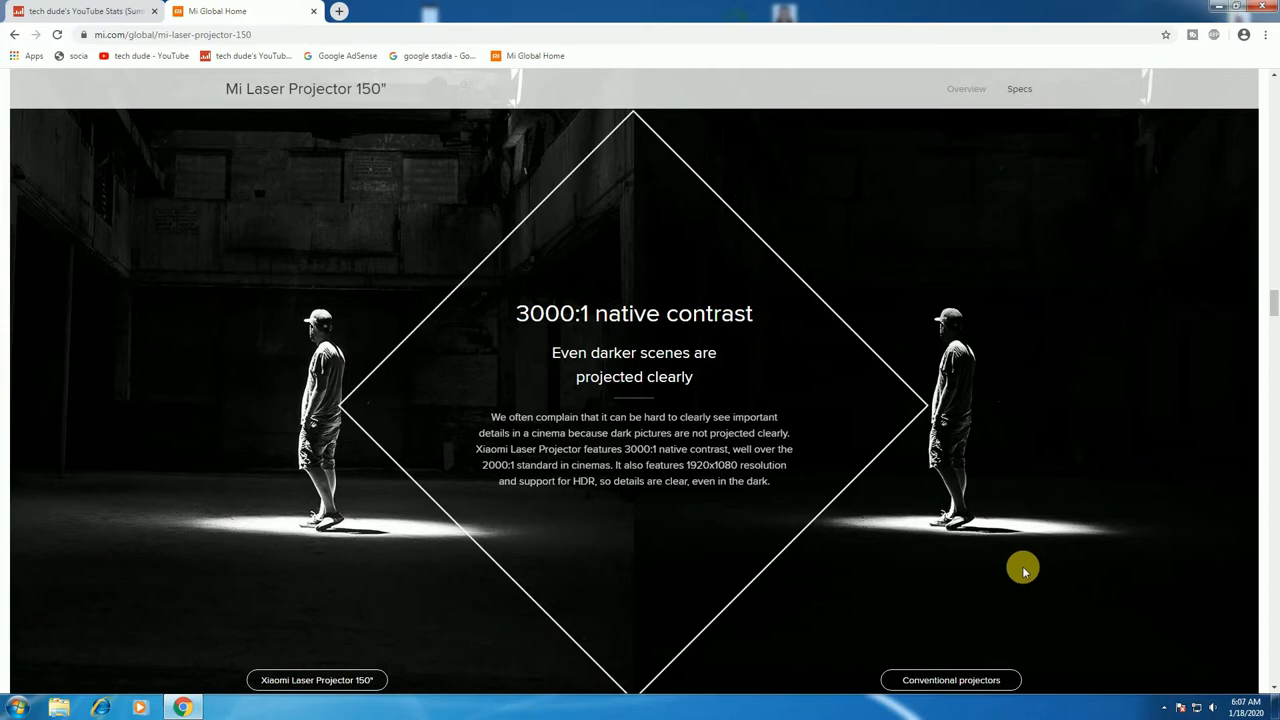
scroll("down", 3)
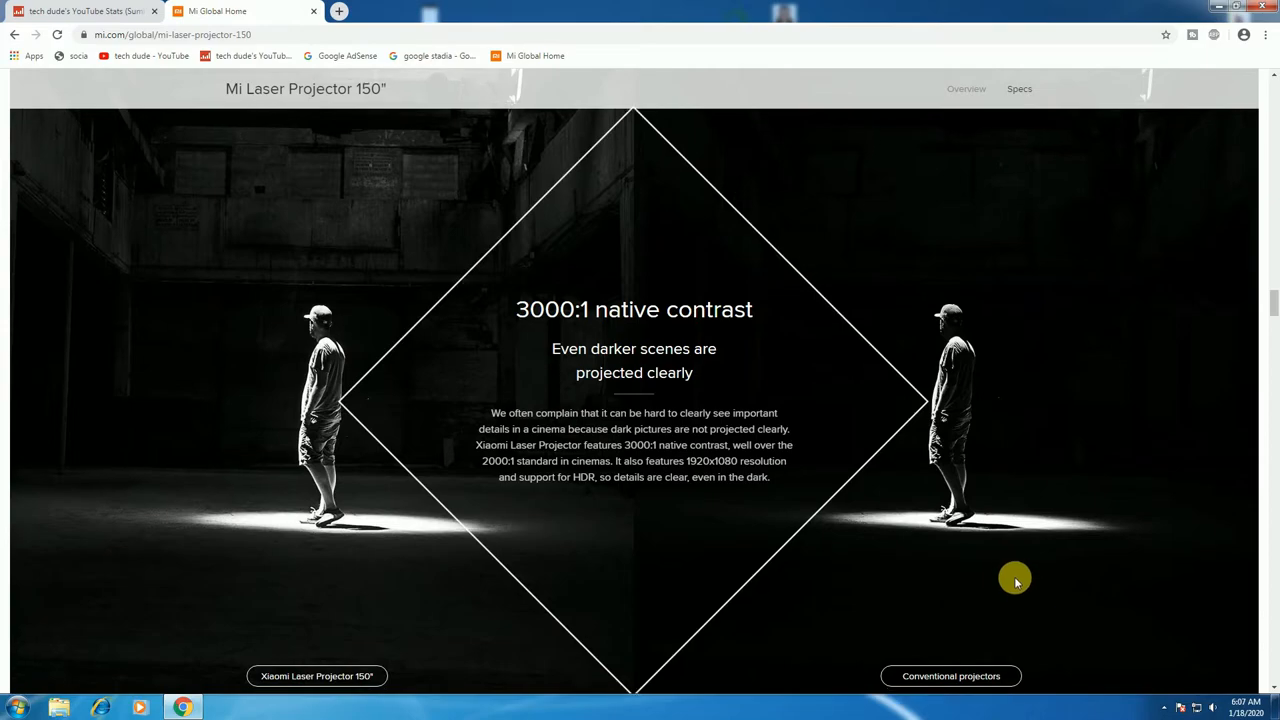
scroll("down", 3)
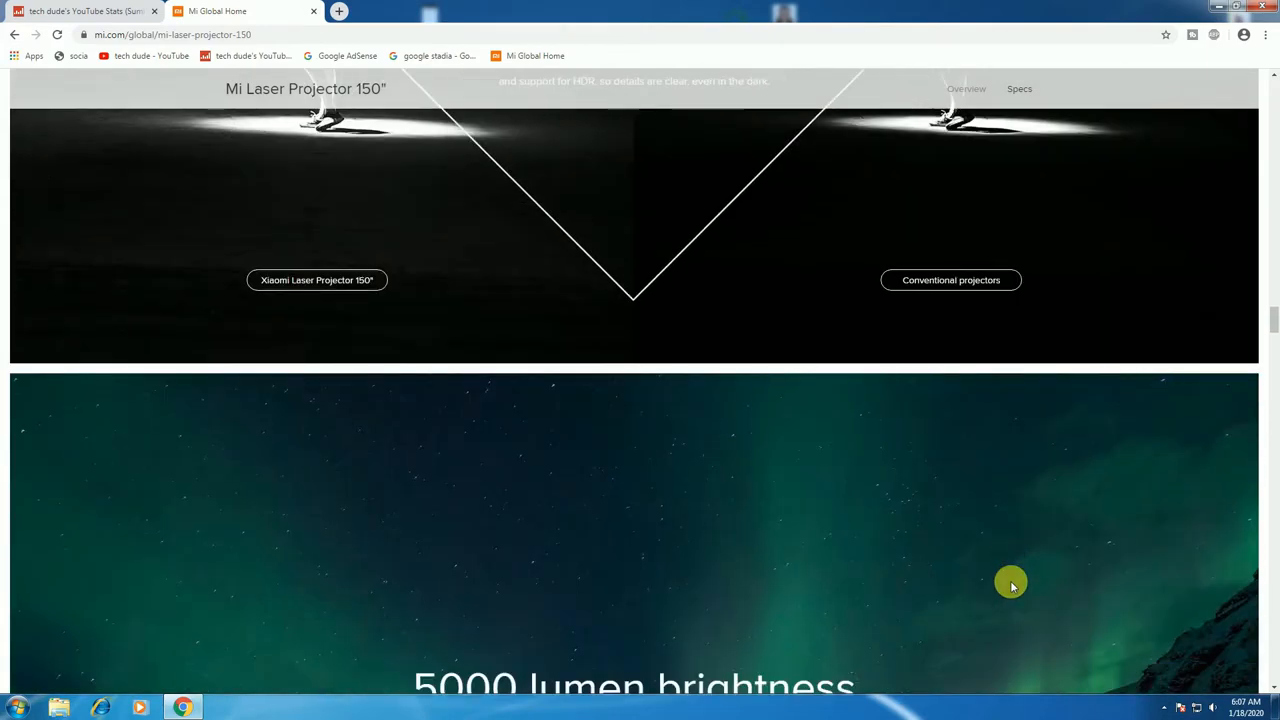
Continue through the TI DLP and 5.4um DMD chip sections to Lamp life
scroll("up", 3)
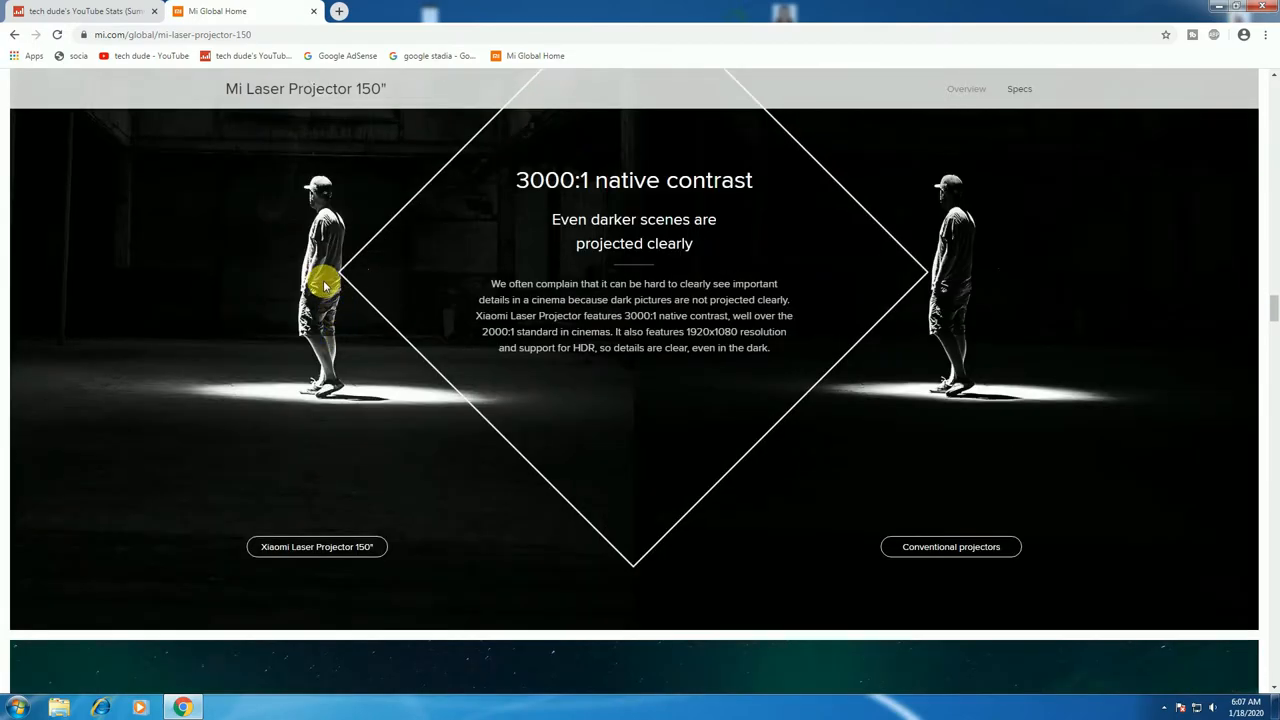
mouse_move(955, 335)
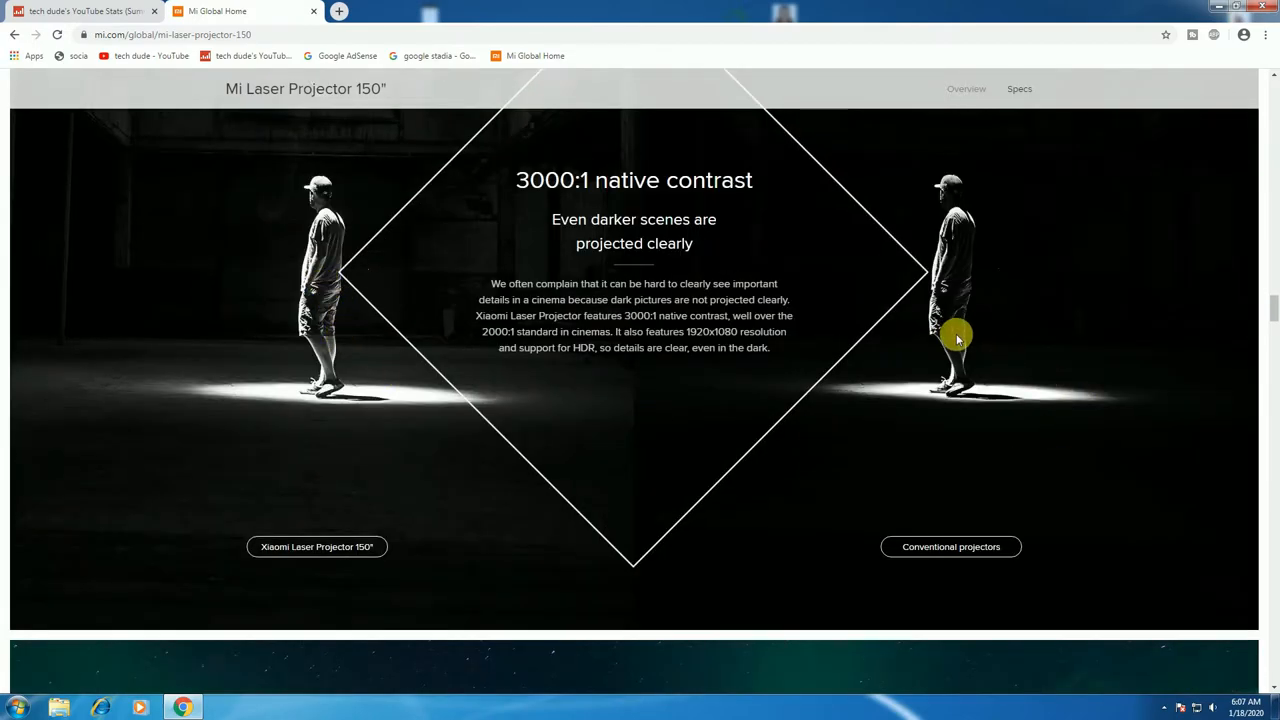
mouse_move(947, 355)
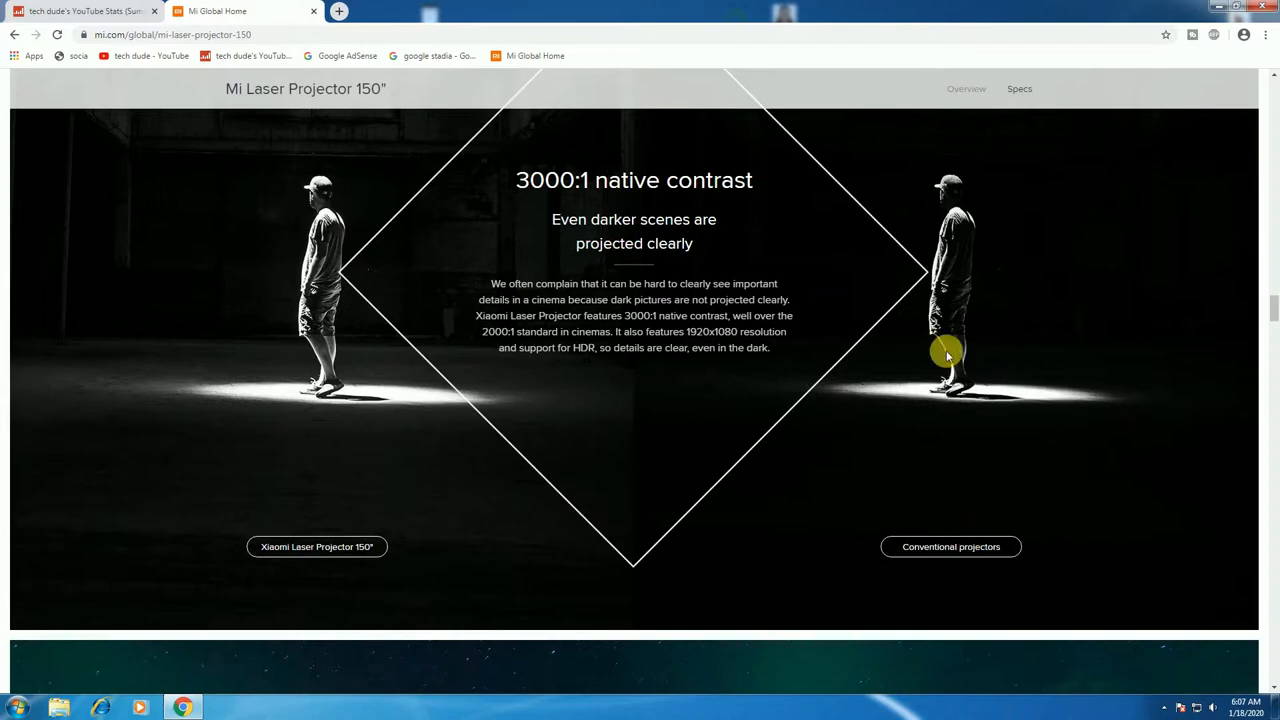
scroll("down", 3)
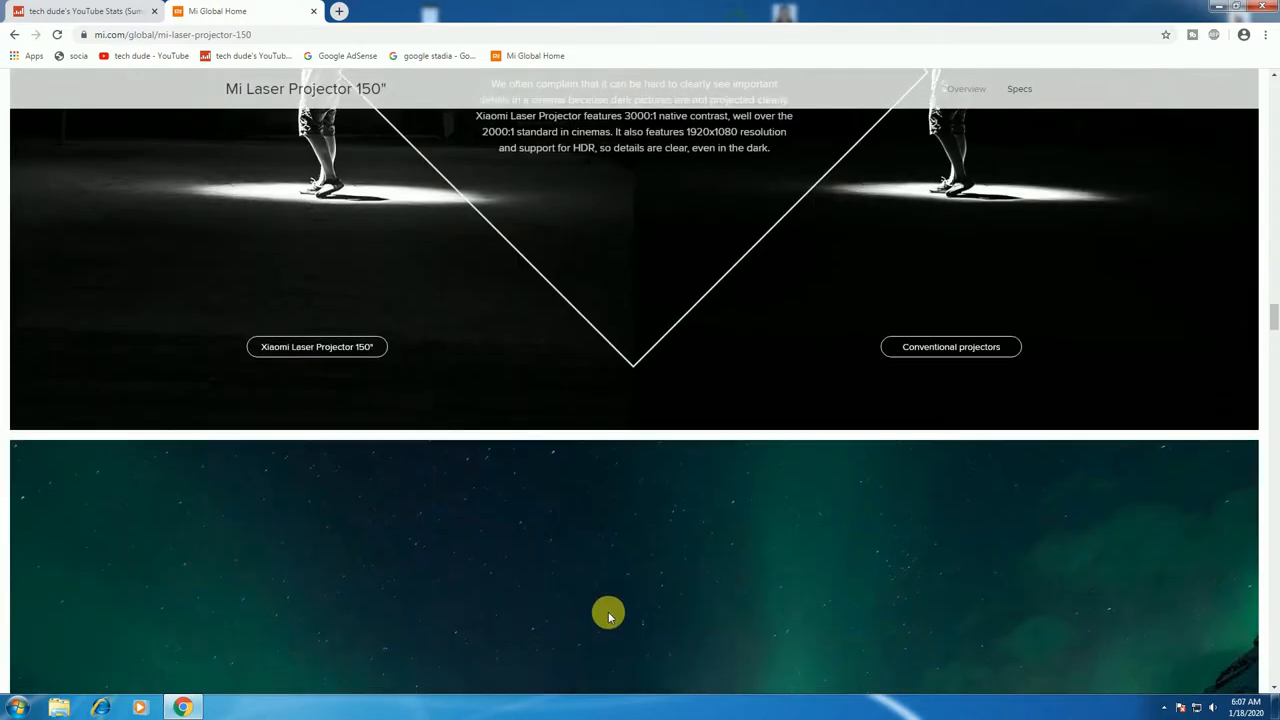
scroll("down", 3)
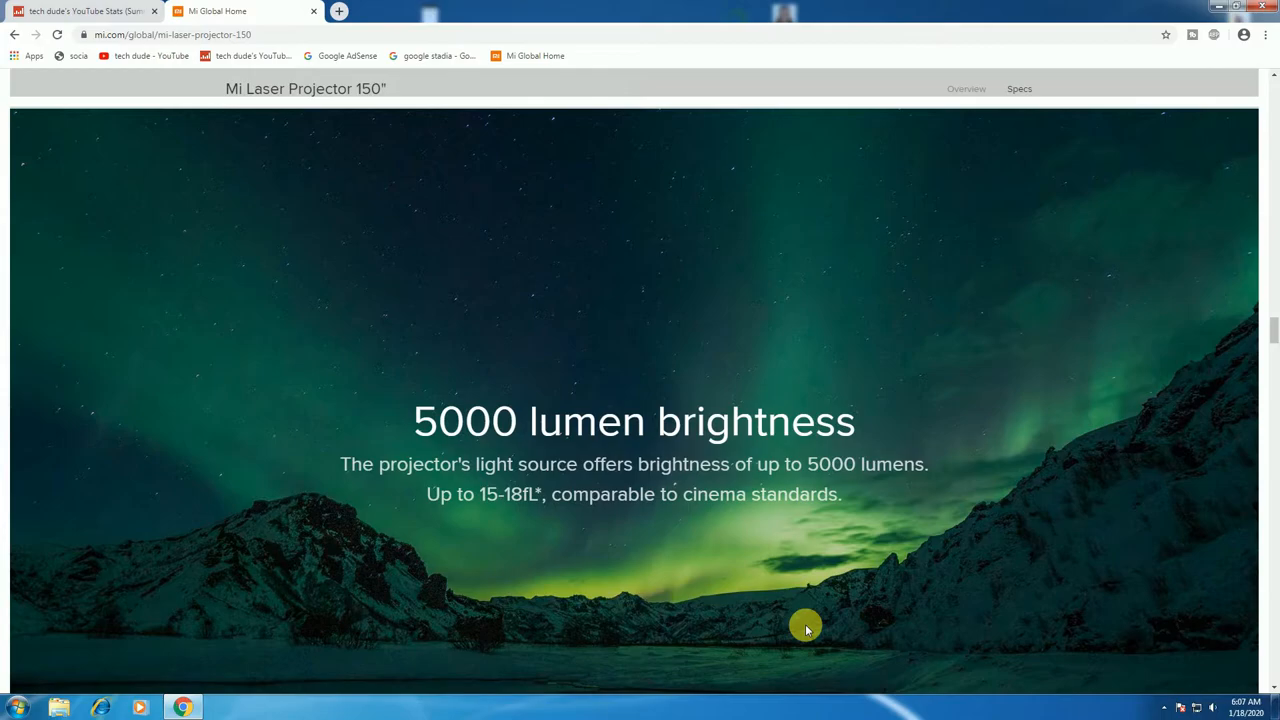
scroll("down", 3)
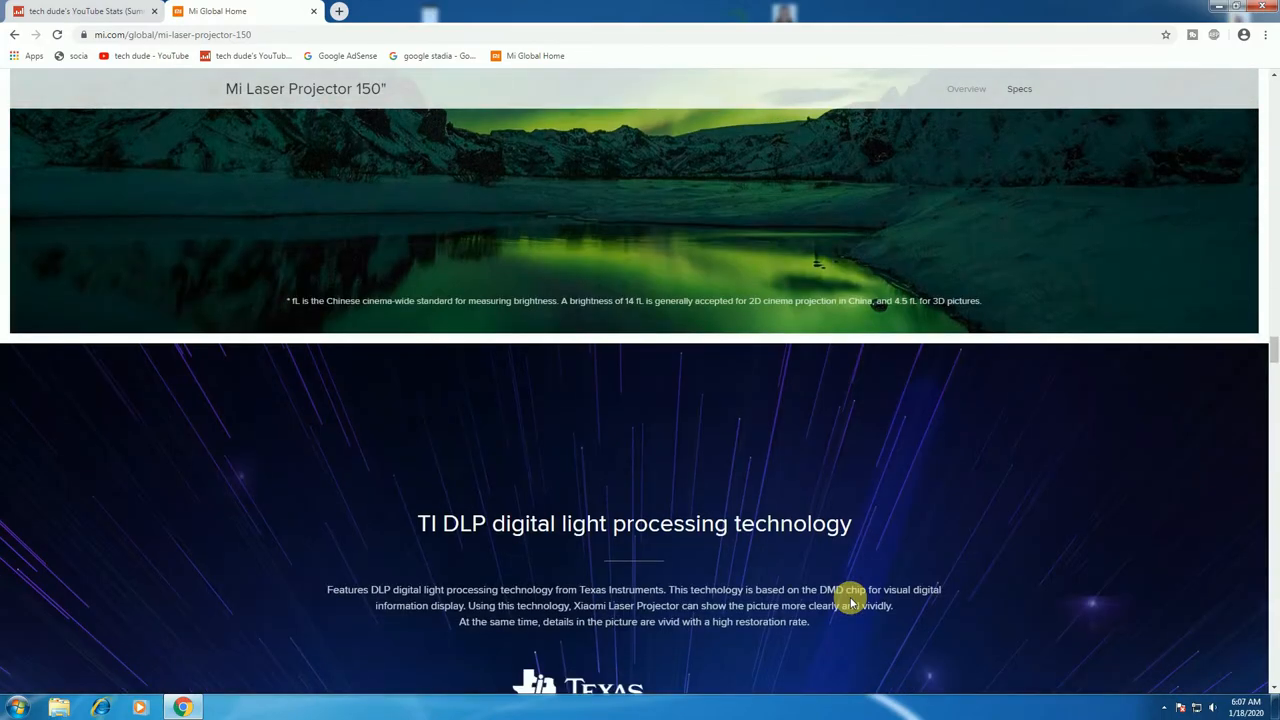
scroll("down", 3)
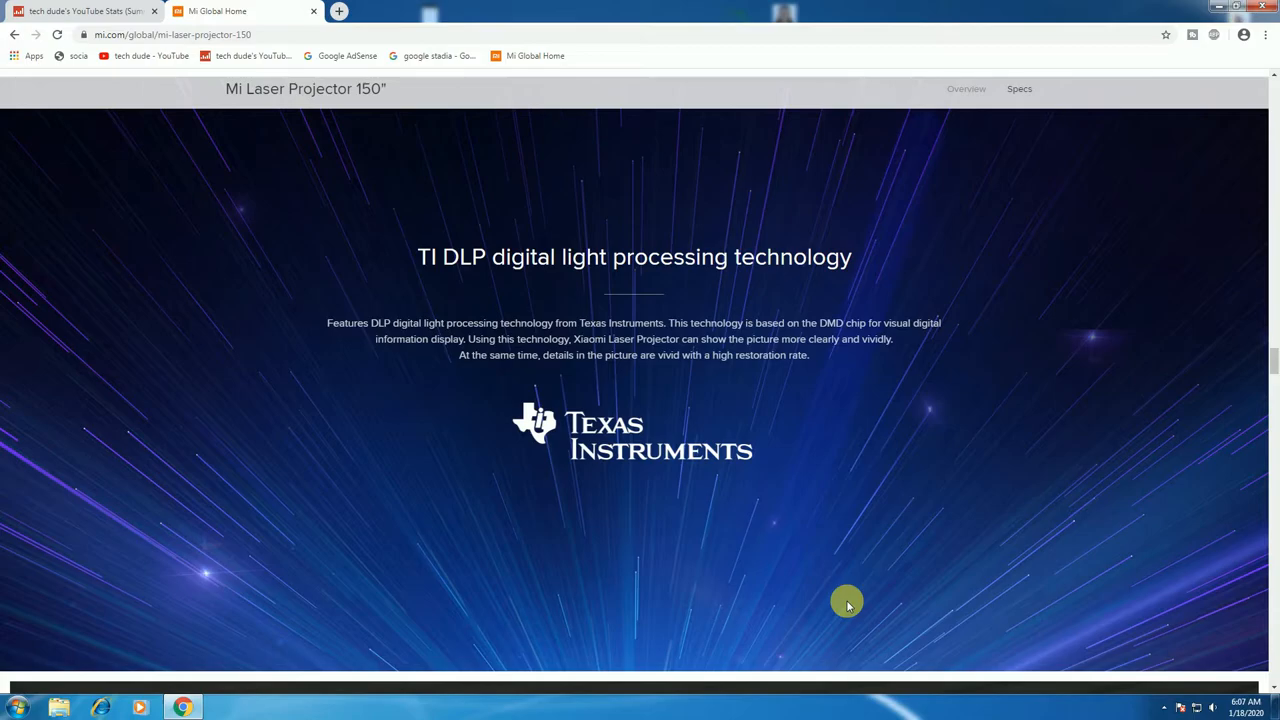
scroll("down", 3)
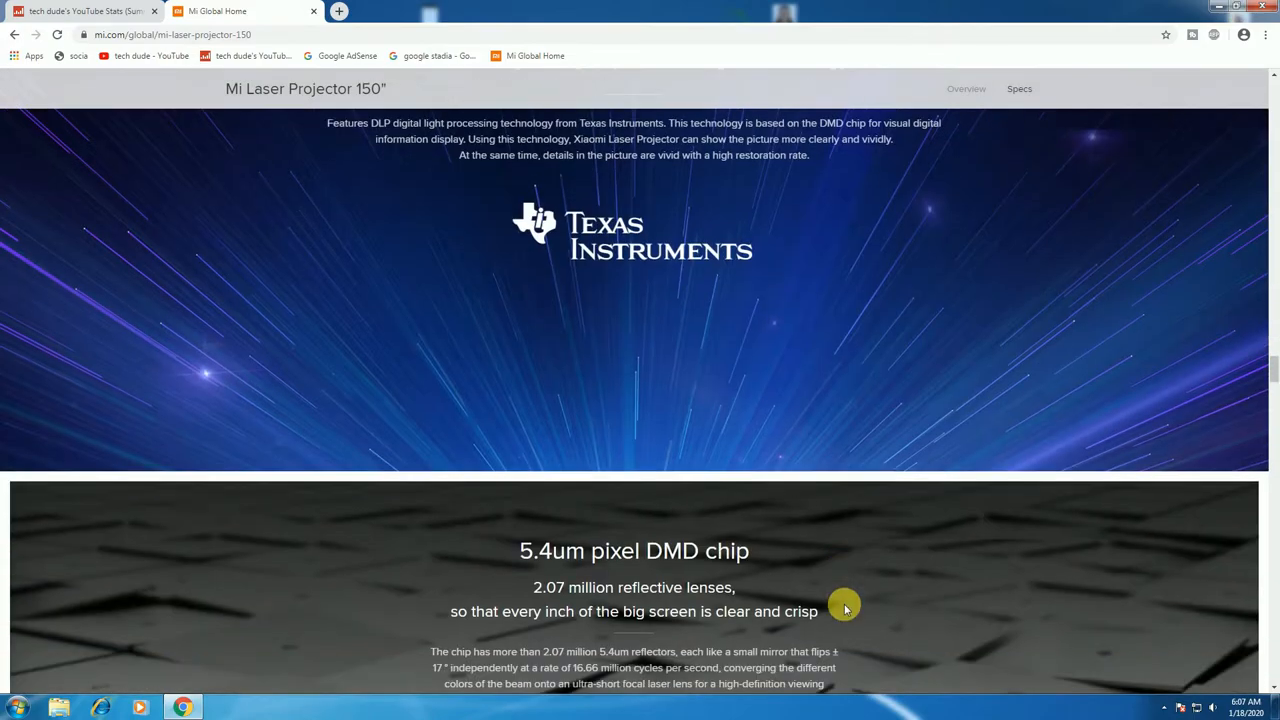
scroll("down", 3)
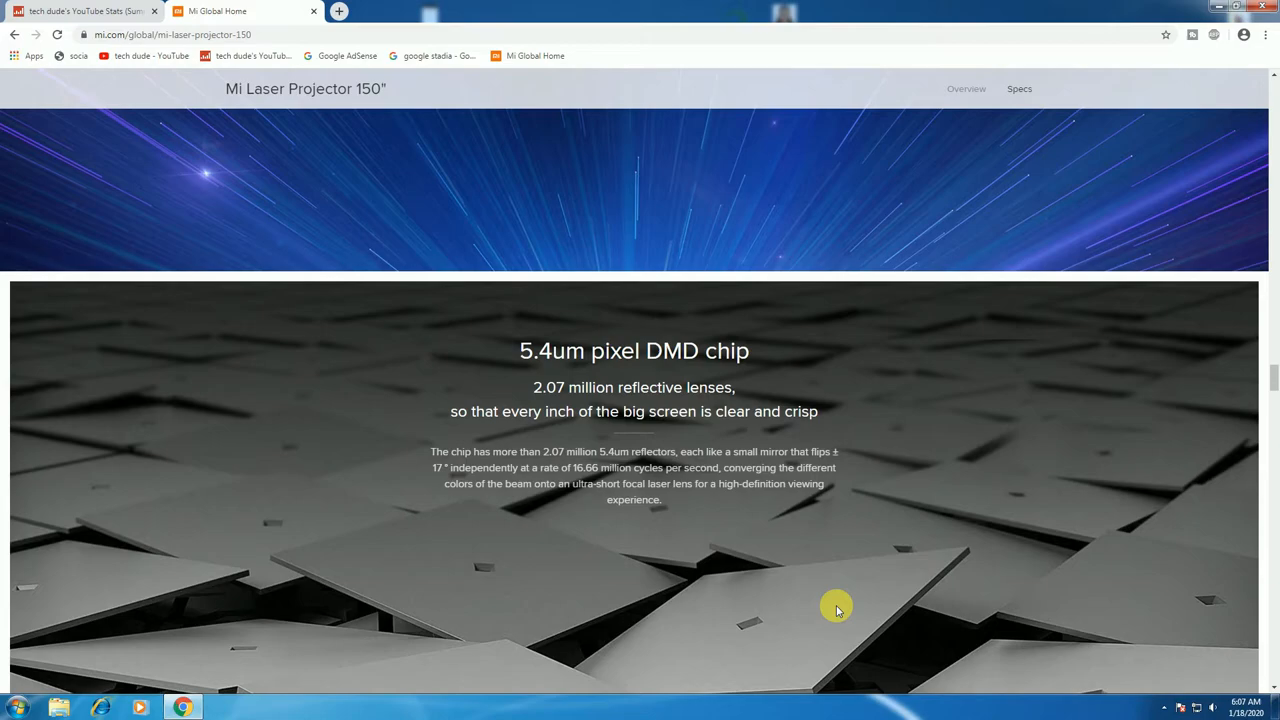
mouse_move(828, 603)
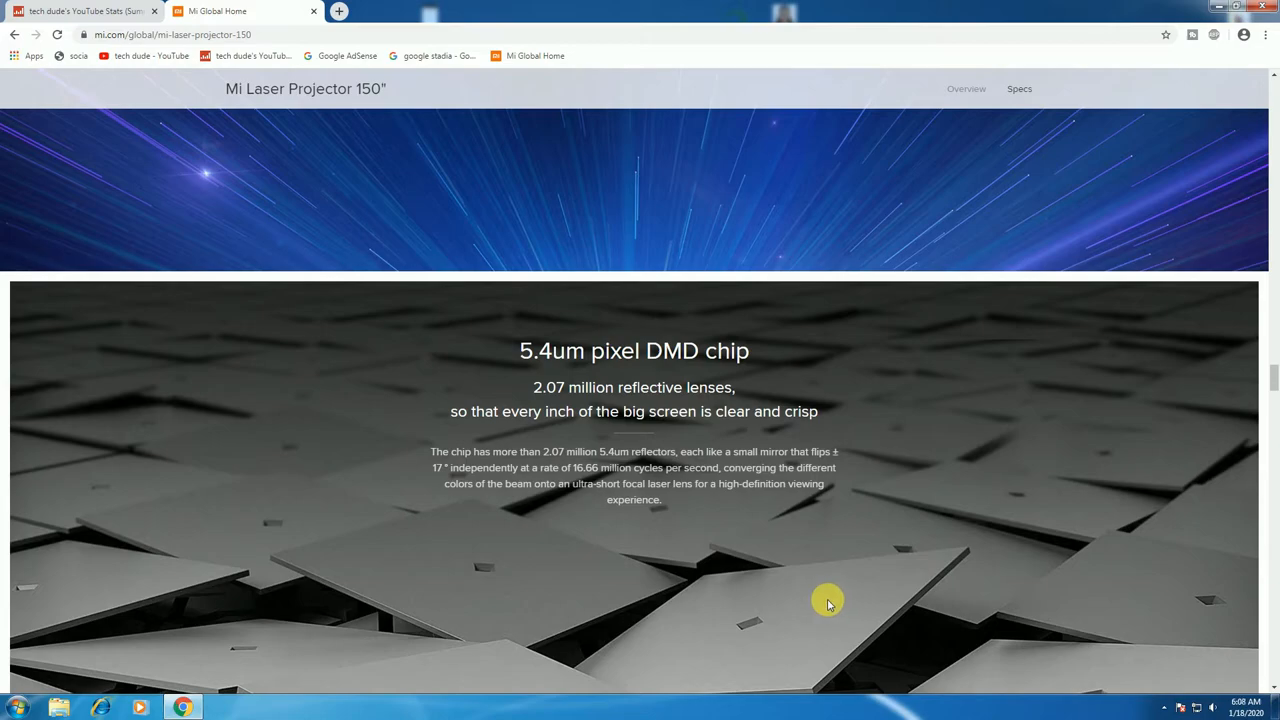
scroll("down", 3)
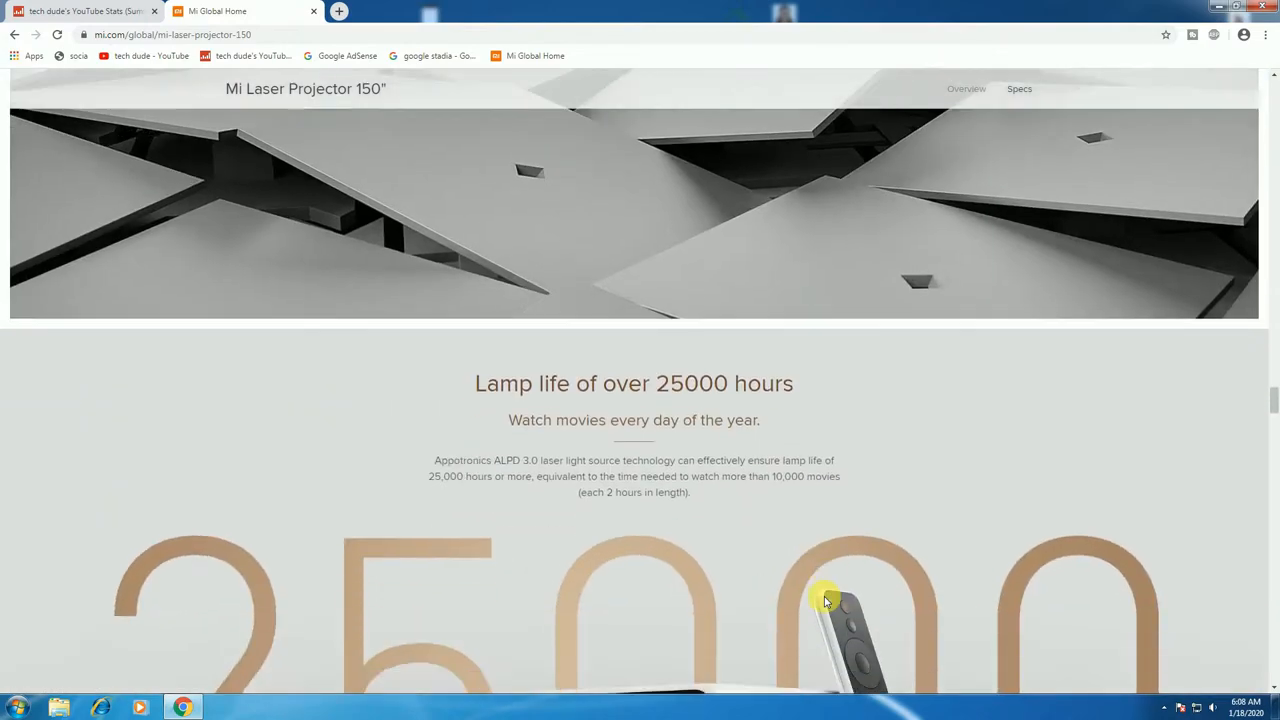
Scroll past the 25000-hour lamp life and components image to the speakers section
scroll("down", 3)
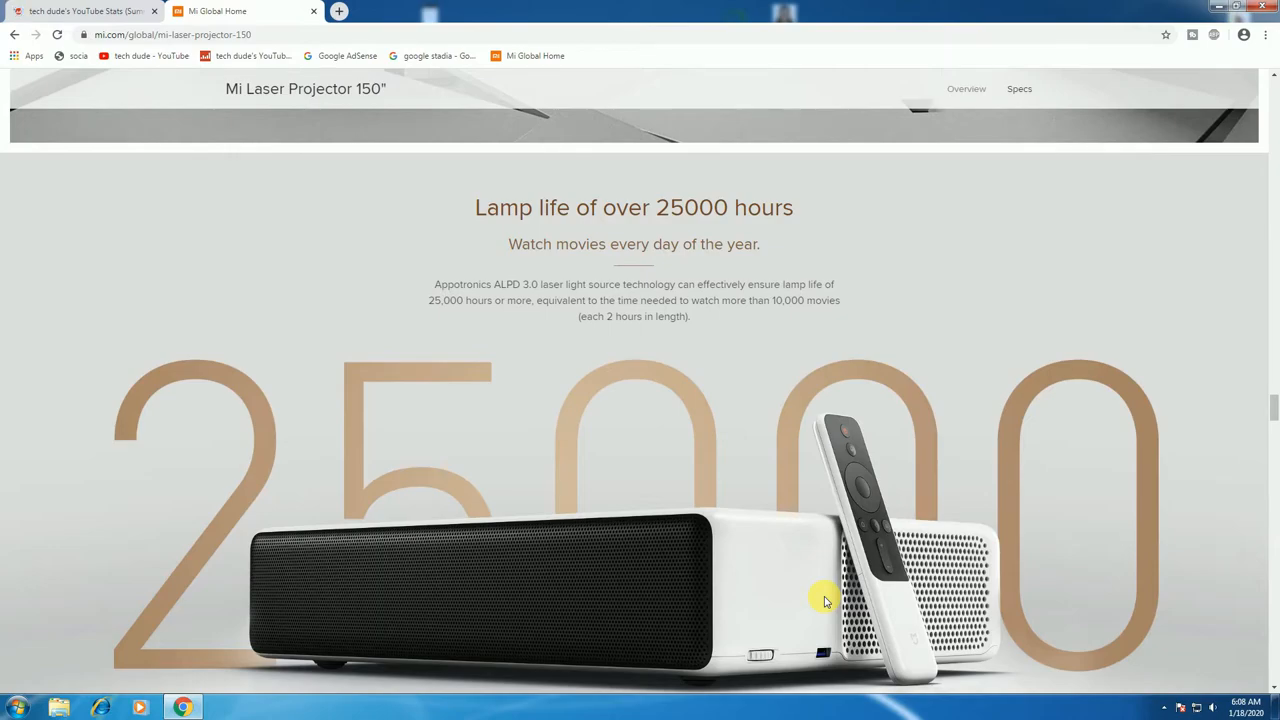
scroll("down", 3)
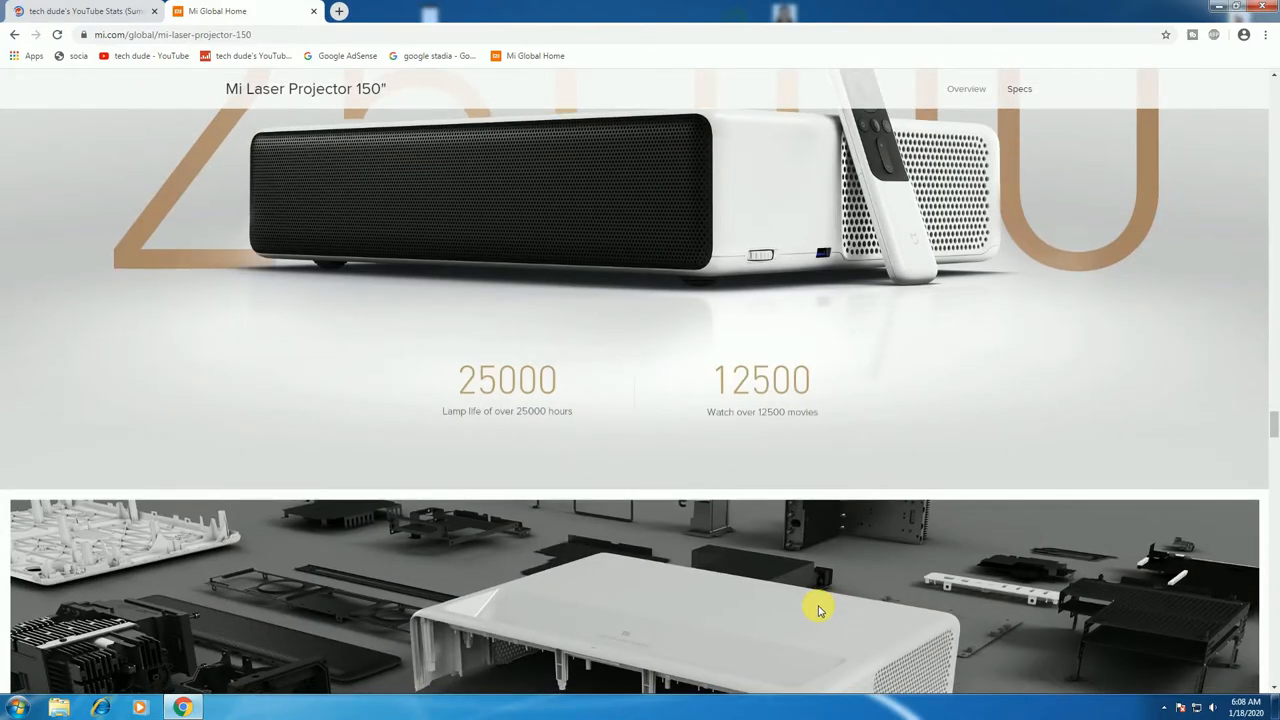
scroll("down", 3)
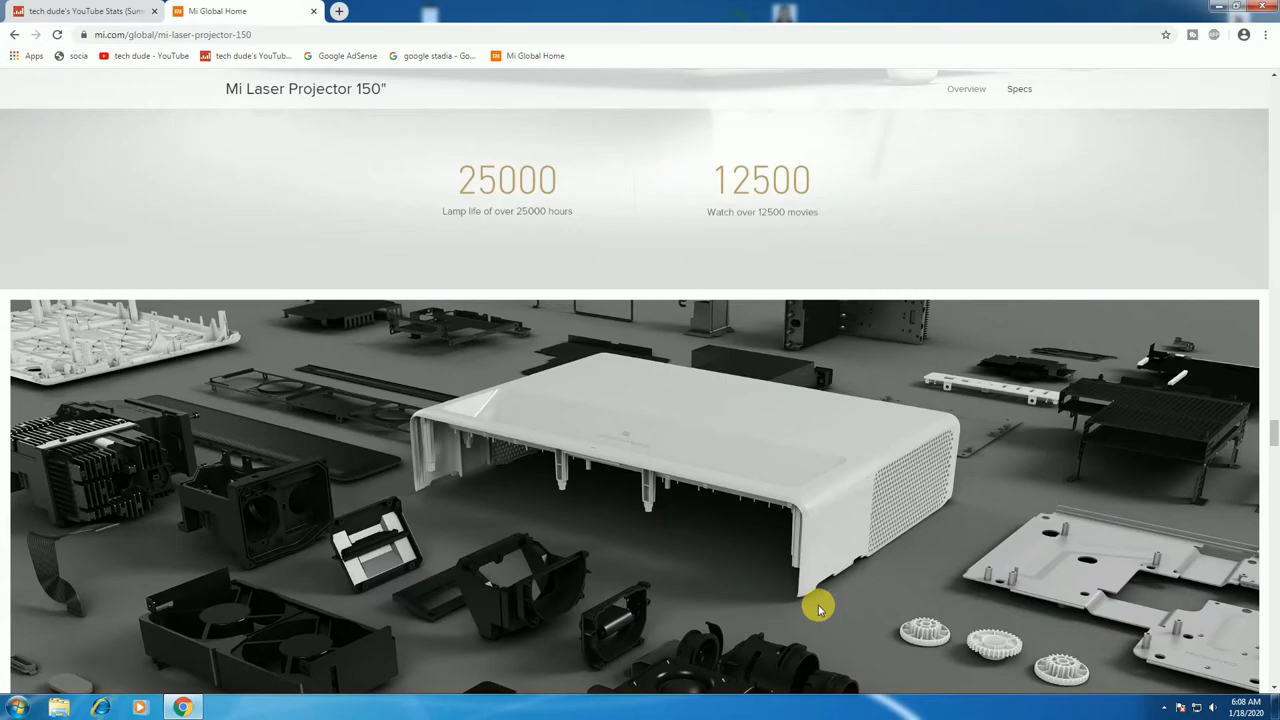
scroll("down", 3)
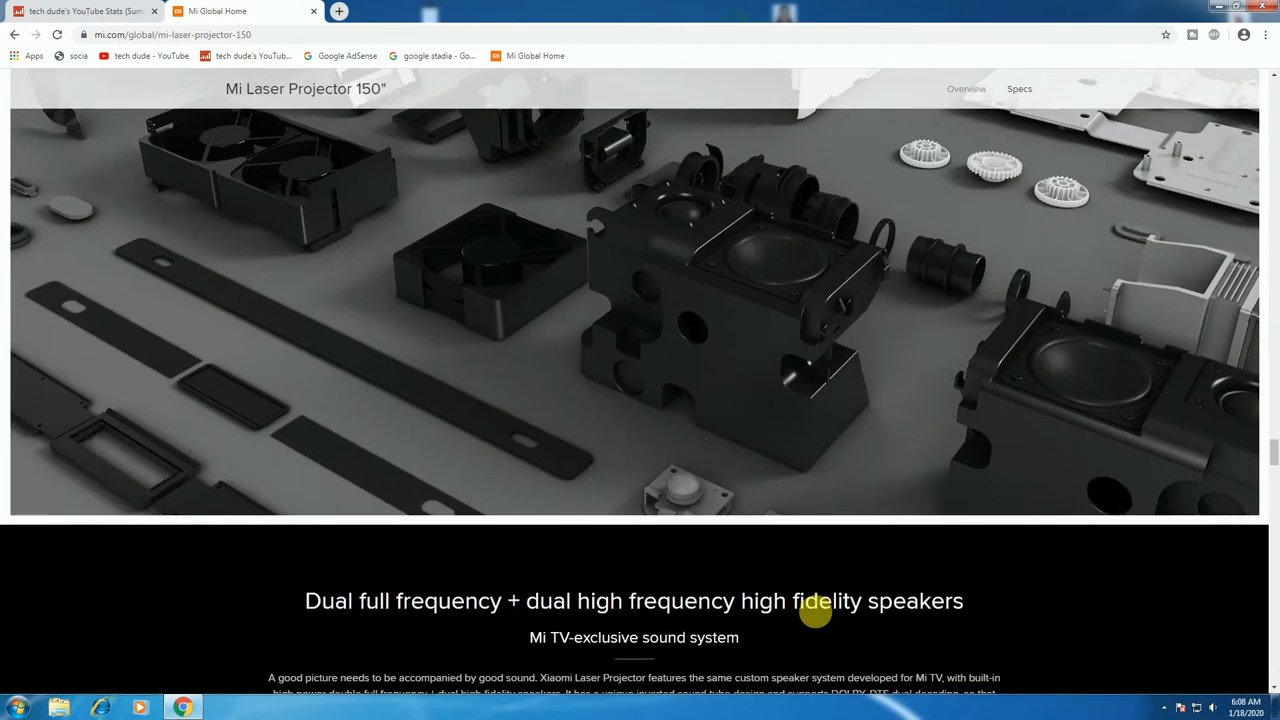
scroll("down", 3)
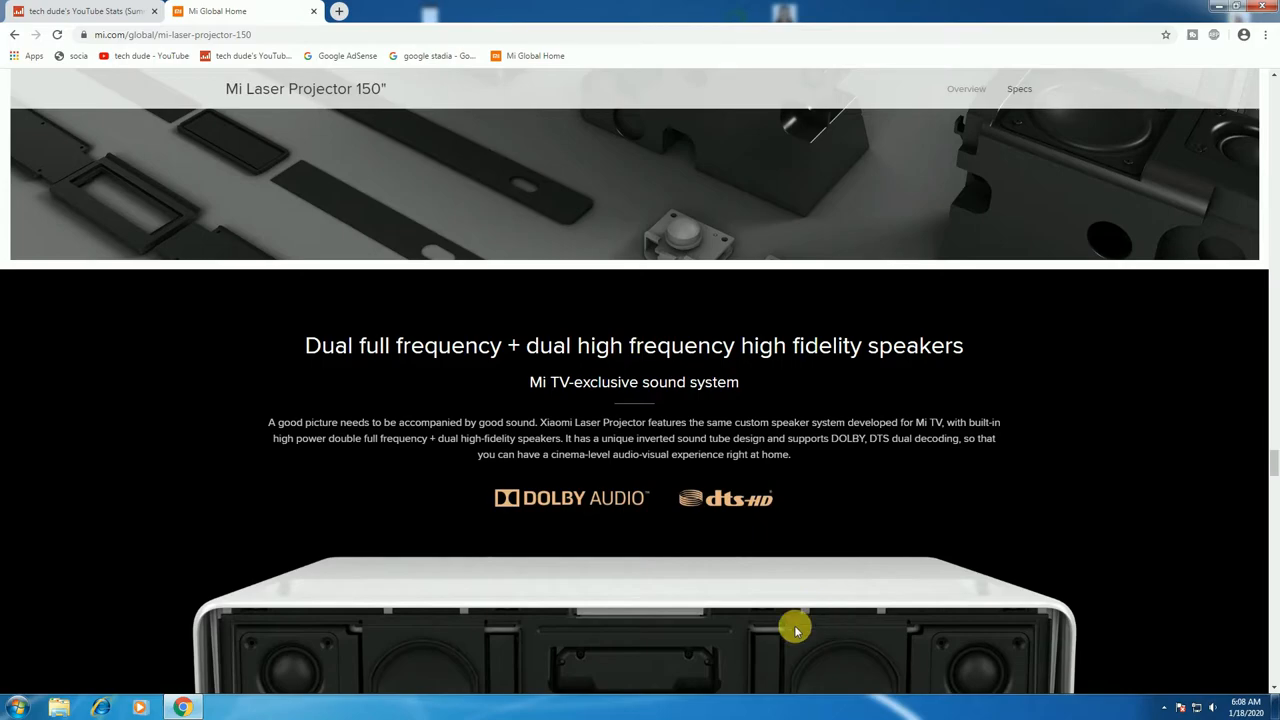
Scroll past the Dolby Audio and DTS-HD speaker section to the Anti-direct-viewing sensor
scroll("down", 3)
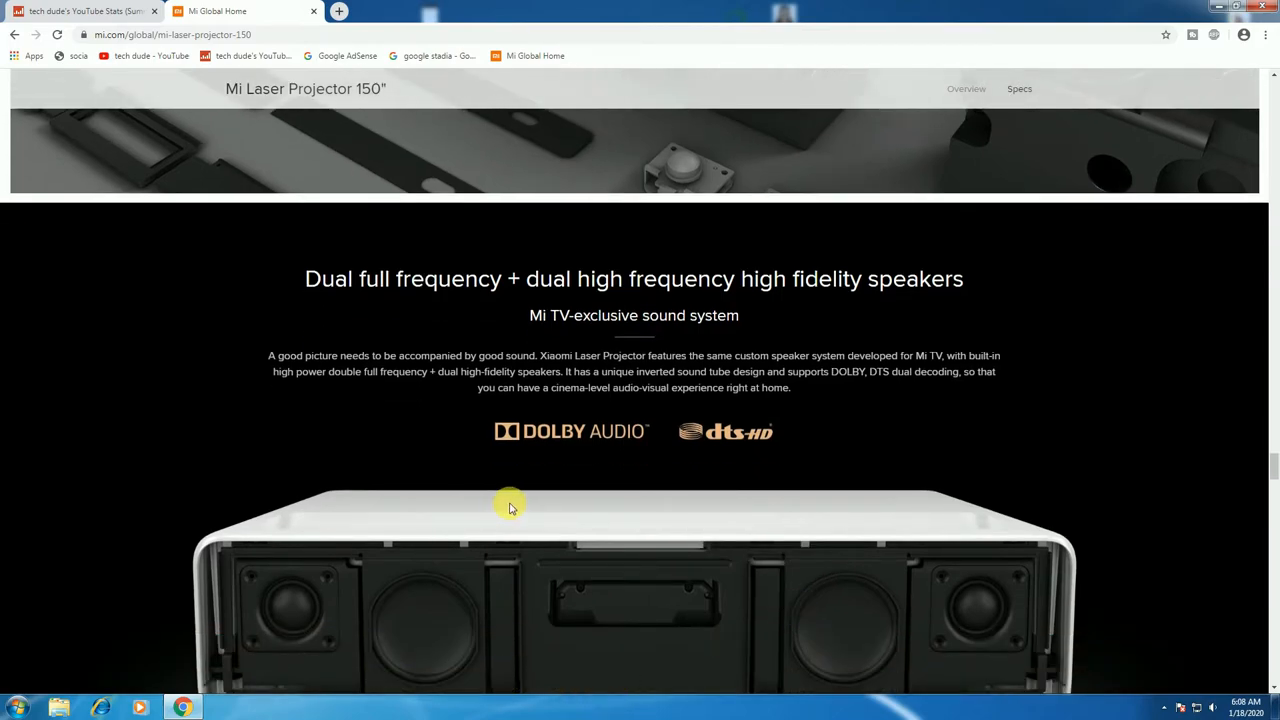
mouse_move(505, 503)
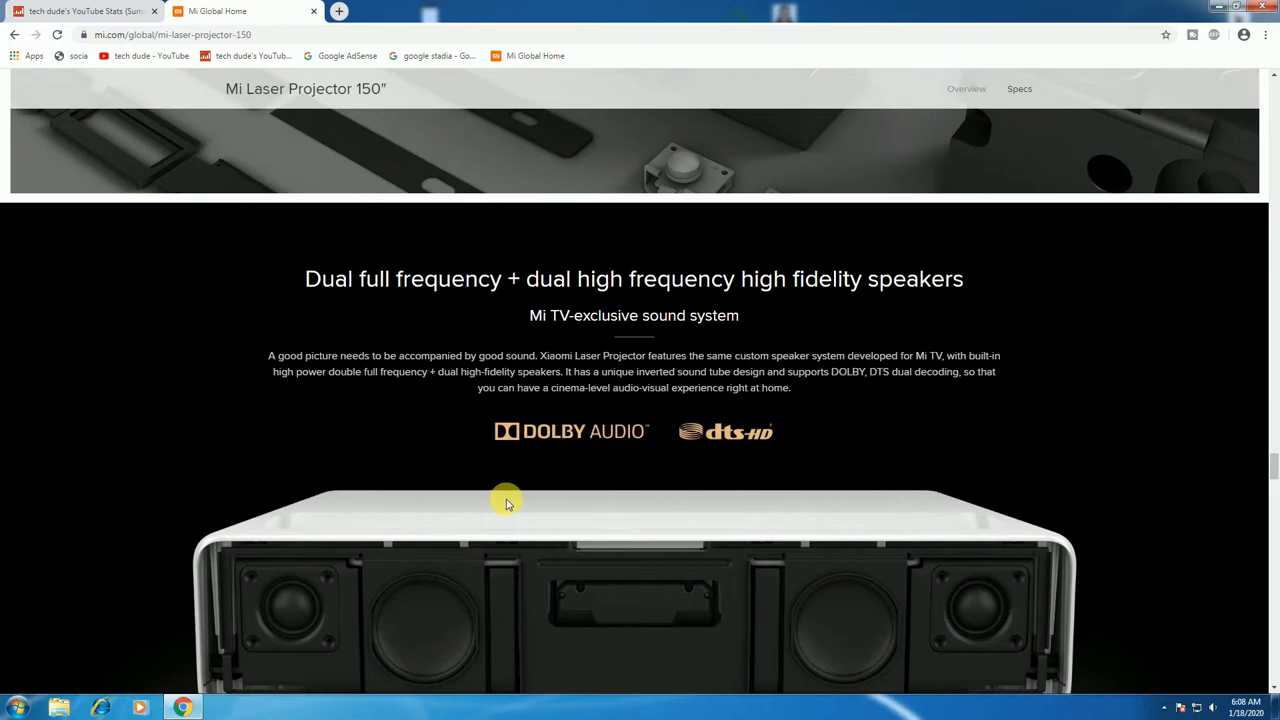
mouse_move(638, 453)
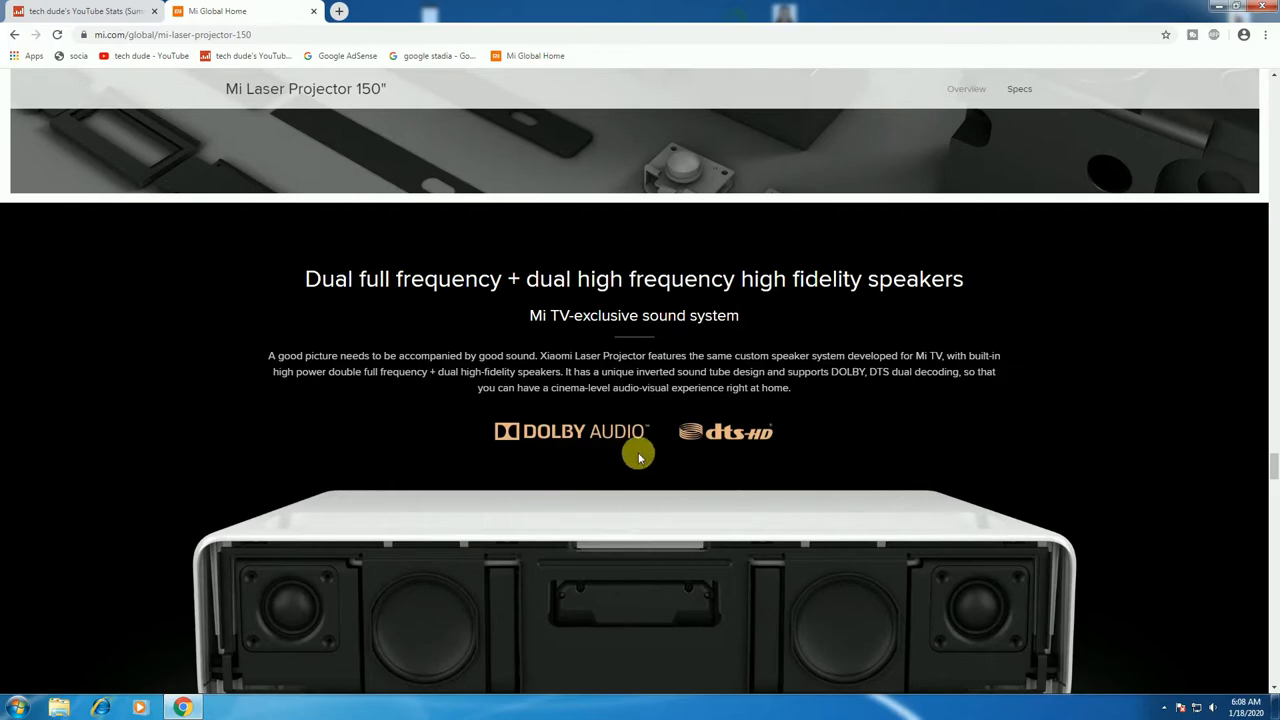
mouse_move(748, 447)
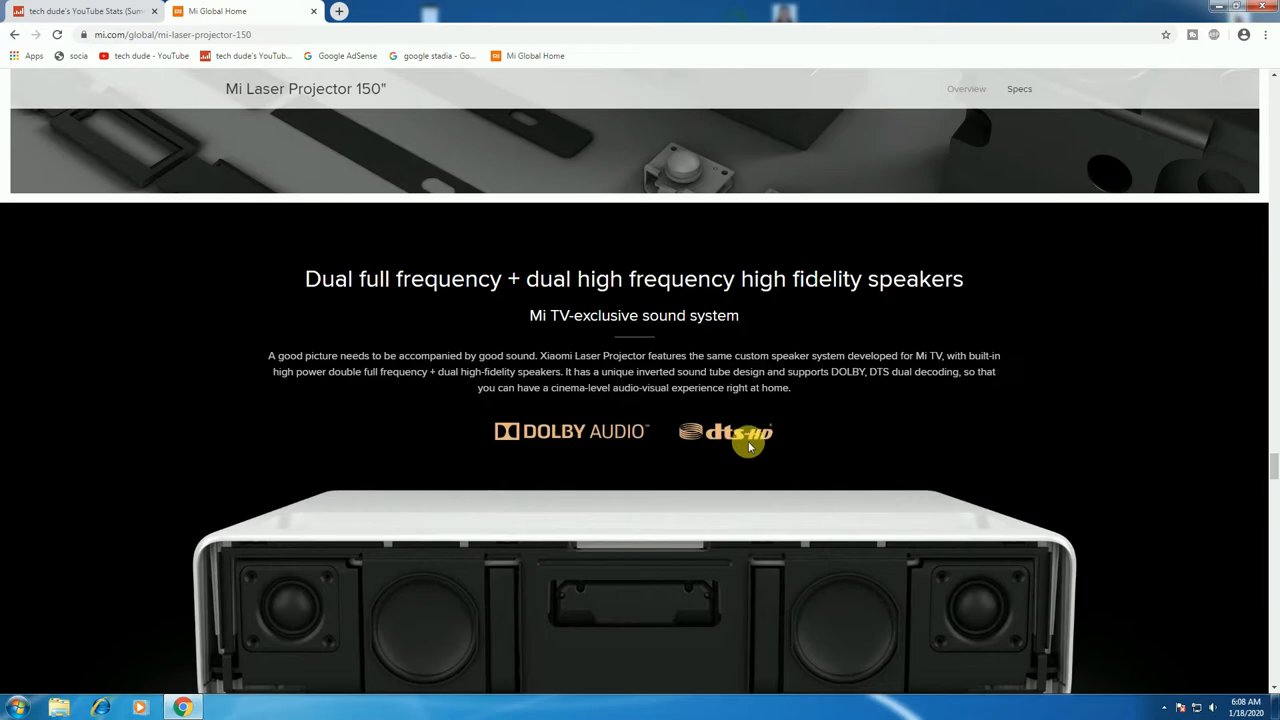
scroll("down", 3)
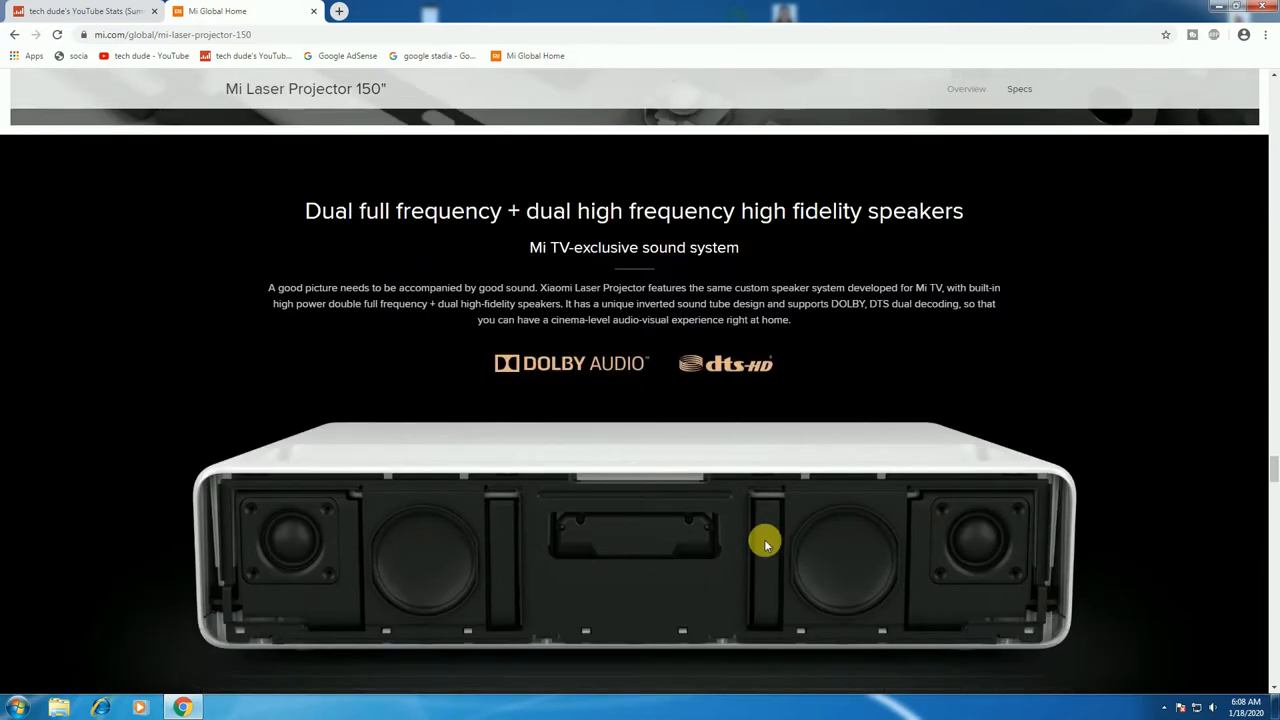
scroll("down", 3)
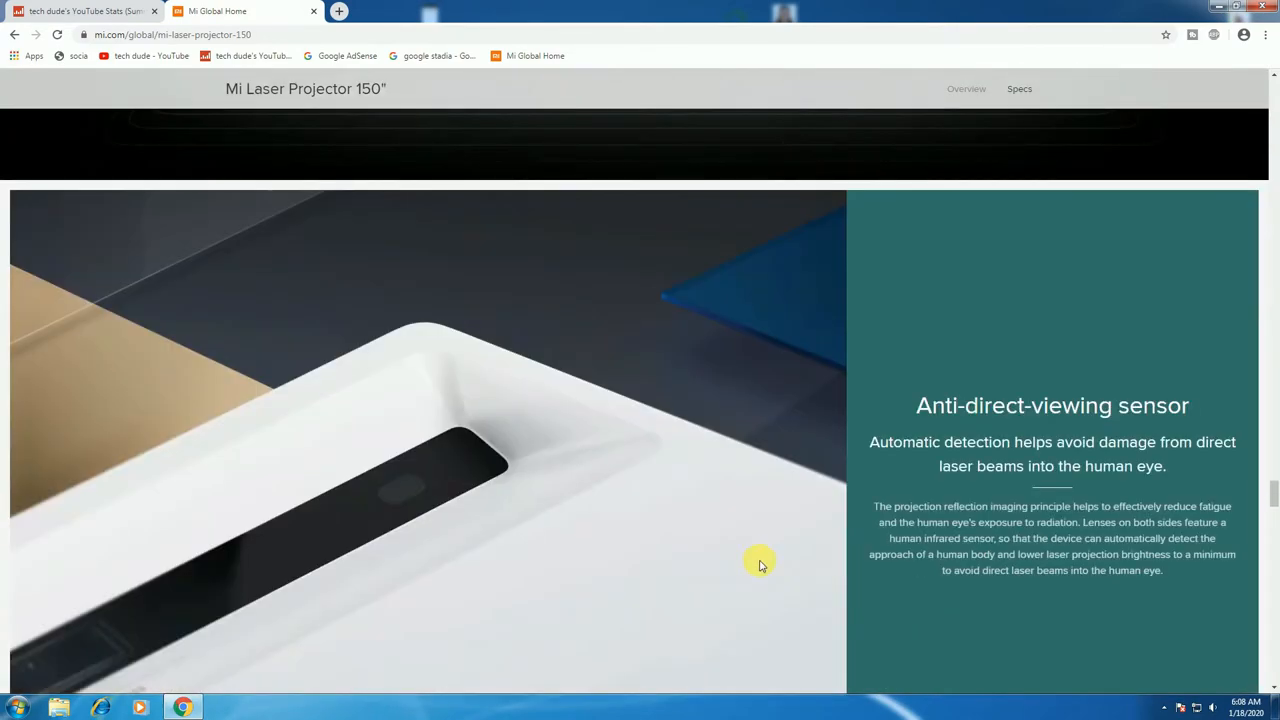
mouse_move(901, 463)
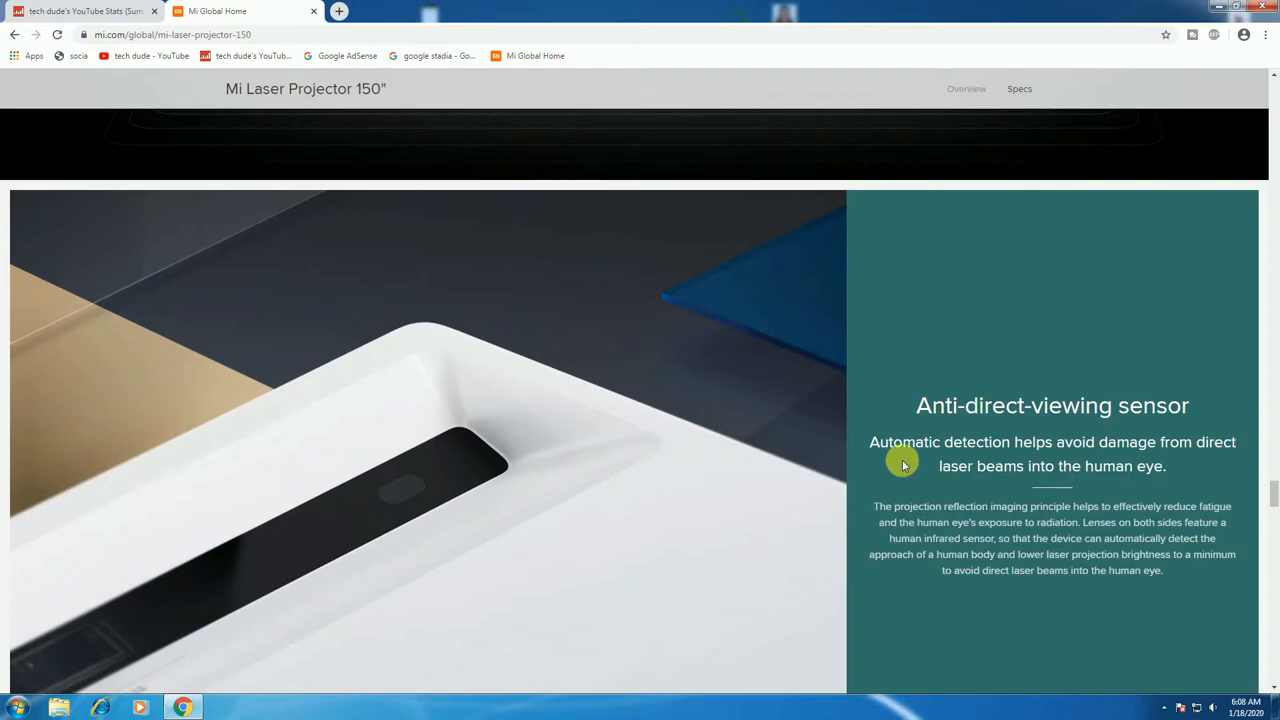
mouse_move(1203, 450)
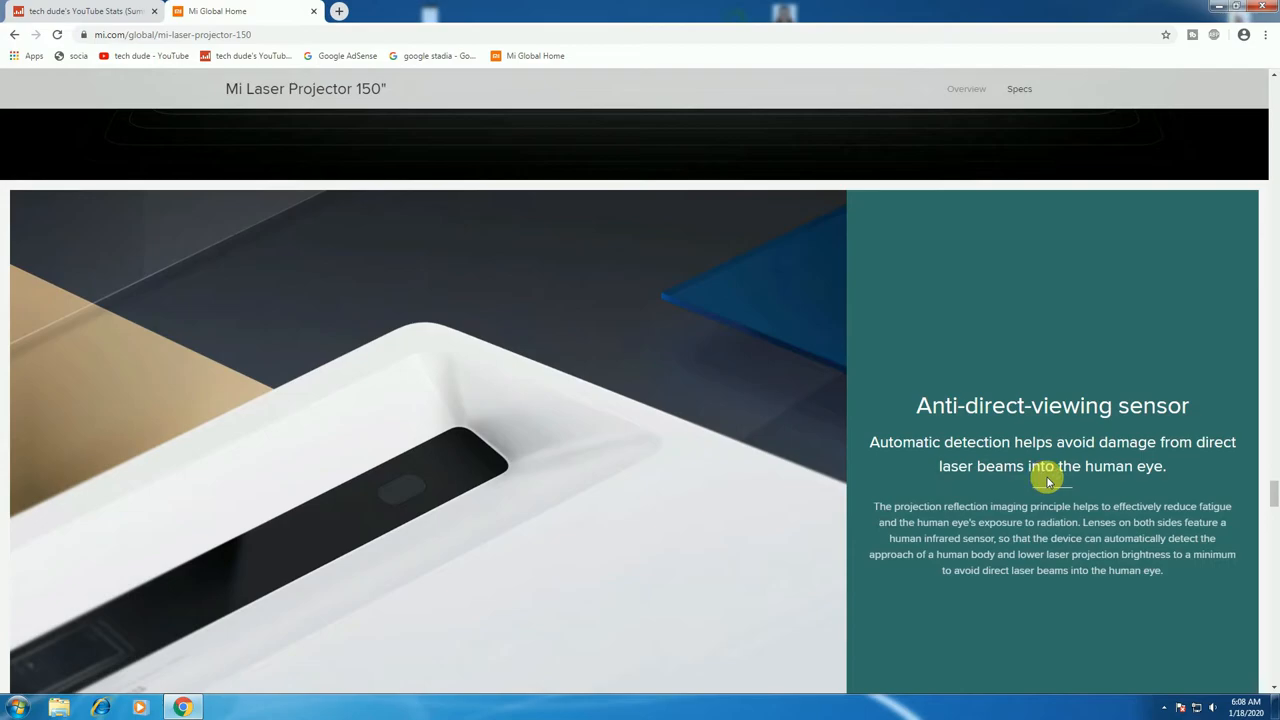
mouse_move(770, 635)
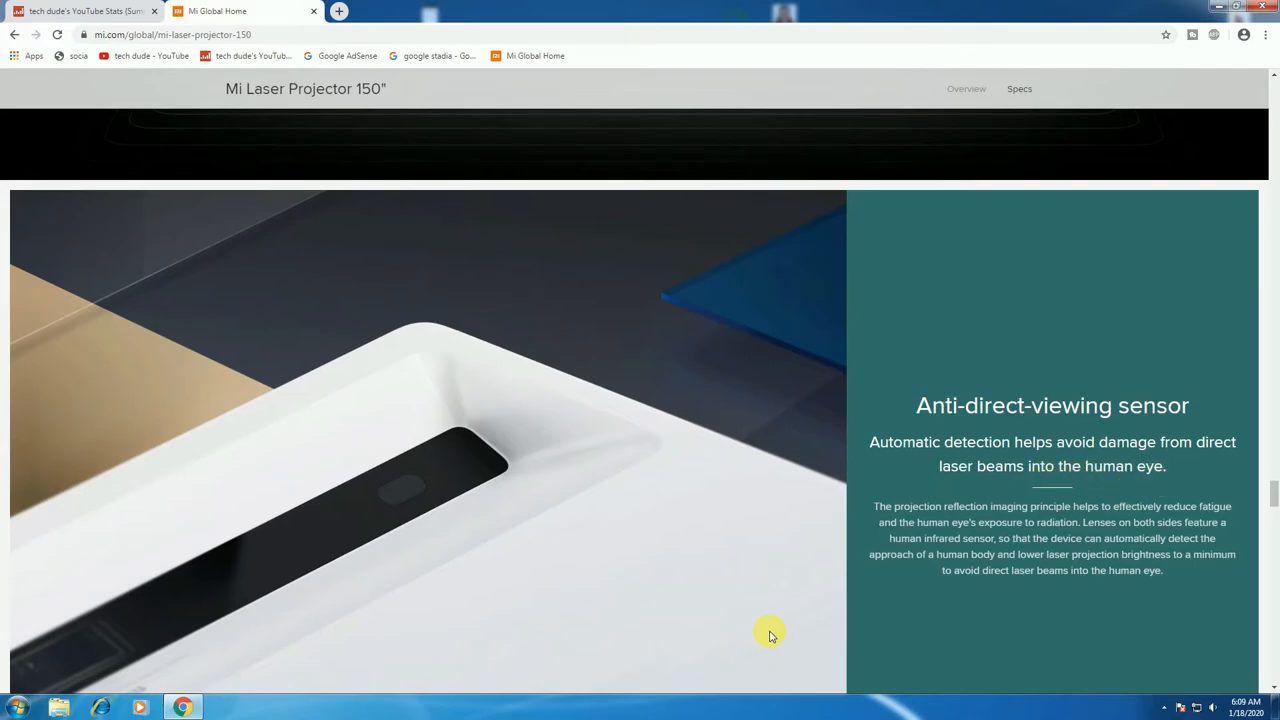
Scroll down to the 'Full custom modular hardware system' exploded components view
scroll("down", 3)
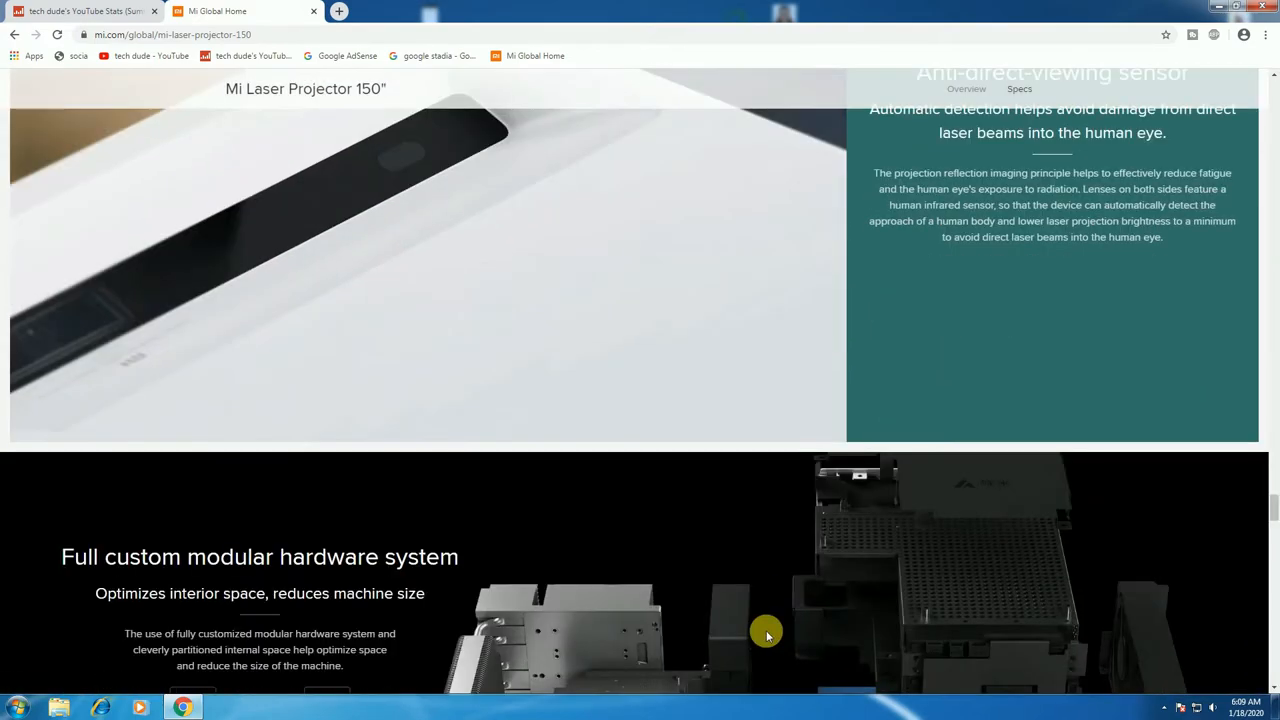
scroll("down", 3)
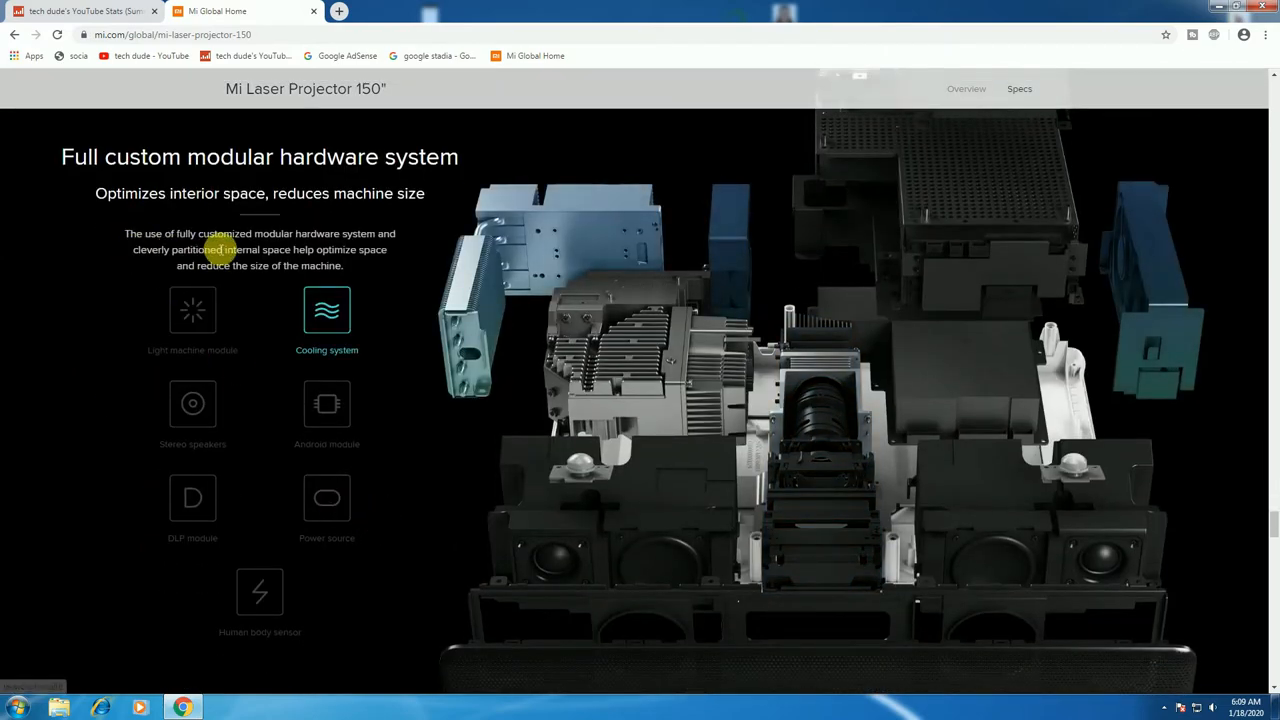
Highlight three module icons in the modular hardware diagram, then scroll toward cooling
left_click(192, 403)
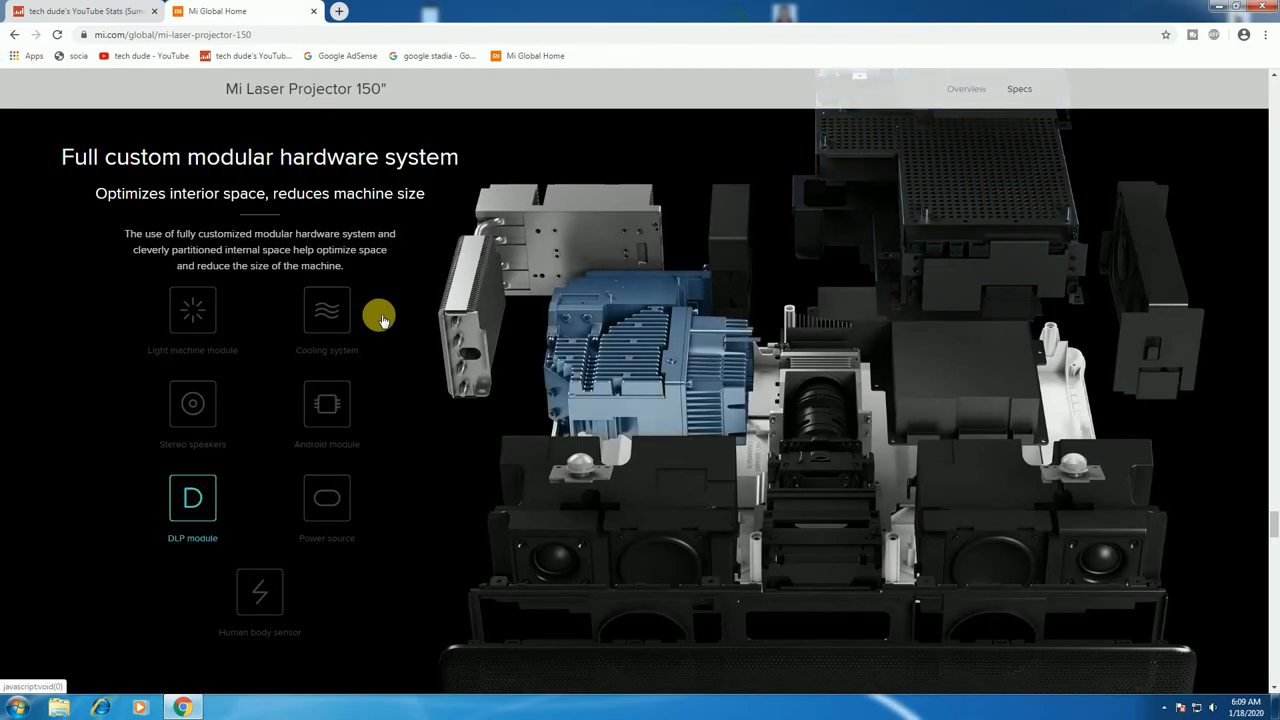
left_click(327, 498)
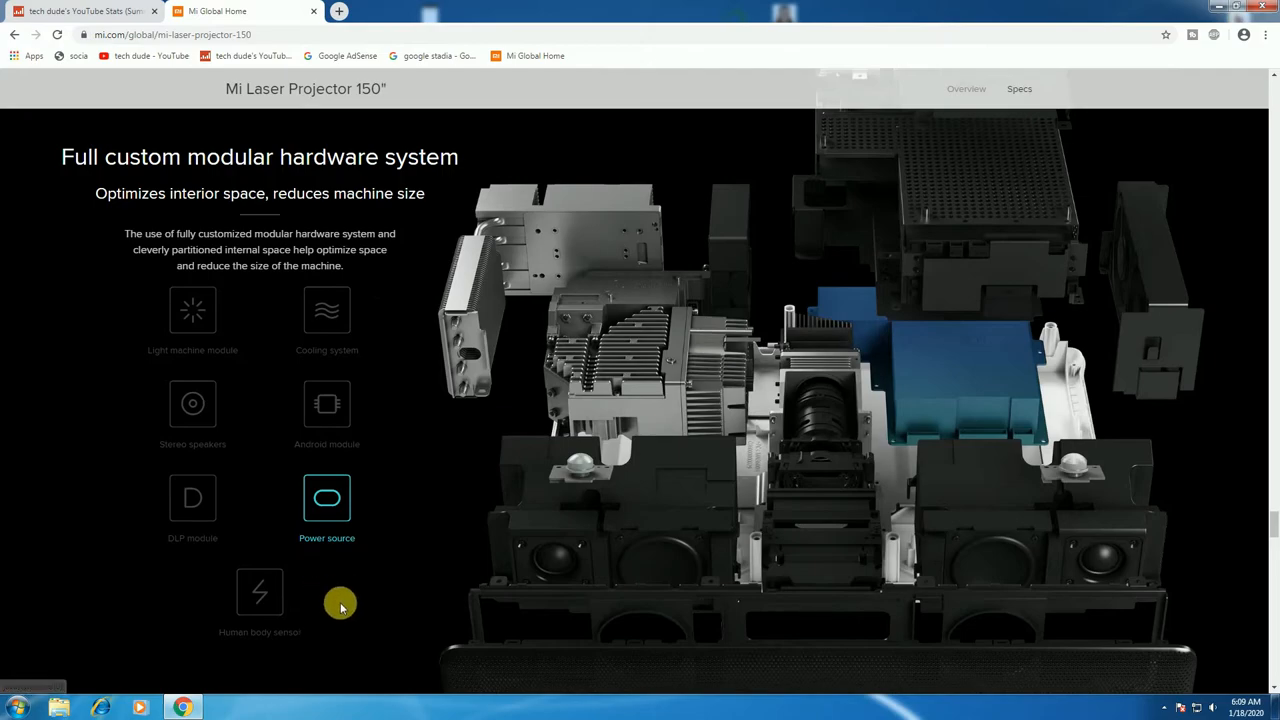
left_click(259, 591)
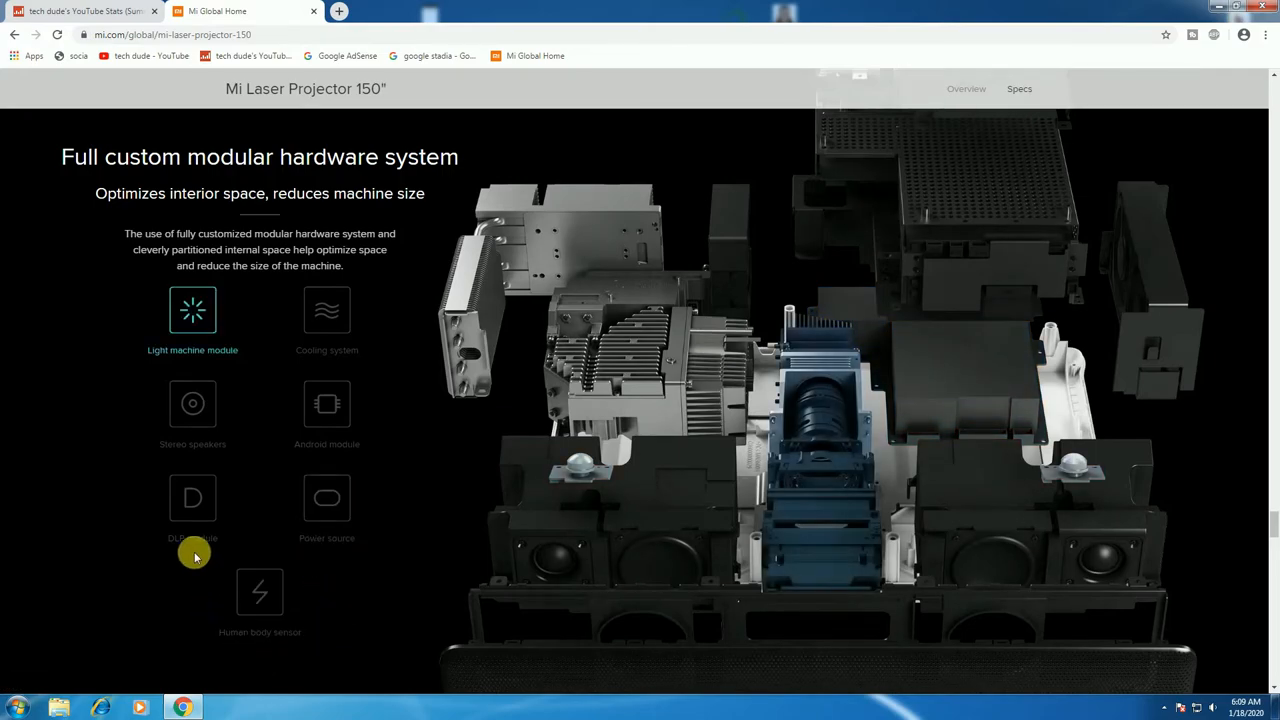
mouse_move(213, 365)
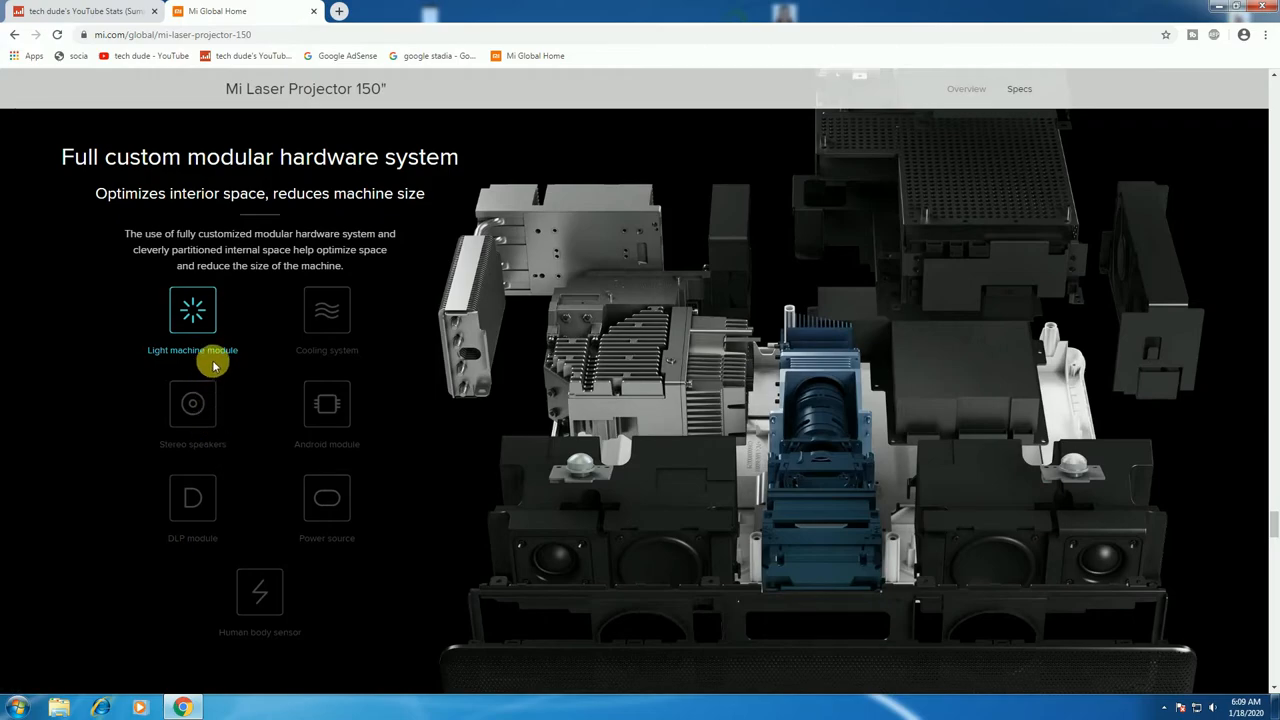
scroll("down", 3)
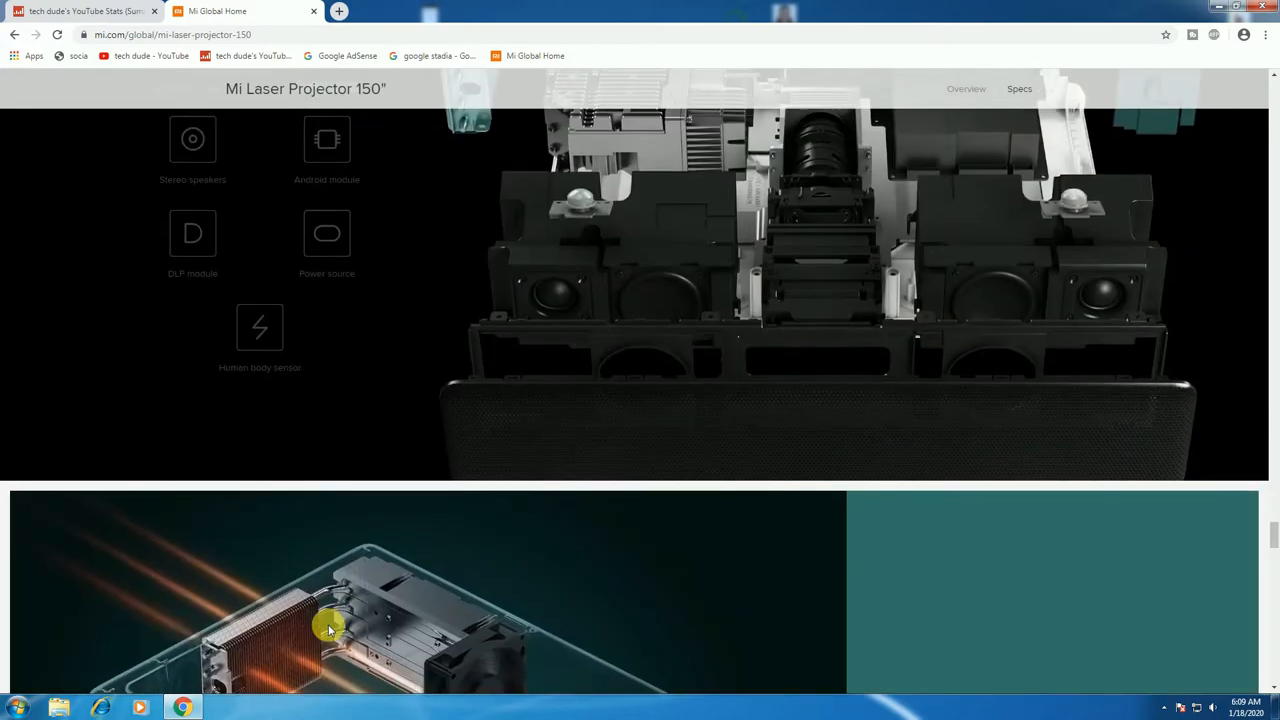
Scroll past the high-powered cooling system illustration toward the rounded design section
scroll("down", 3)
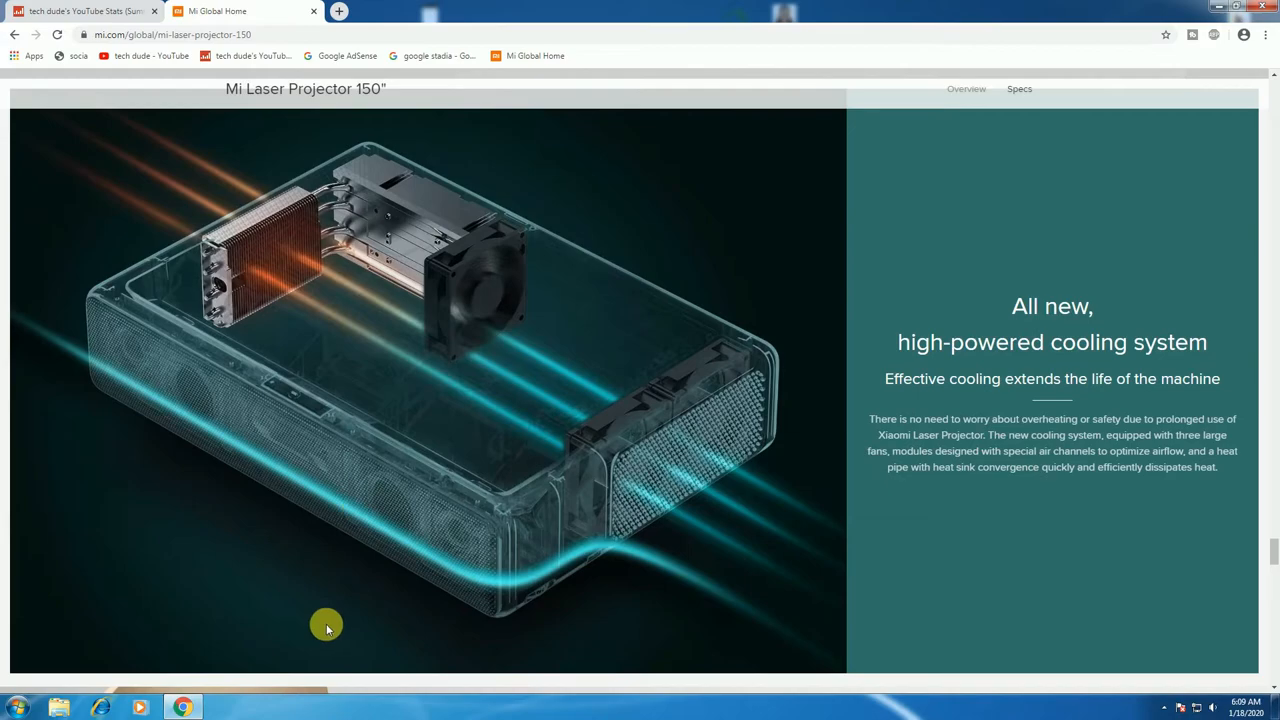
mouse_move(588, 582)
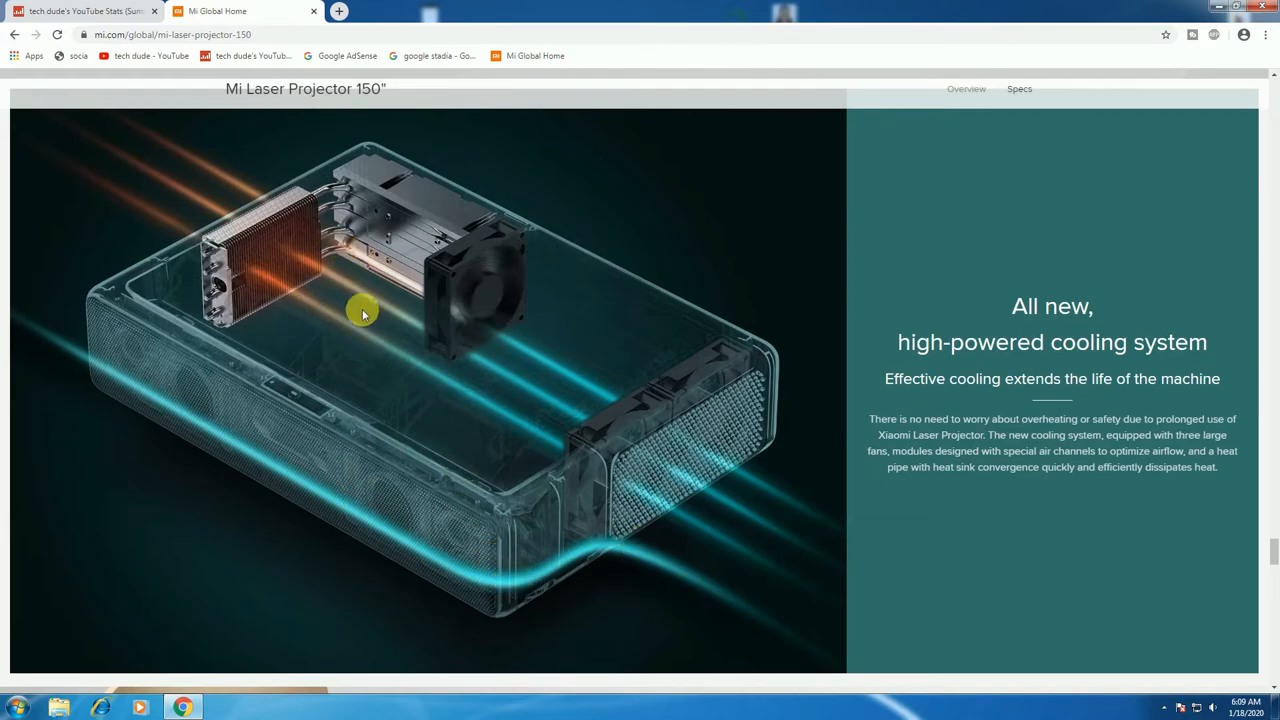
mouse_move(508, 513)
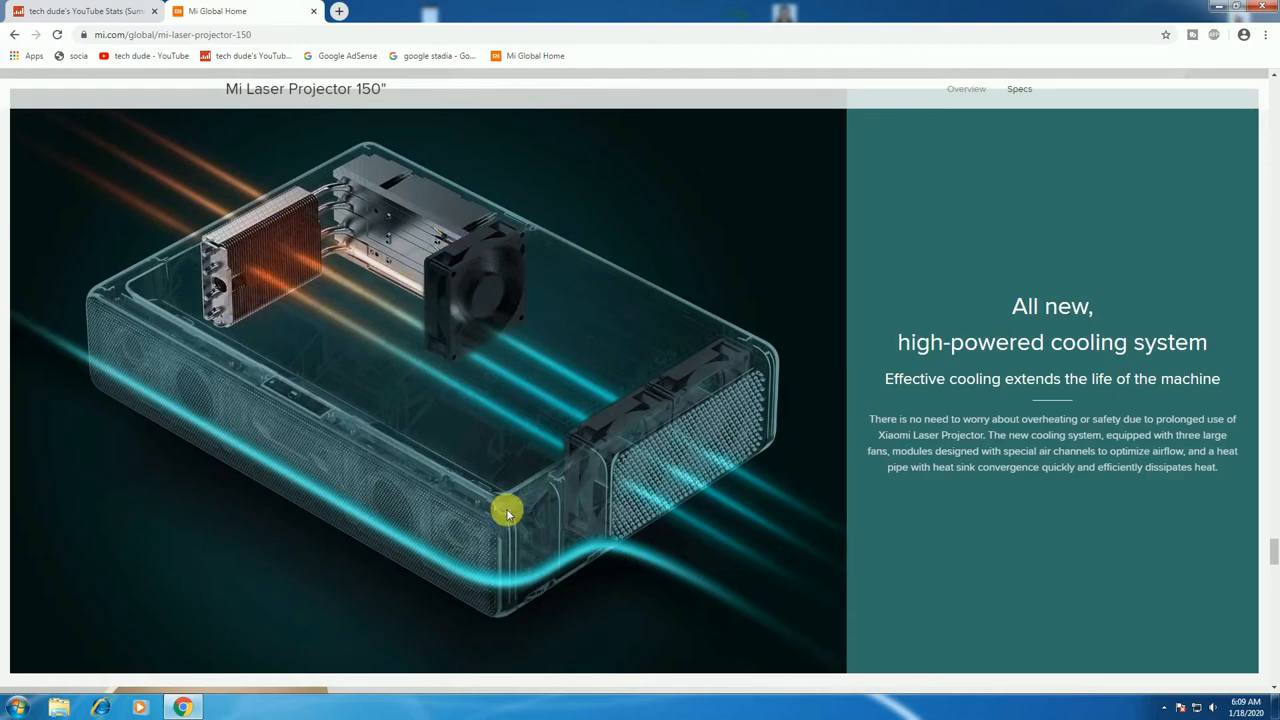
mouse_move(718, 597)
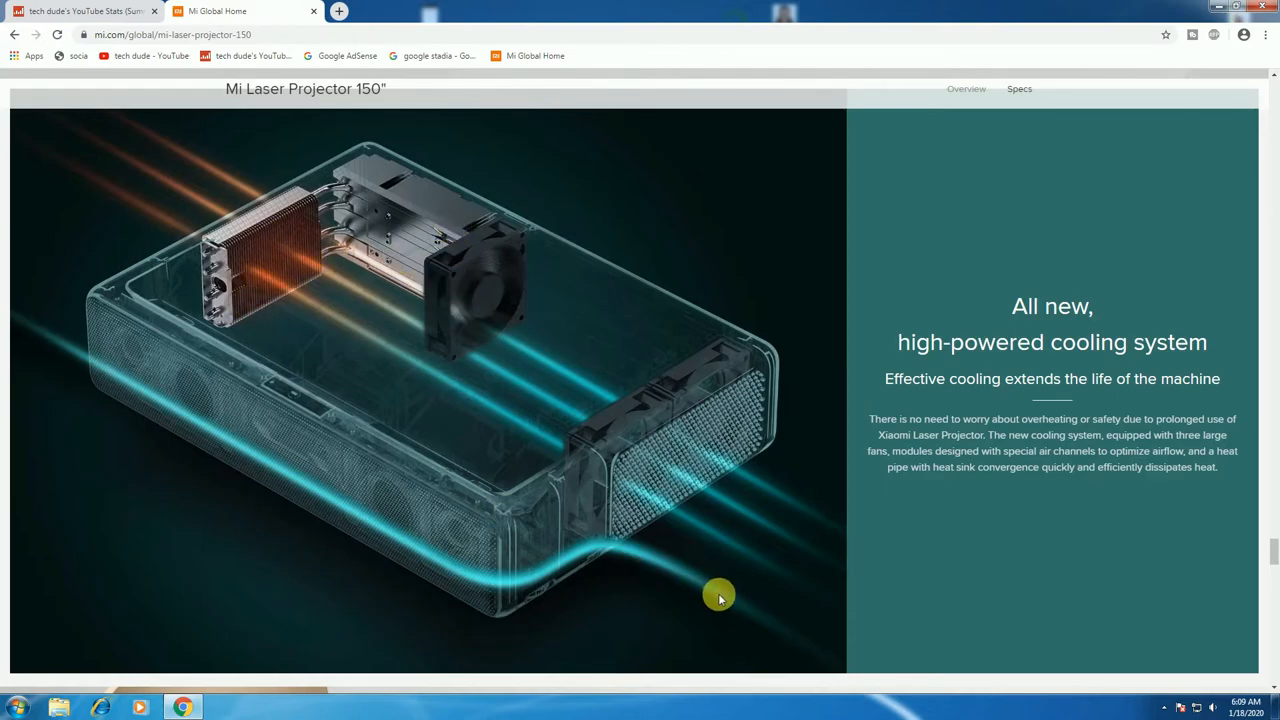
scroll("down", 3)
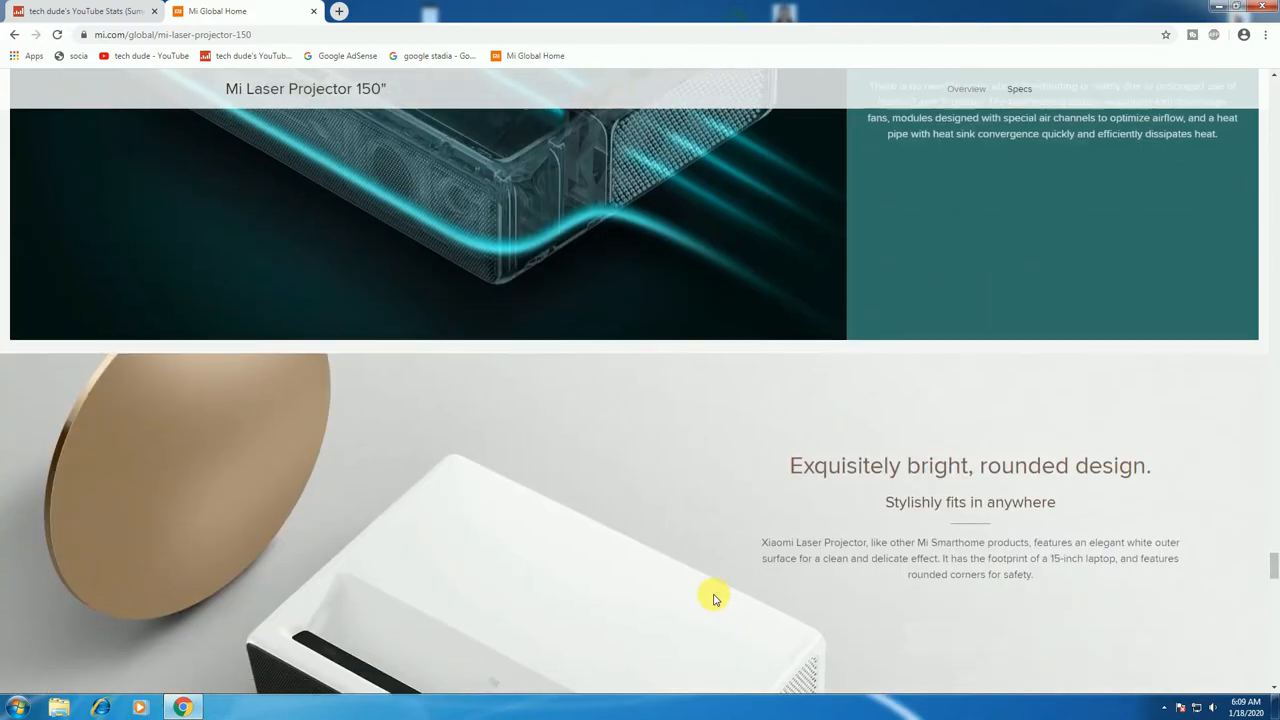
Scroll past 'Exquisitely bright, rounded design' to the 'Richly configured interface' ports section
scroll("down", 3)
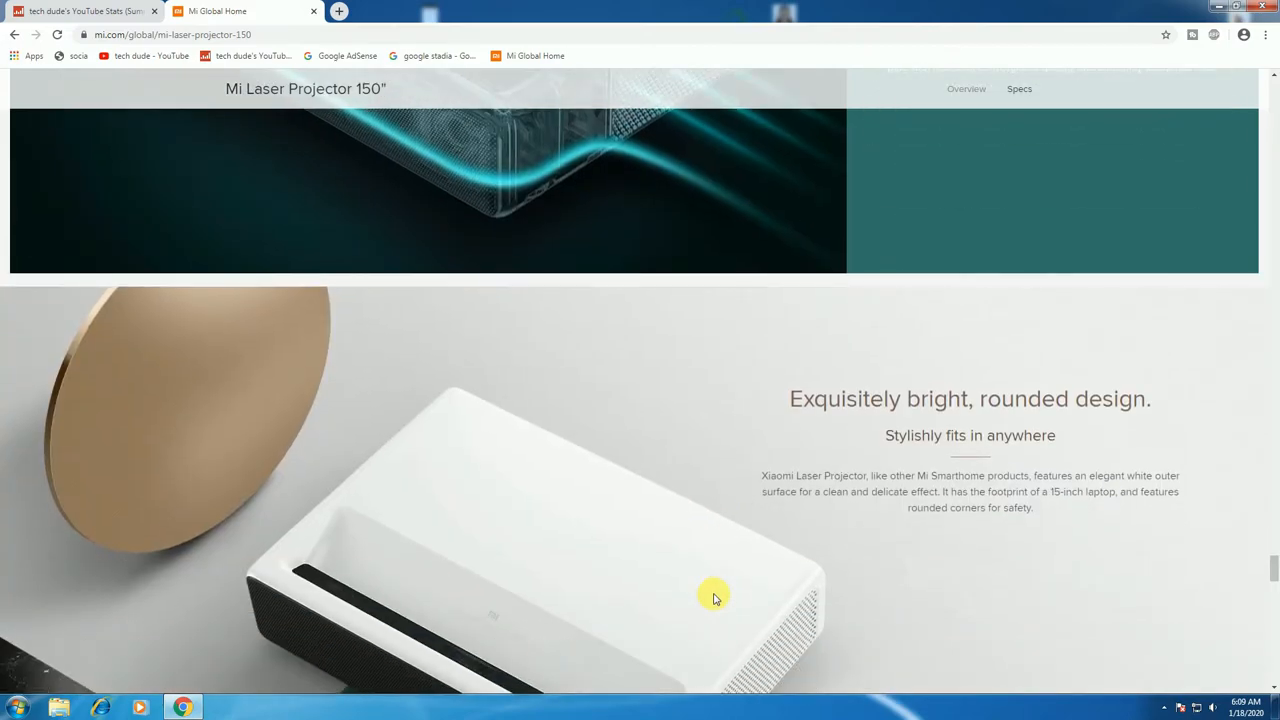
scroll("down", 3)
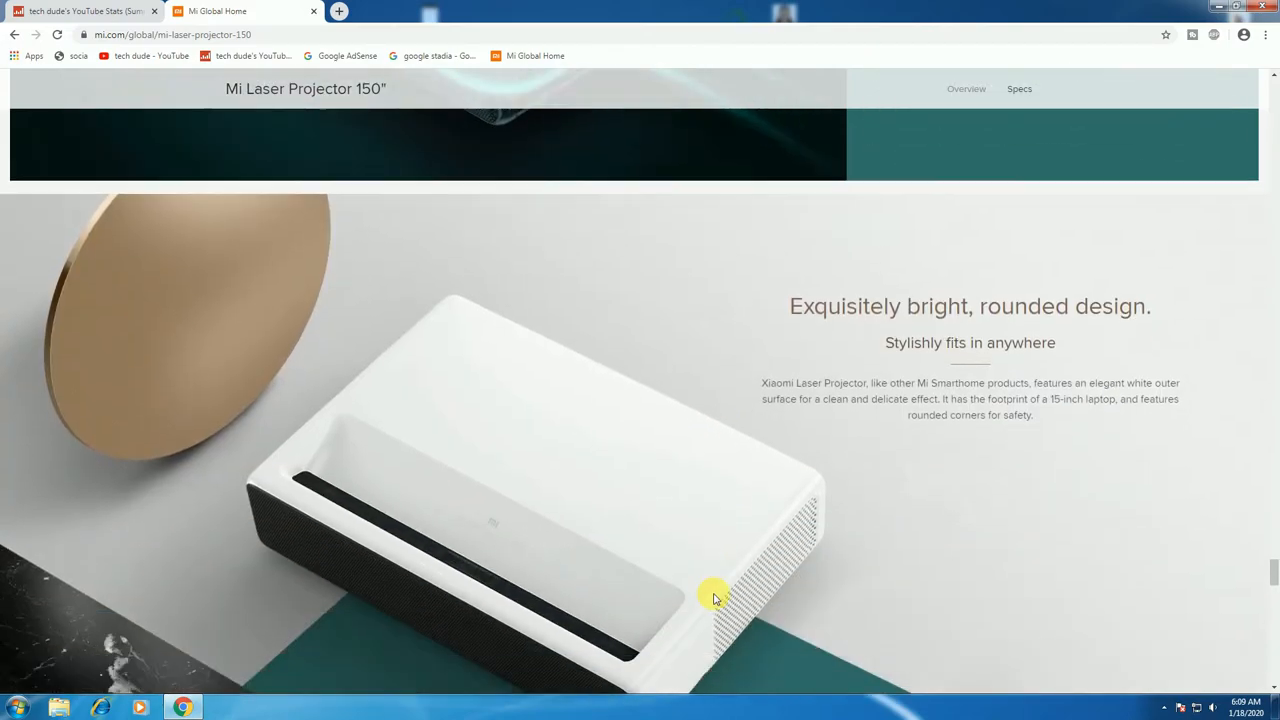
scroll("down", 3)
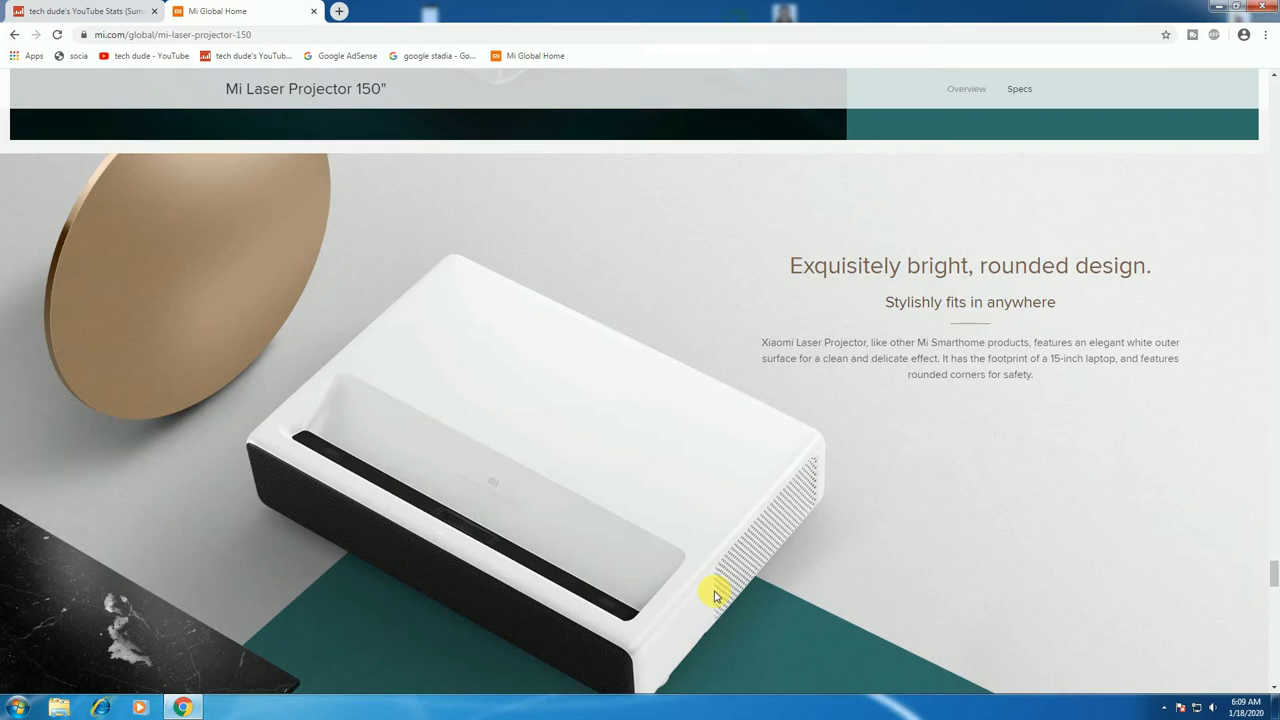
scroll("down", 3)
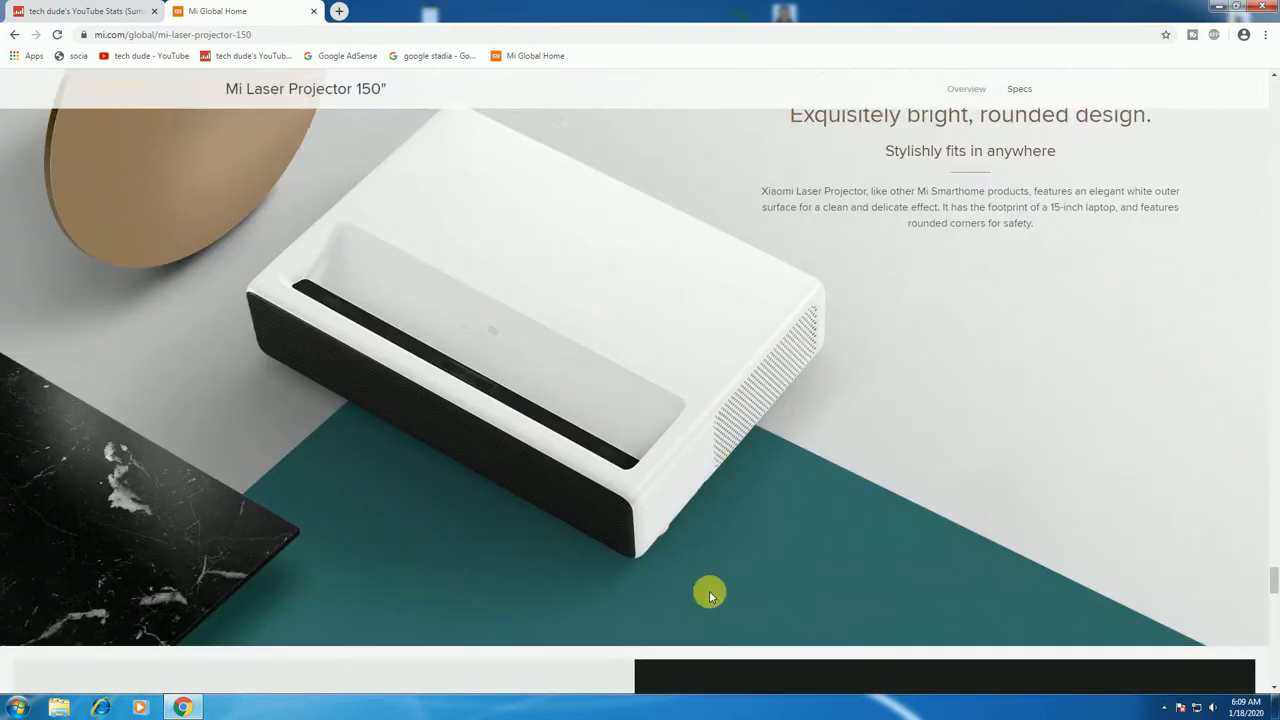
scroll("down", 3)
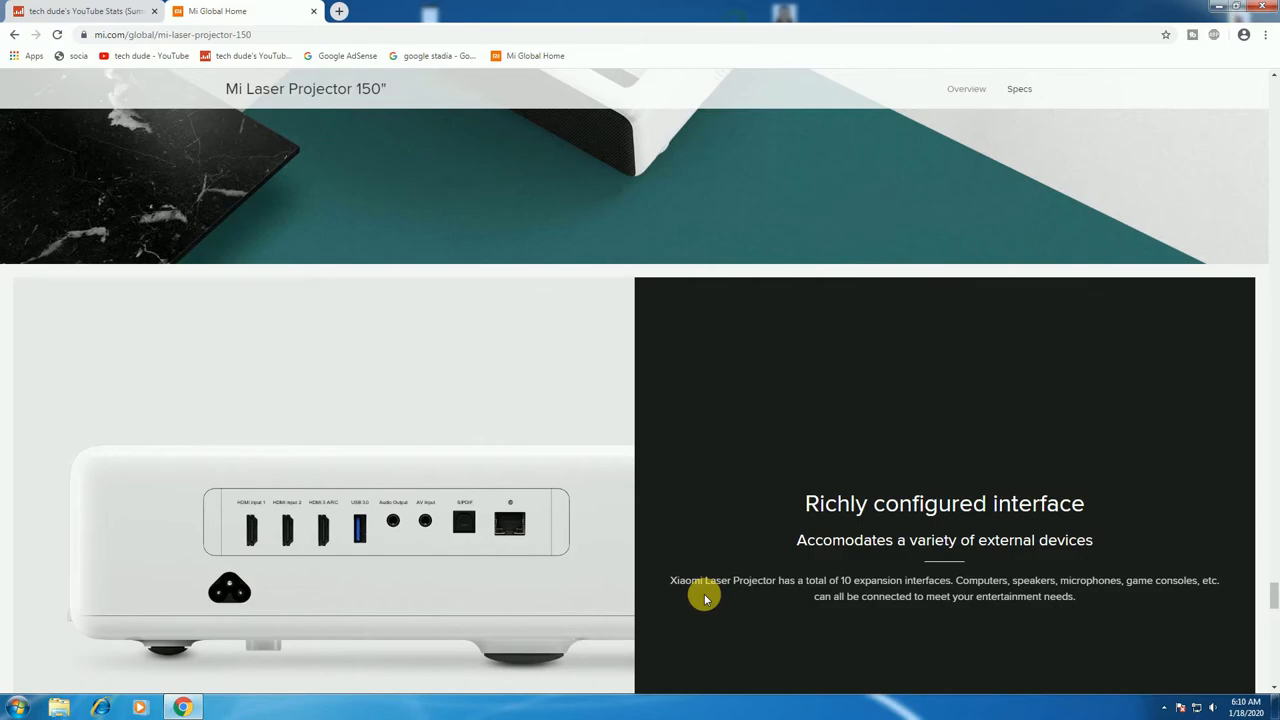
mouse_move(704, 593)
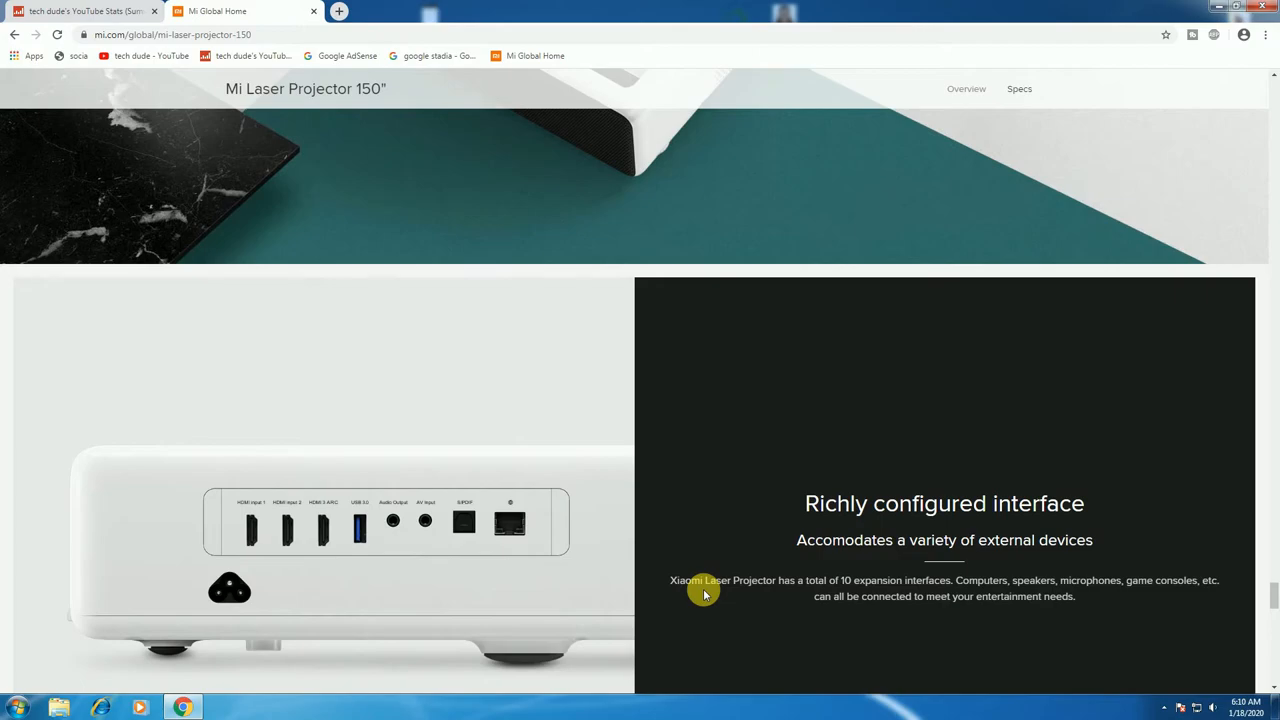
mouse_move(685, 572)
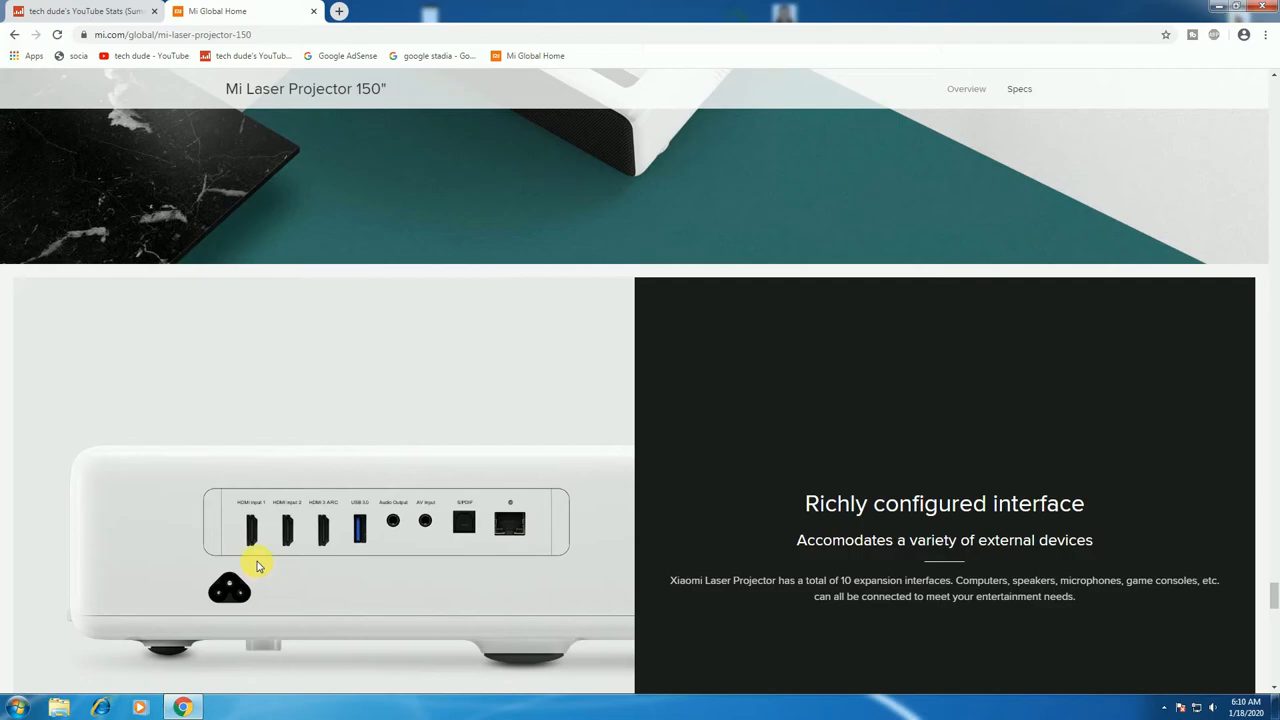
mouse_move(293, 547)
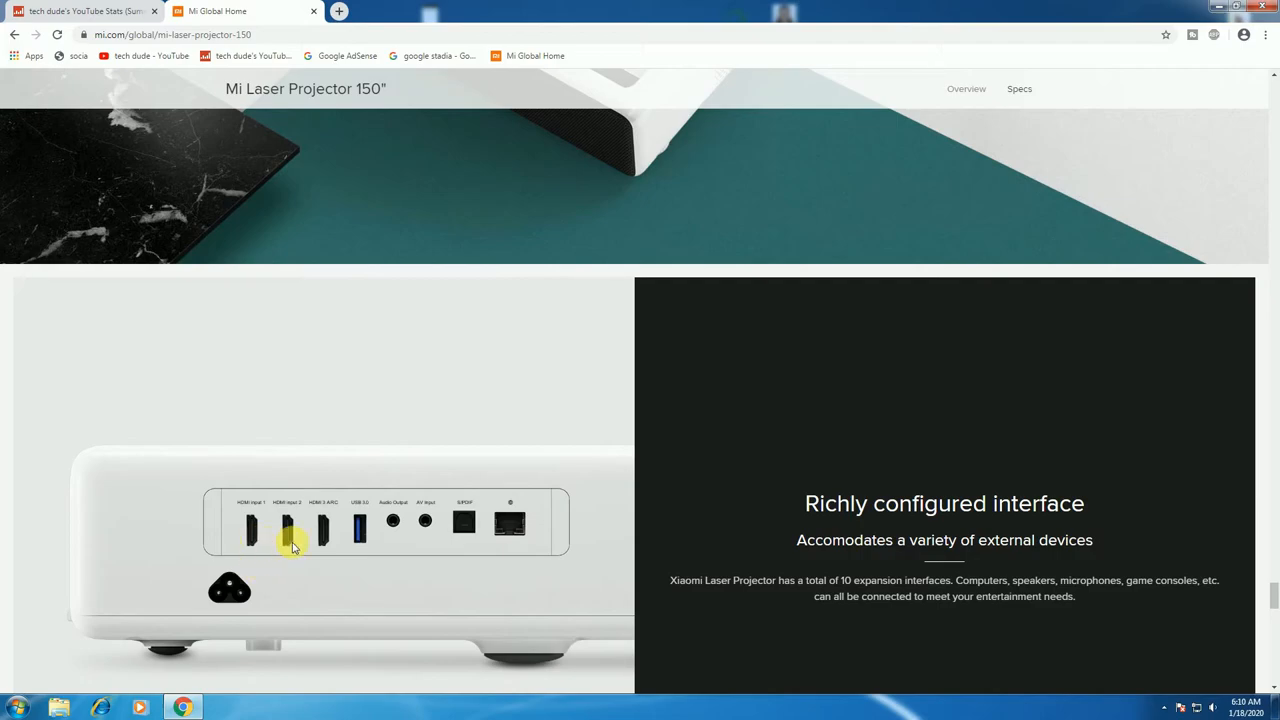
mouse_move(327, 548)
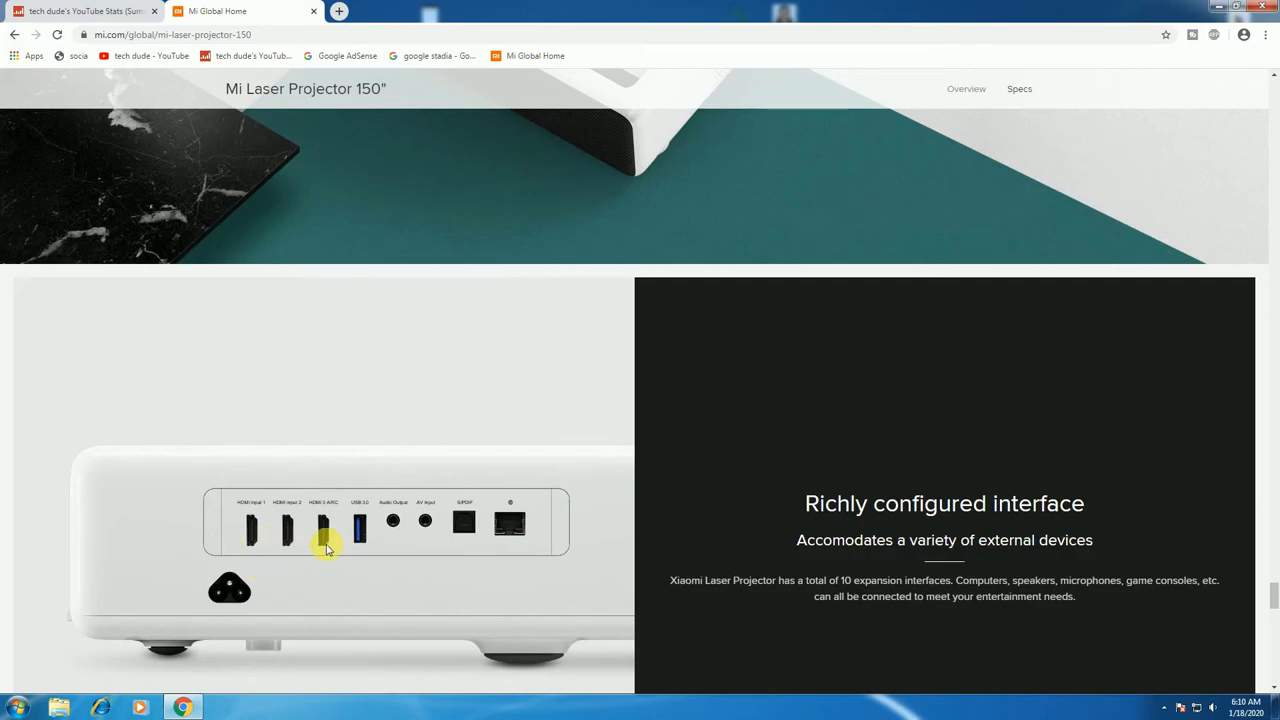
mouse_move(365, 550)
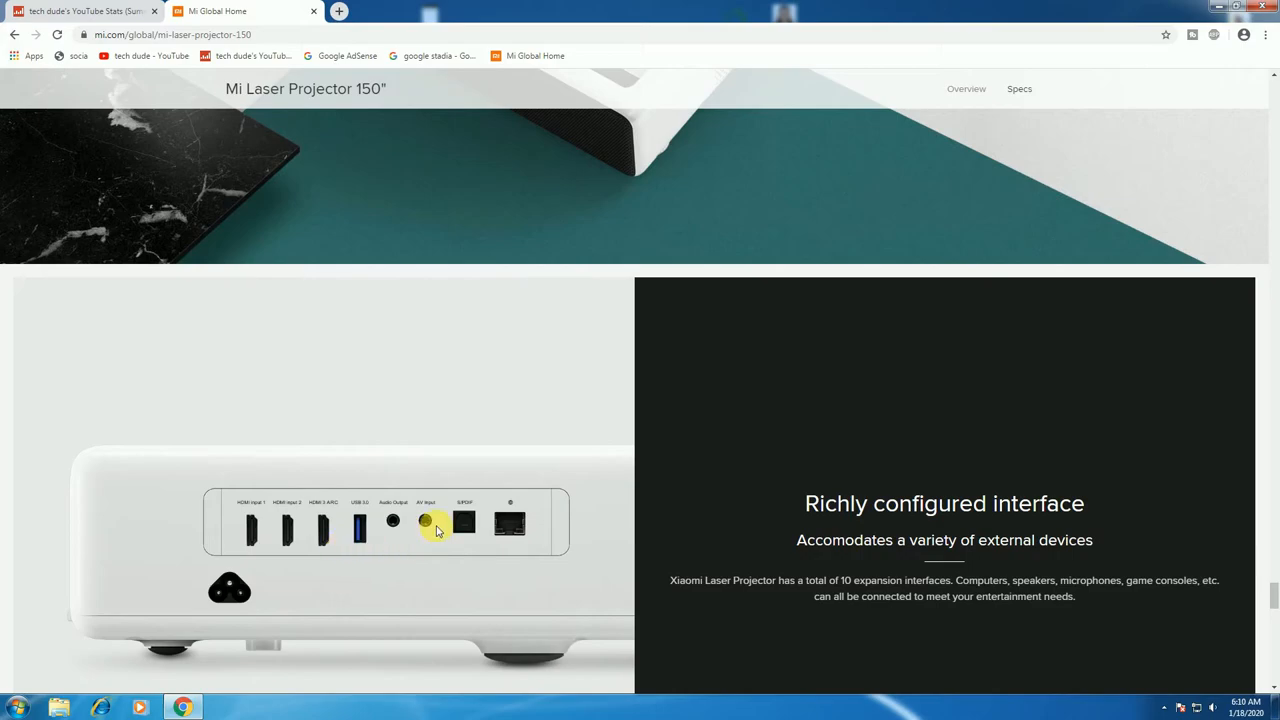
mouse_move(508, 540)
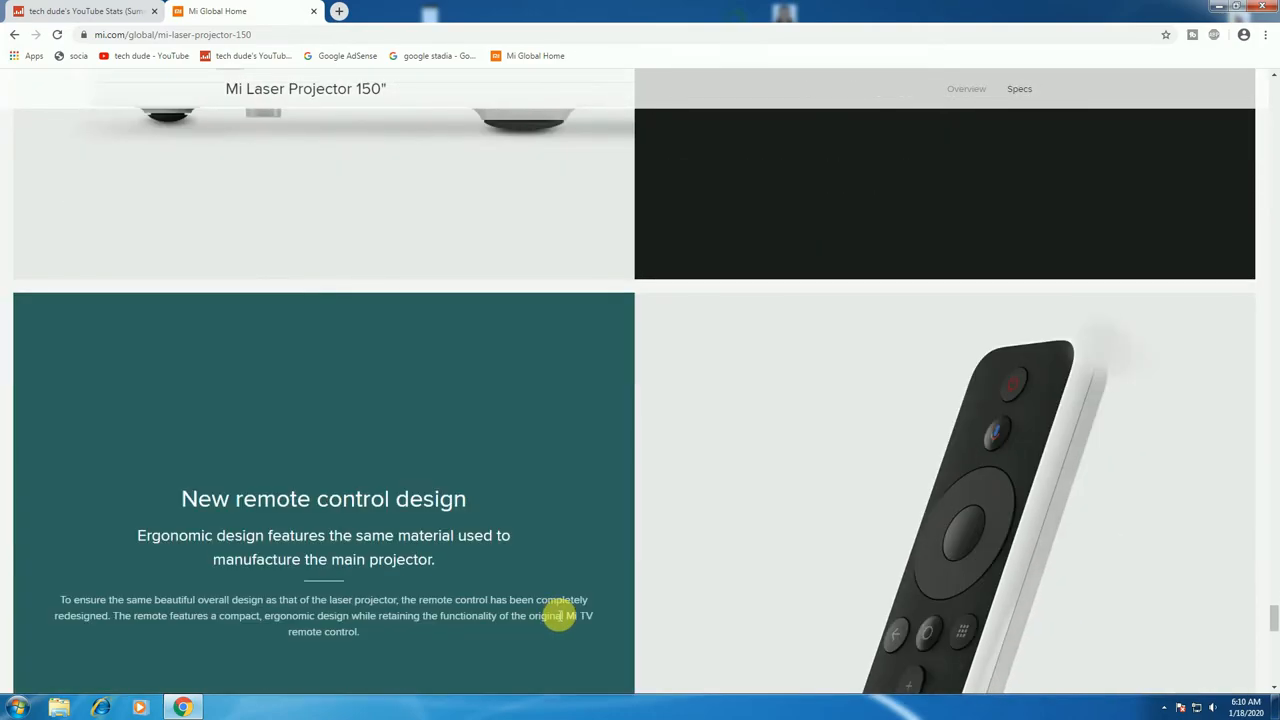
Scroll to the overview footer, then back up to the projector-and-remote photo with its lab-data footnote
scroll("down", 3)
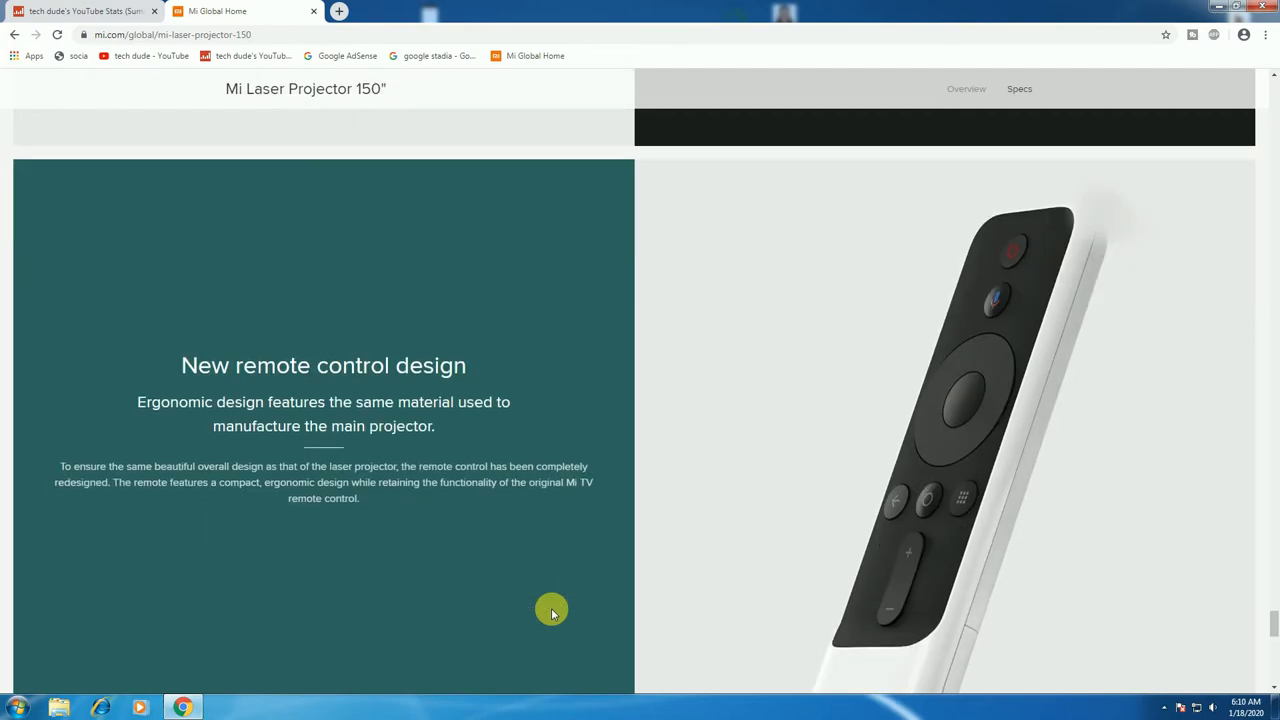
mouse_move(521, 518)
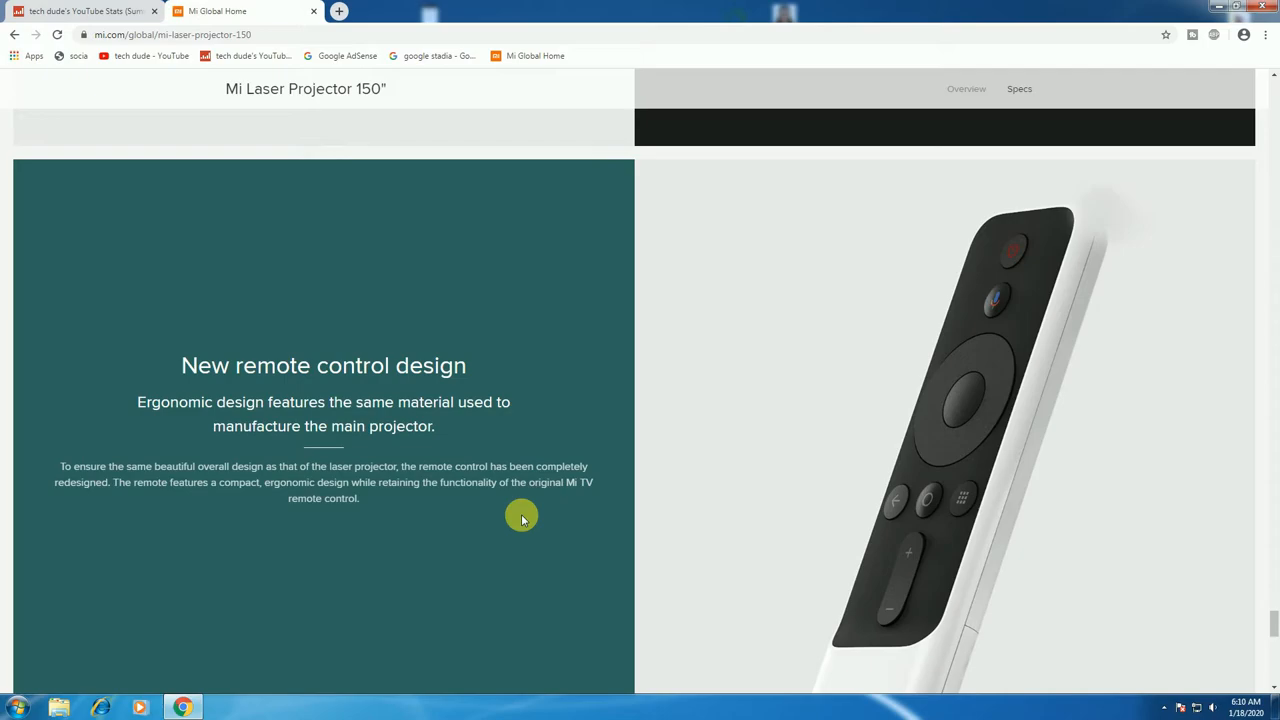
scroll("down", 3)
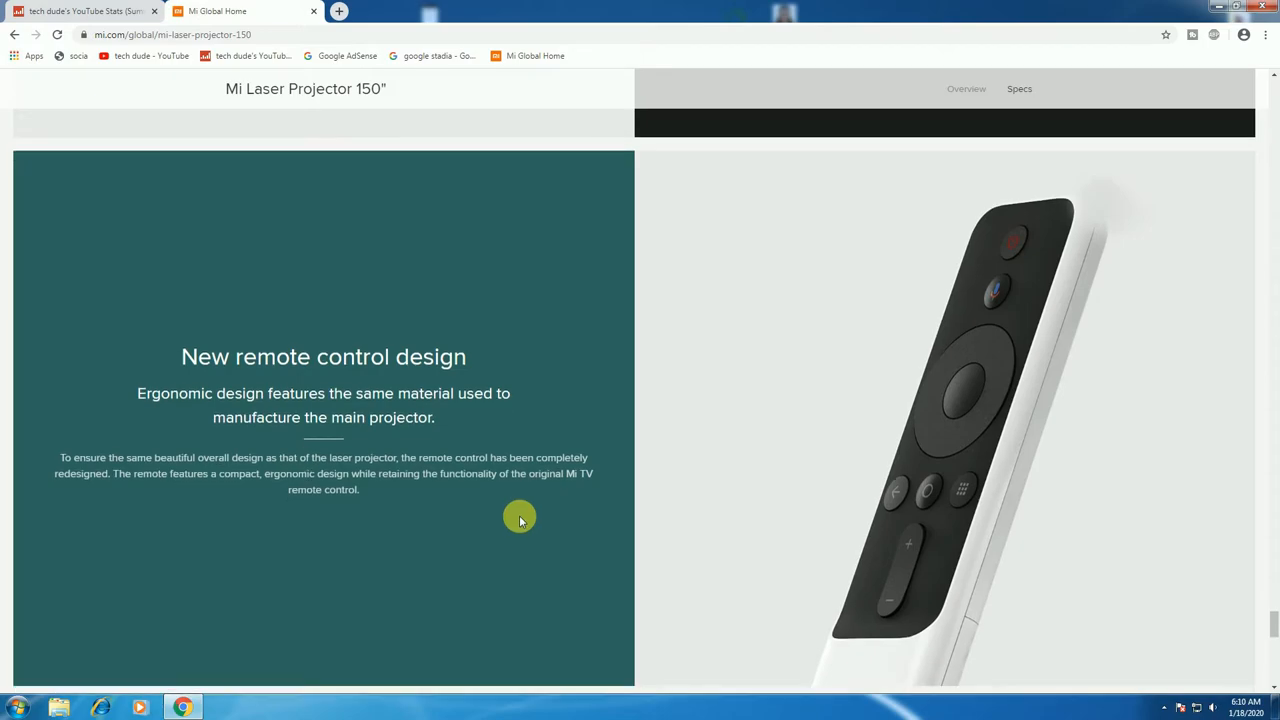
scroll("down", 3)
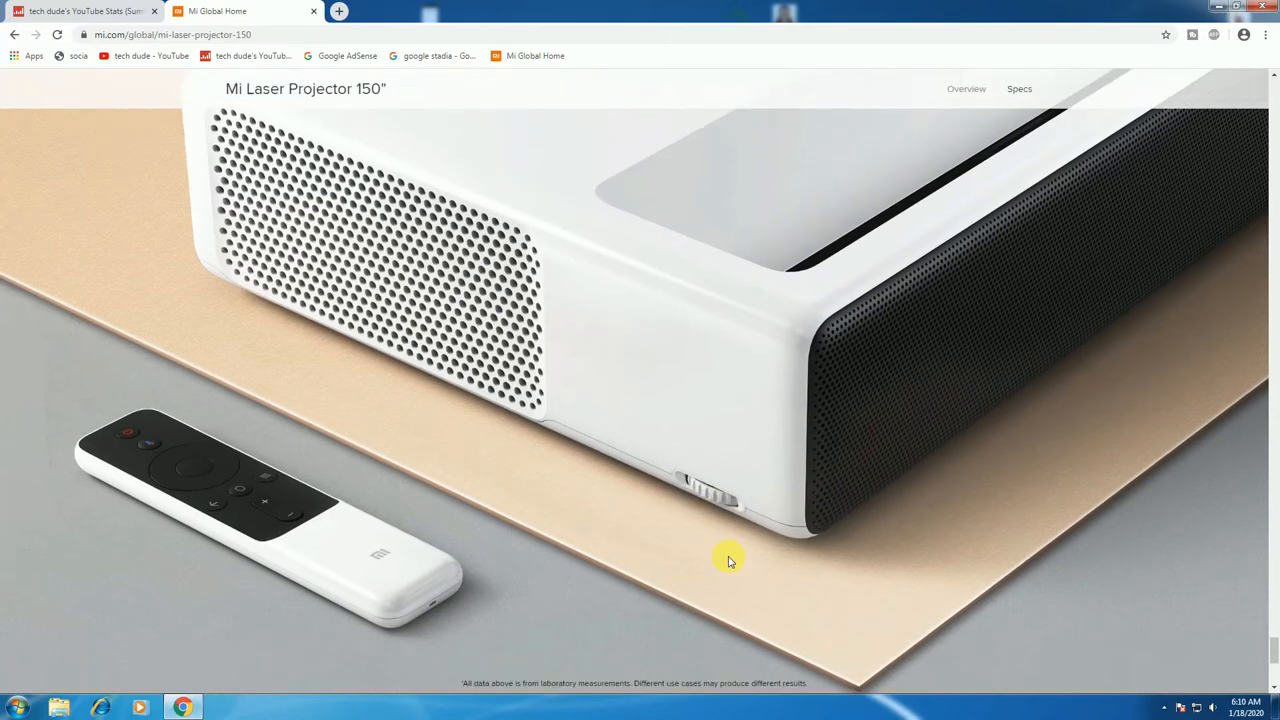
scroll("down", 3)
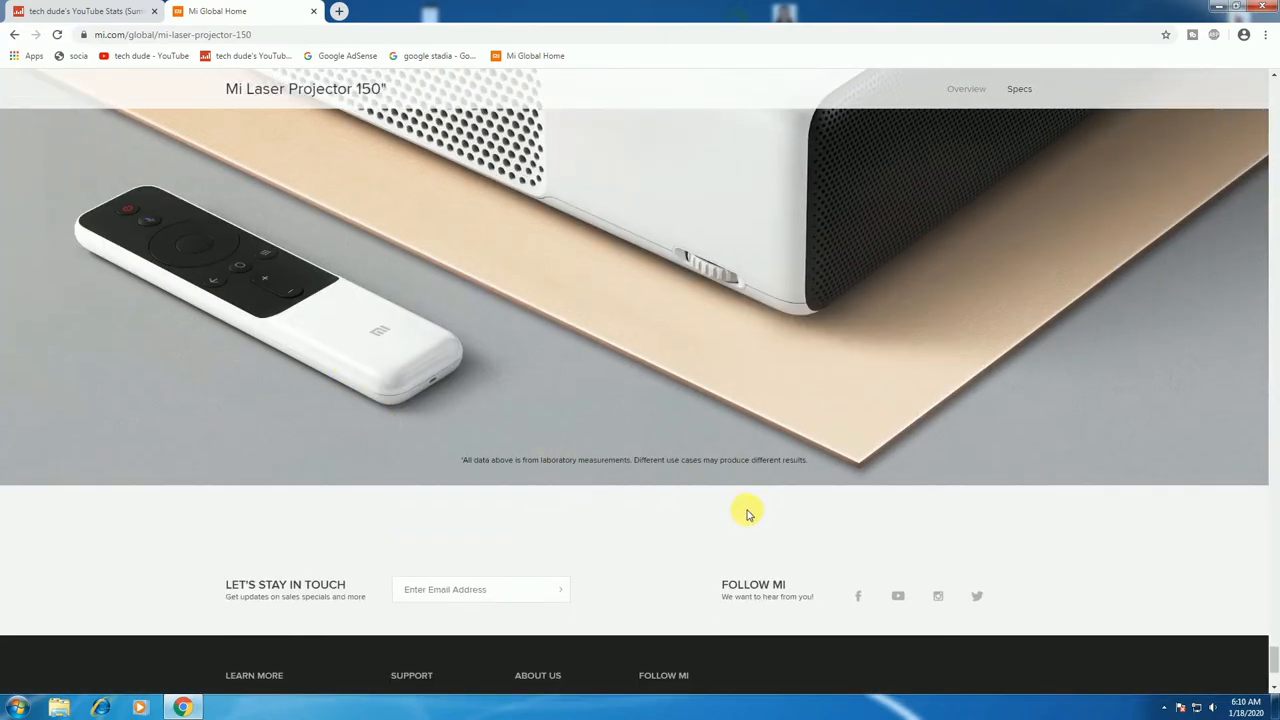
scroll("up", 3)
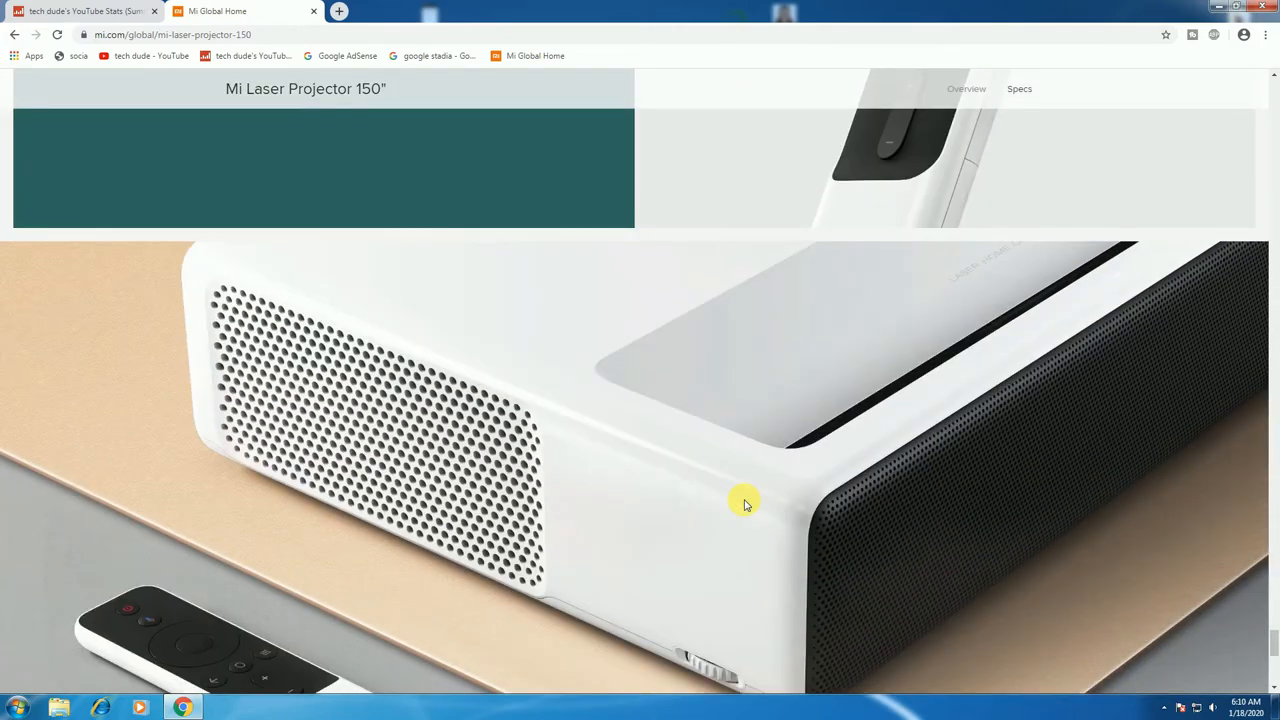
Open the projector's Specs page and read down through Exterior and Optical Parameters to System Specifications
left_click(1019, 88)
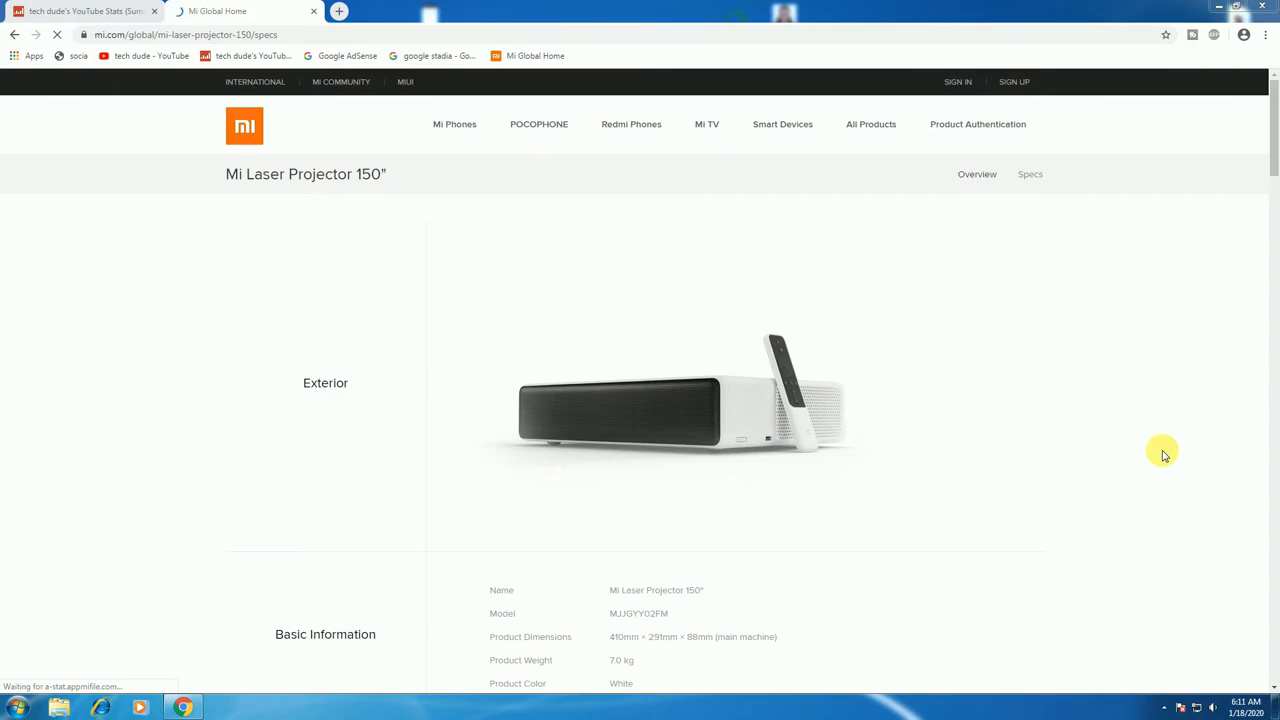
mouse_move(820, 650)
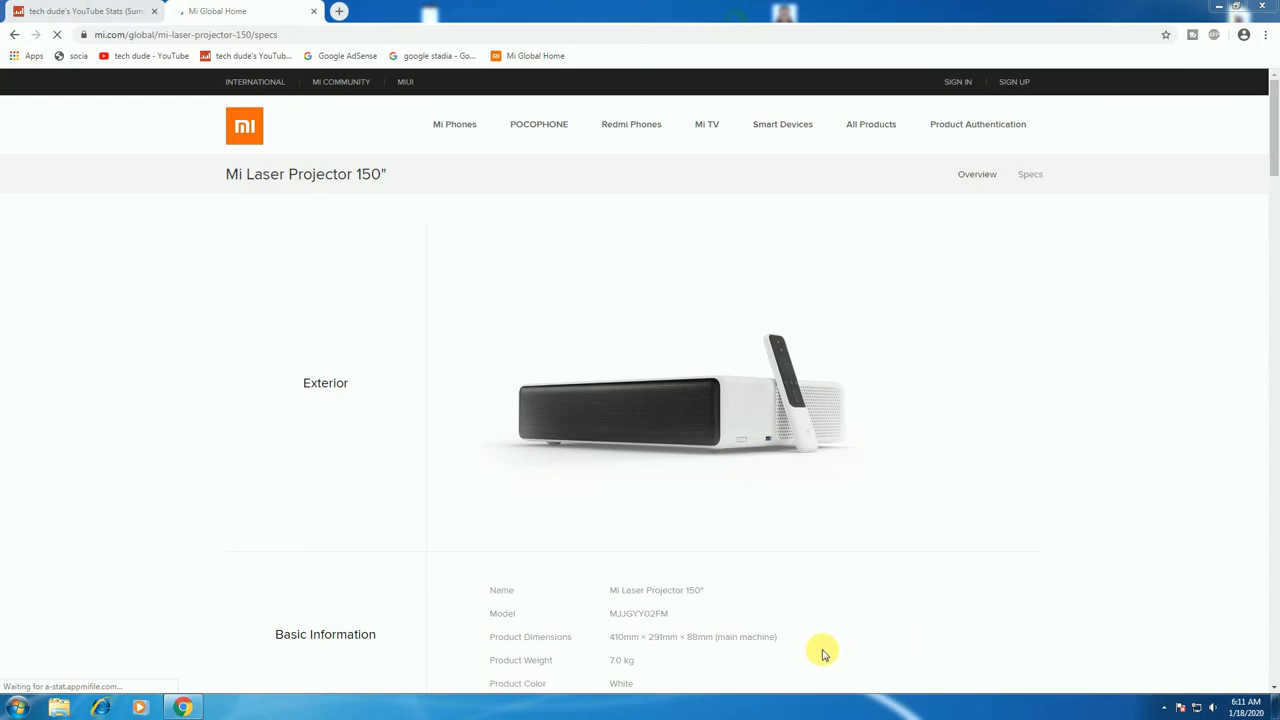
mouse_move(1163, 507)
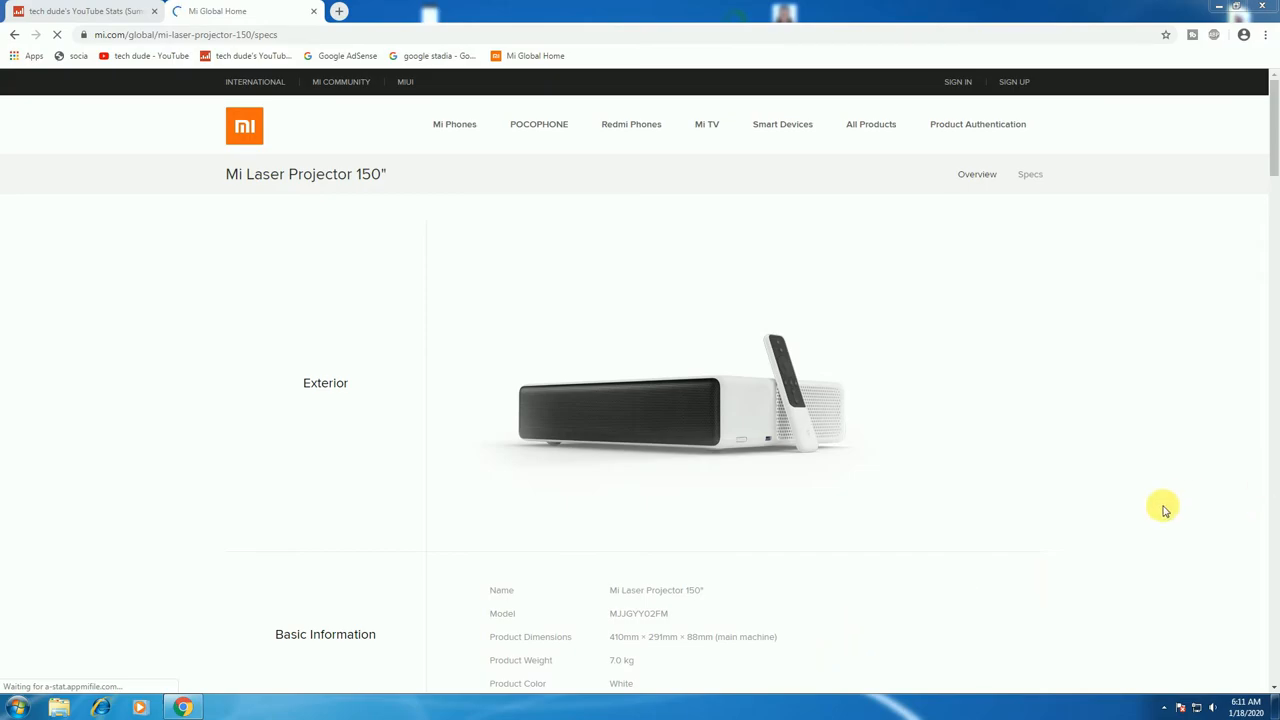
mouse_move(1138, 461)
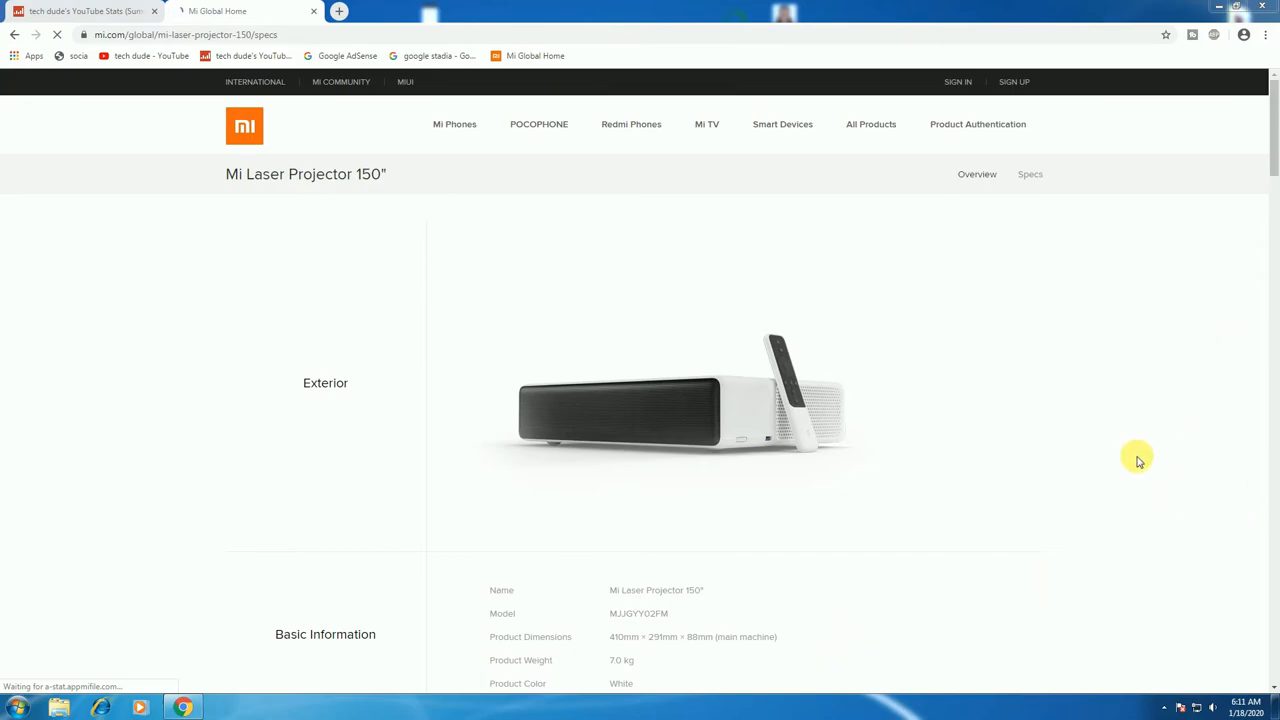
scroll("down", 3)
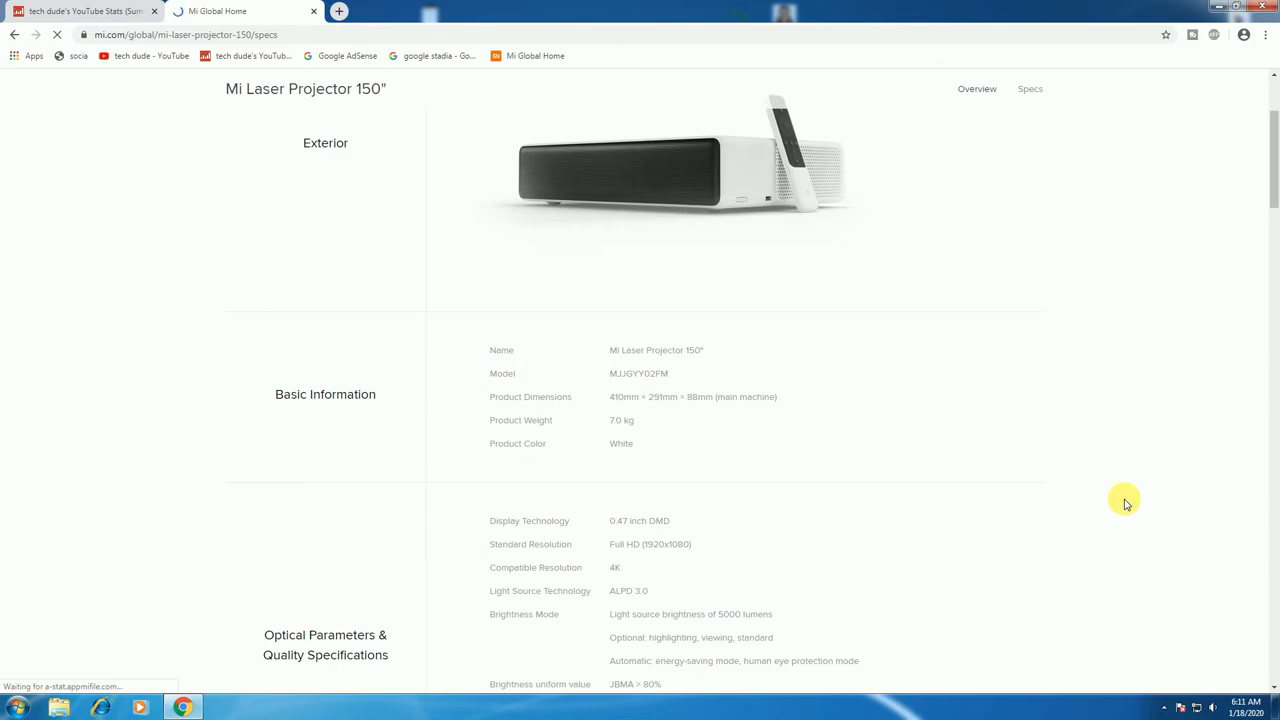
scroll("down", 3)
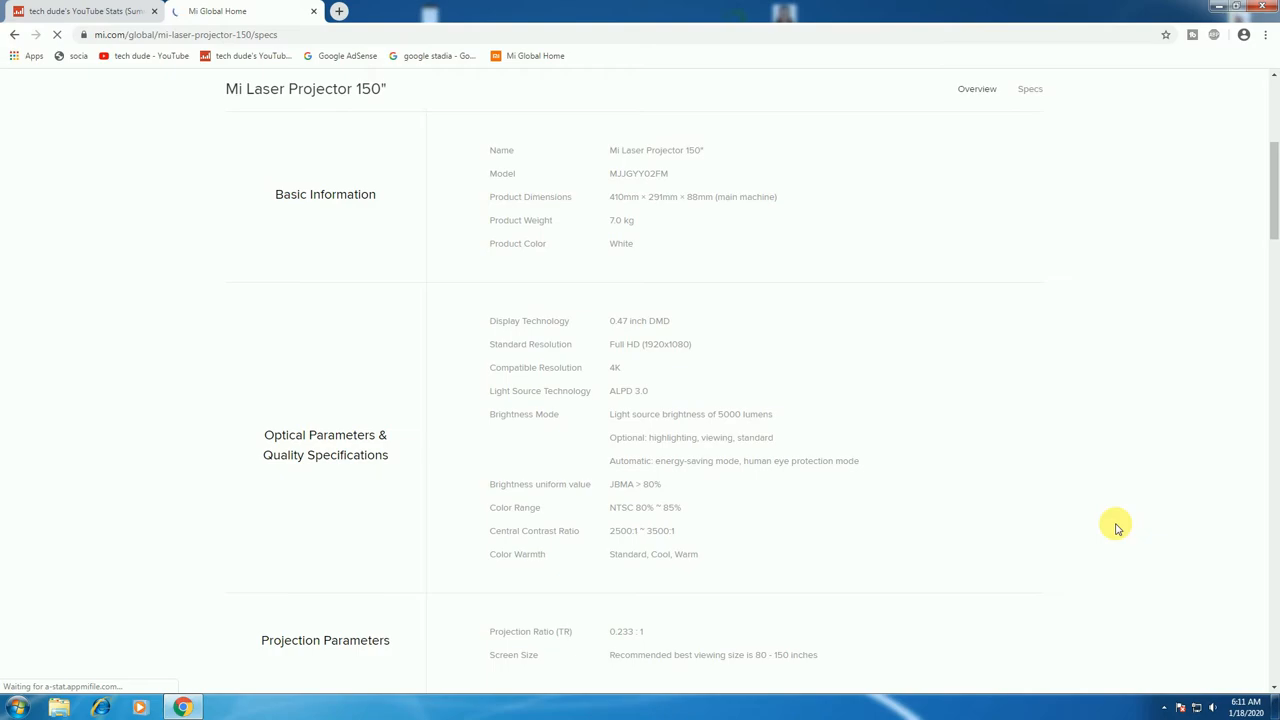
scroll("down", 3)
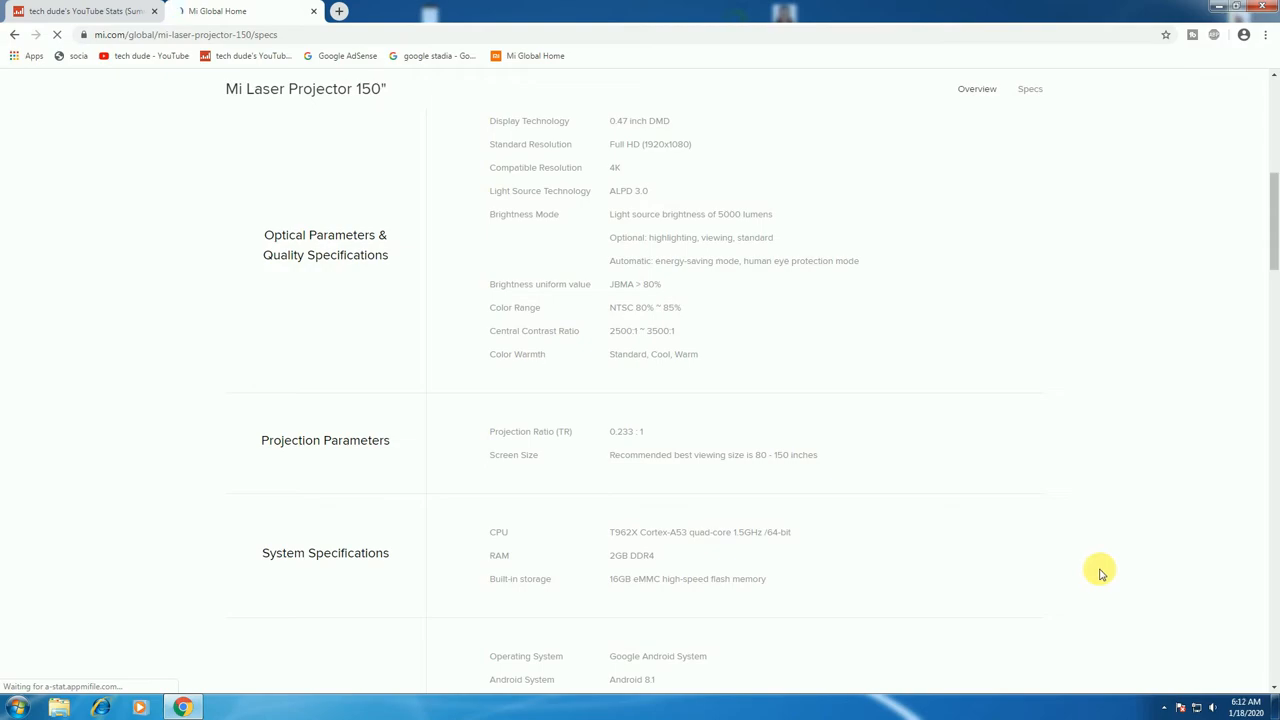
Read the System Functions, Sound and Port specification tables
scroll("down", 3)
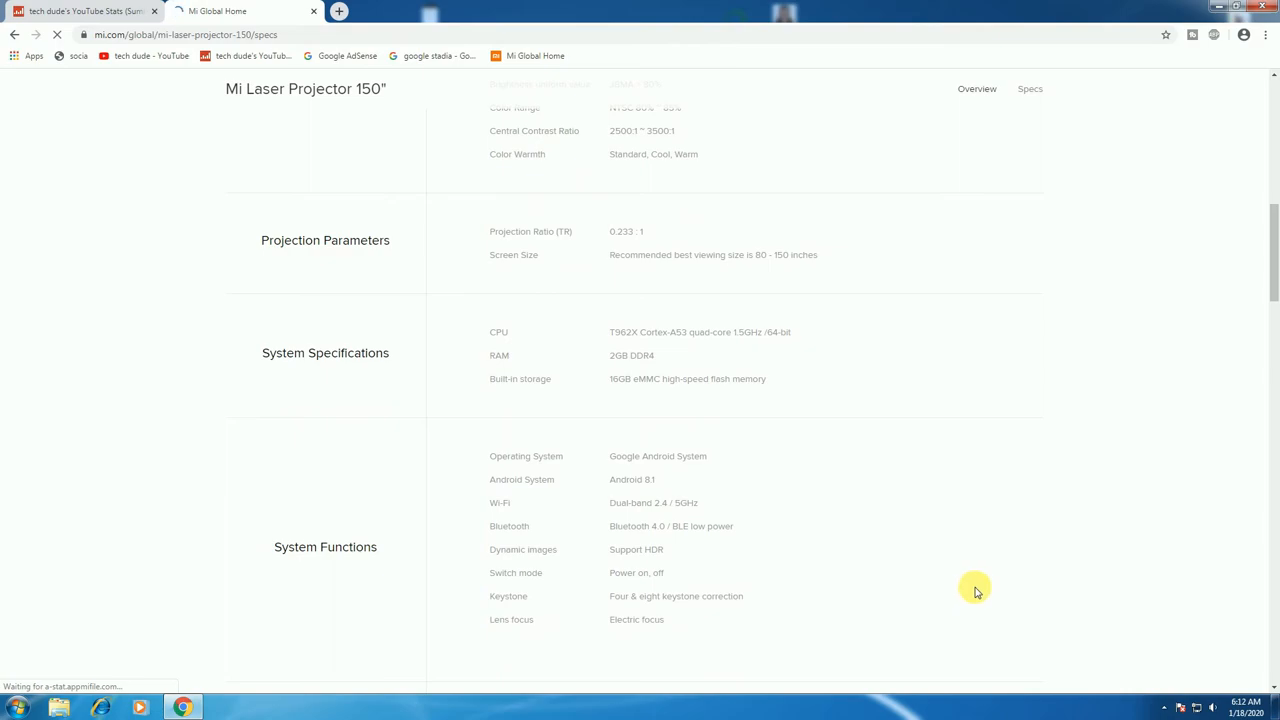
scroll("down", 3)
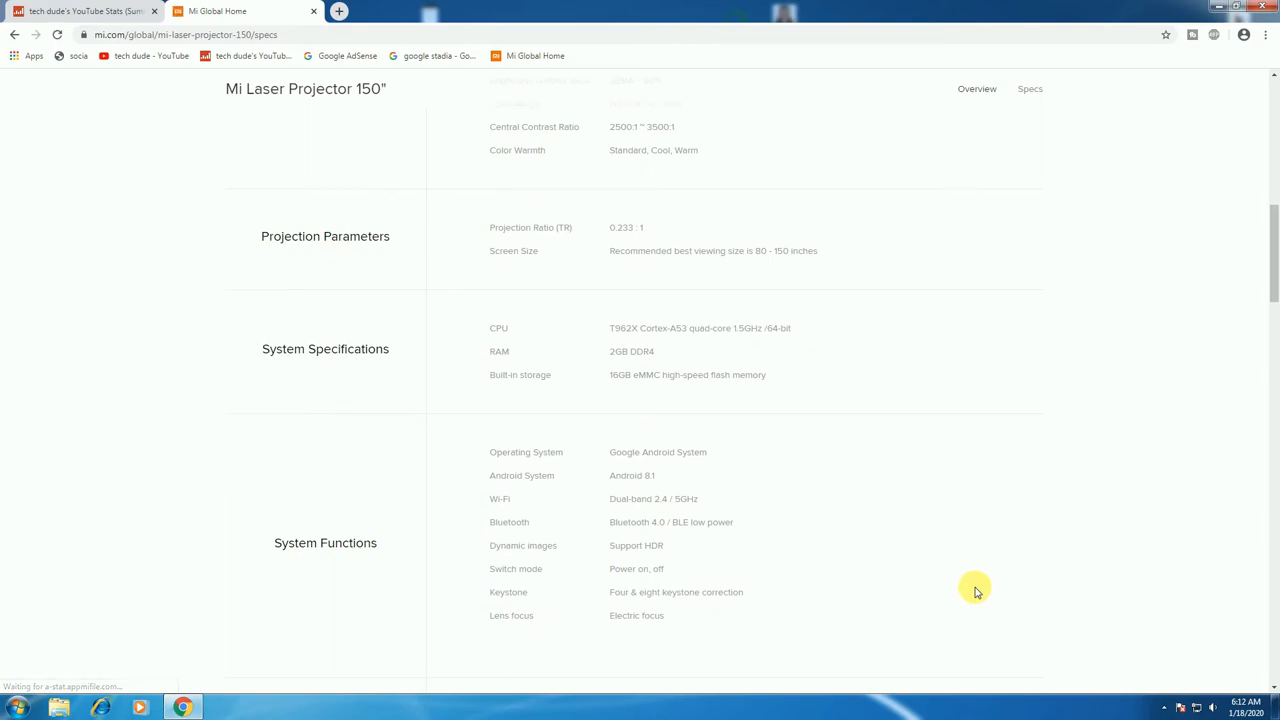
scroll("down", 3)
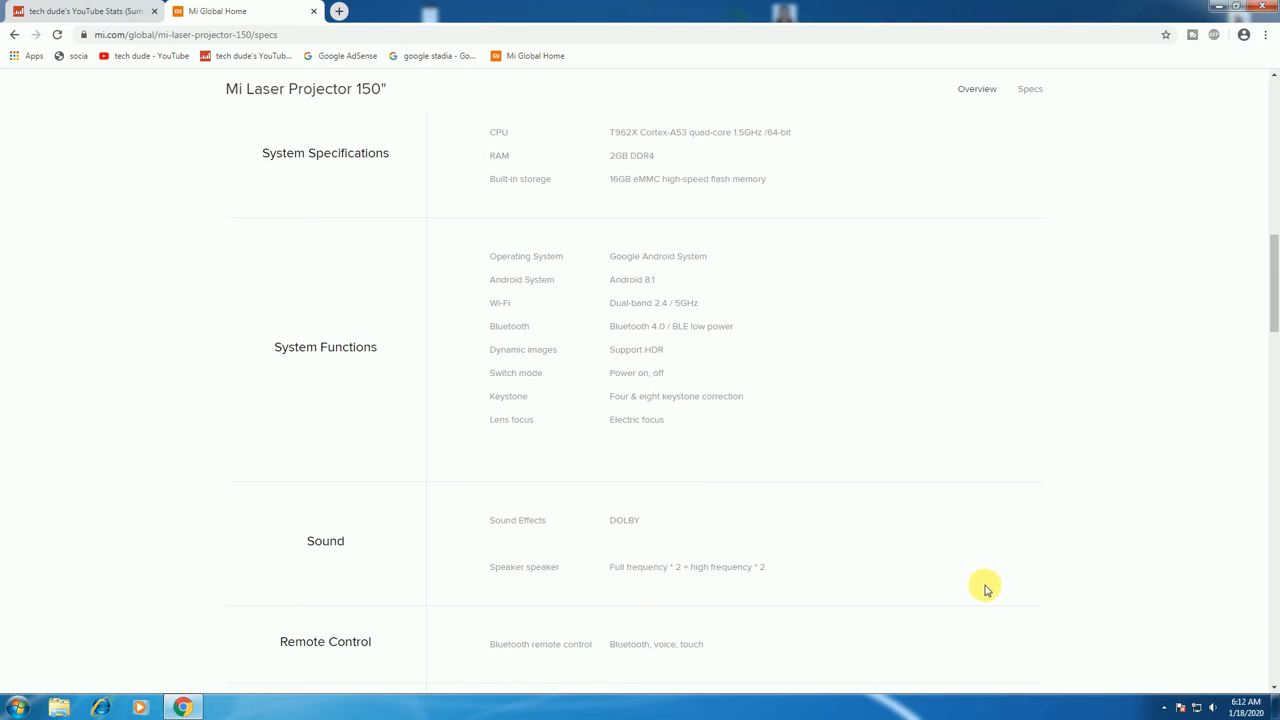
scroll("down", 3)
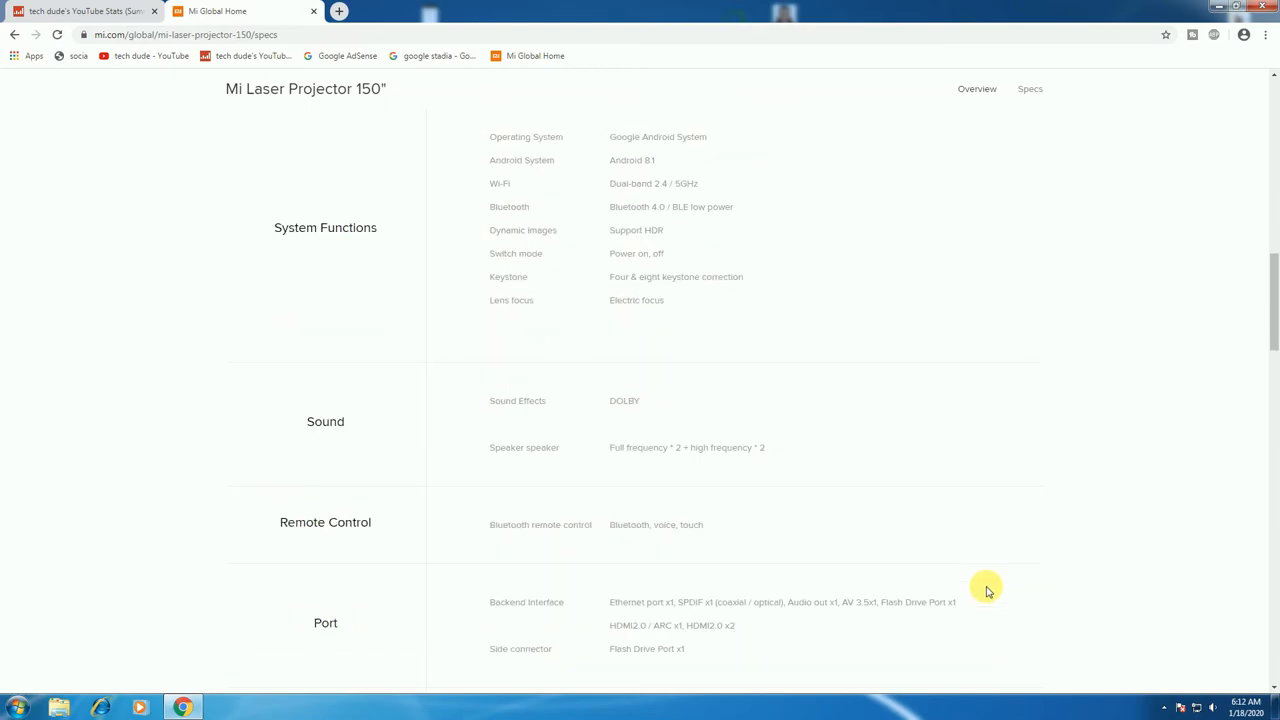
scroll("down", 3)
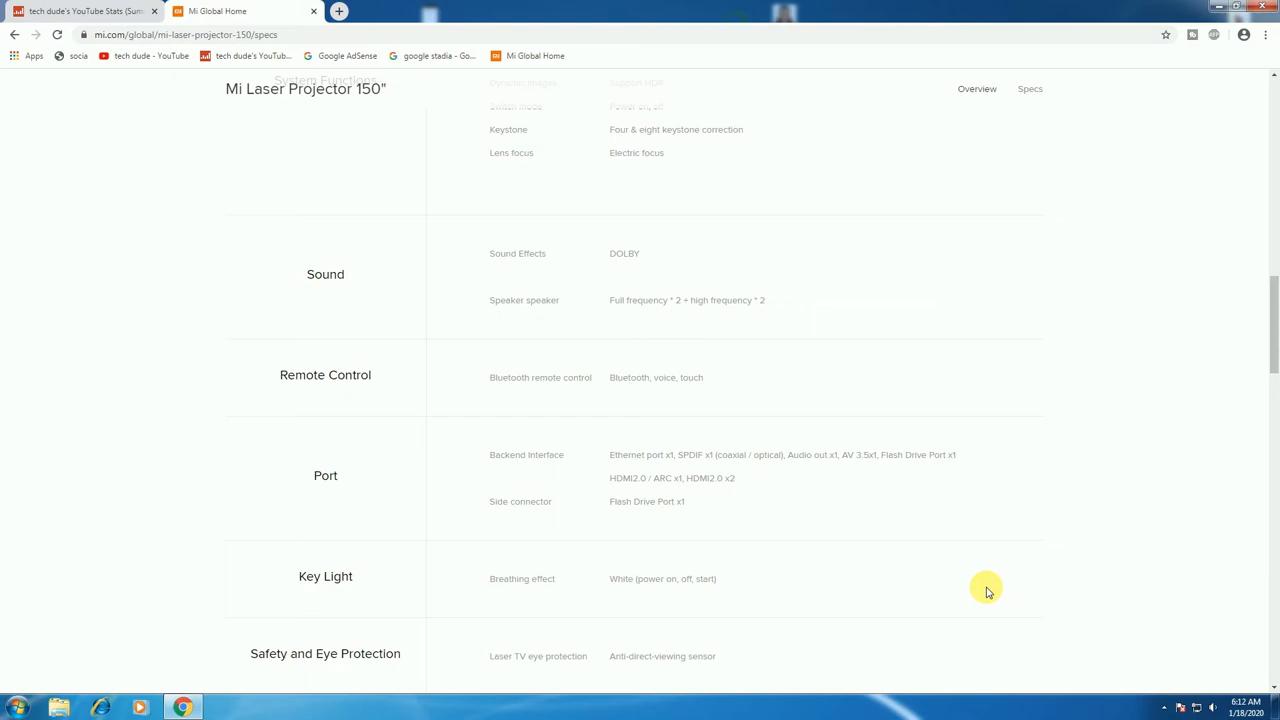
scroll("down", 3)
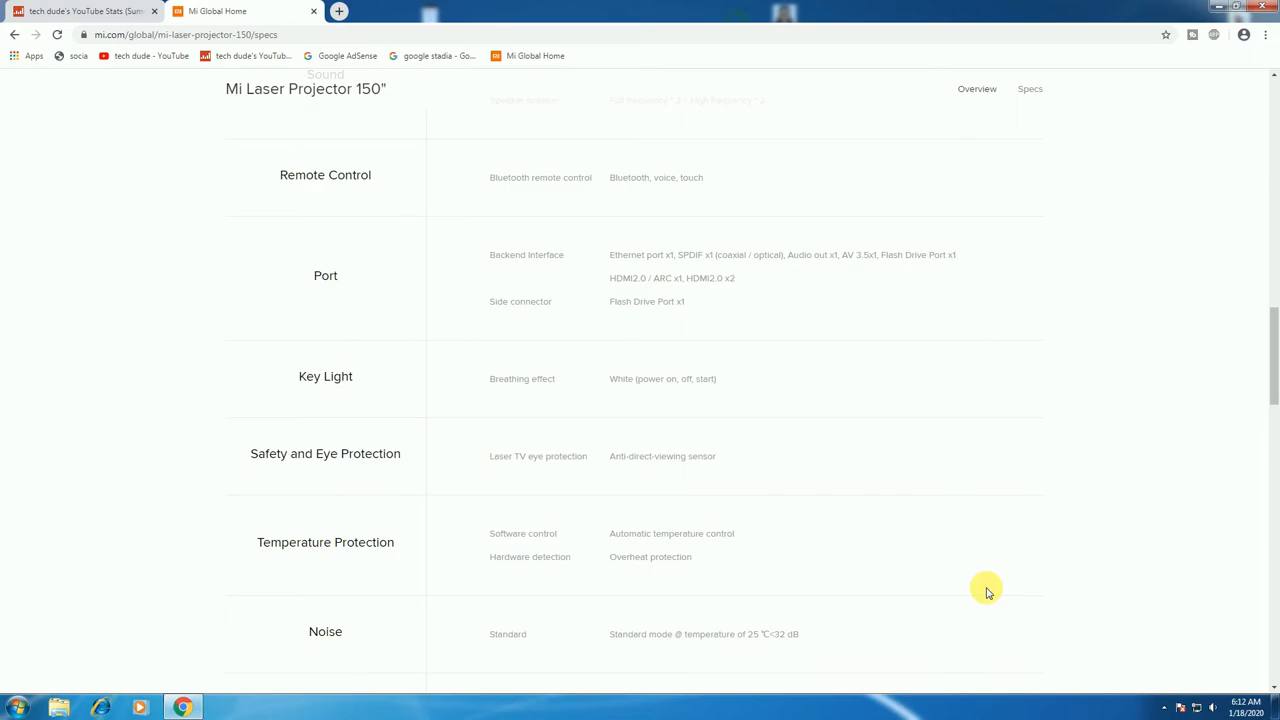
Continue through Noise and Certification down to Package Contents and Other
scroll("down", 3)
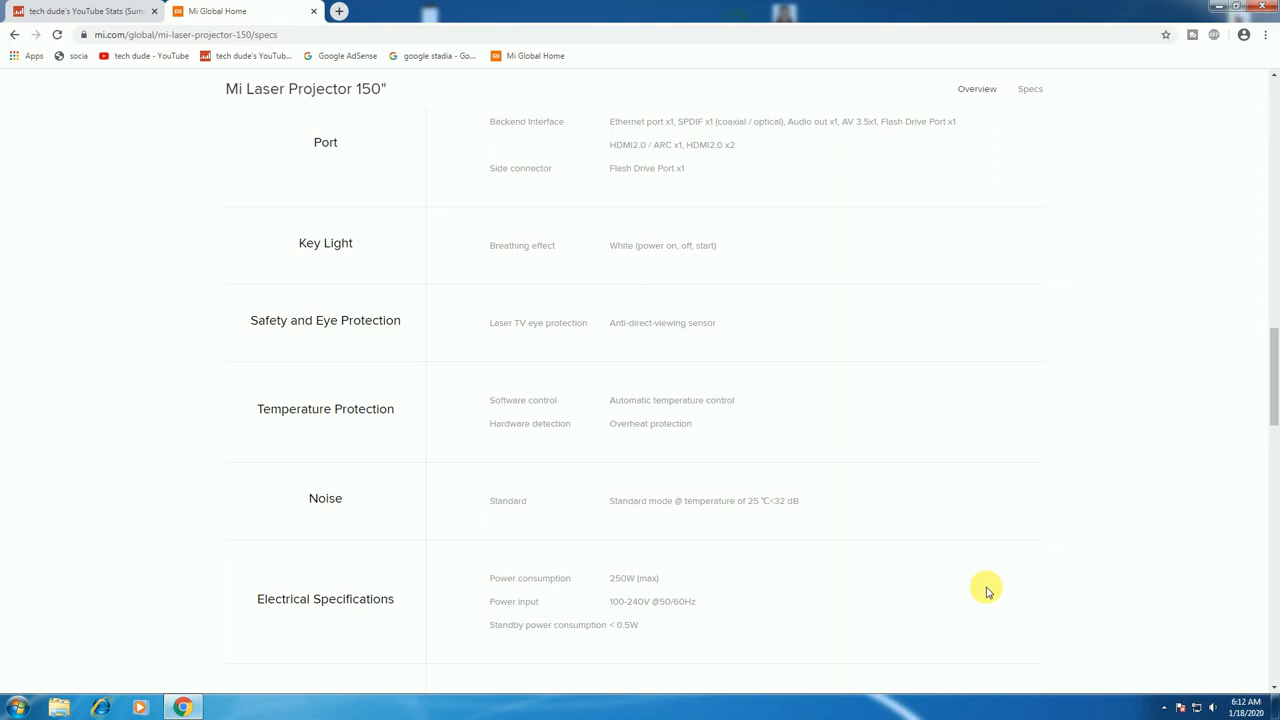
scroll("down", 3)
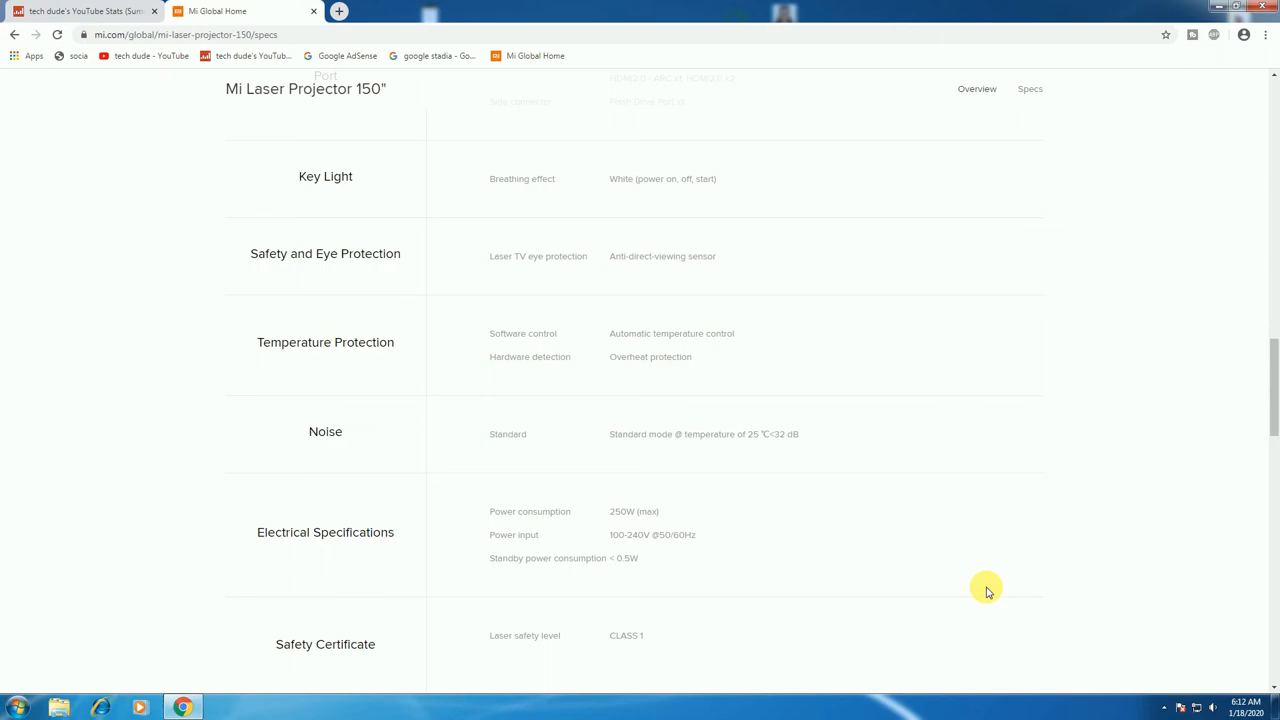
scroll("down", 3)
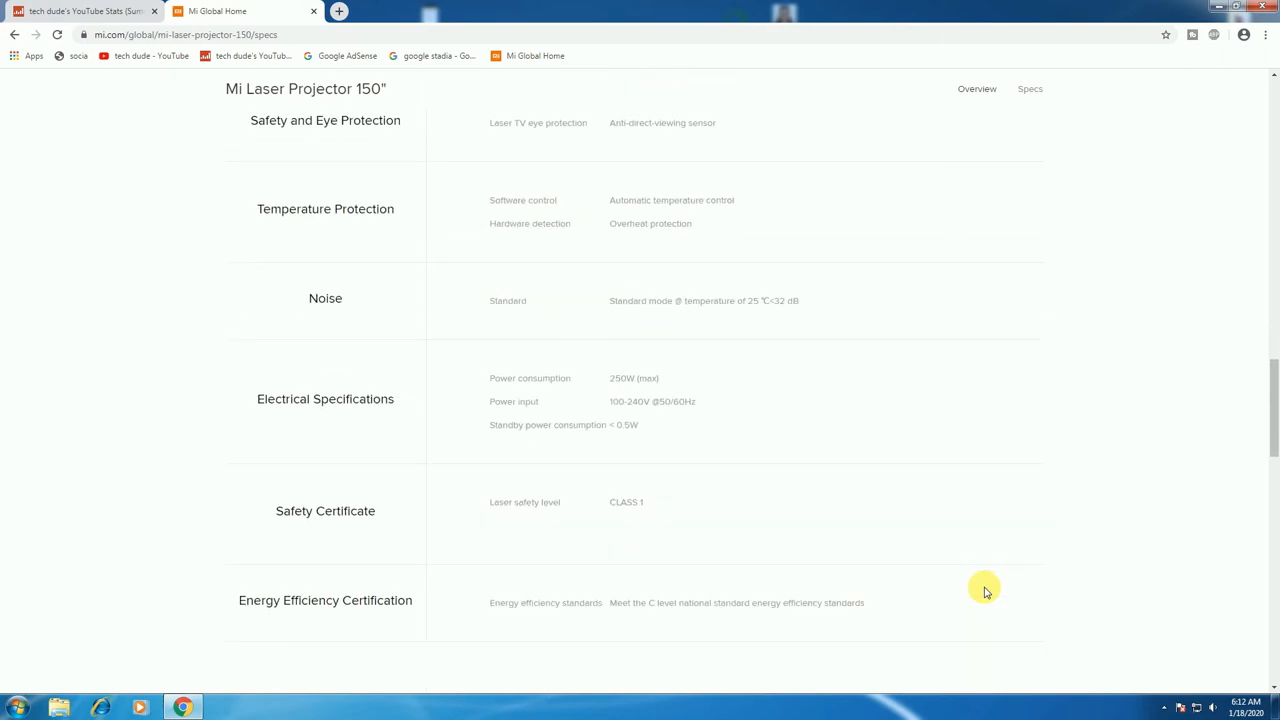
scroll("down", 3)
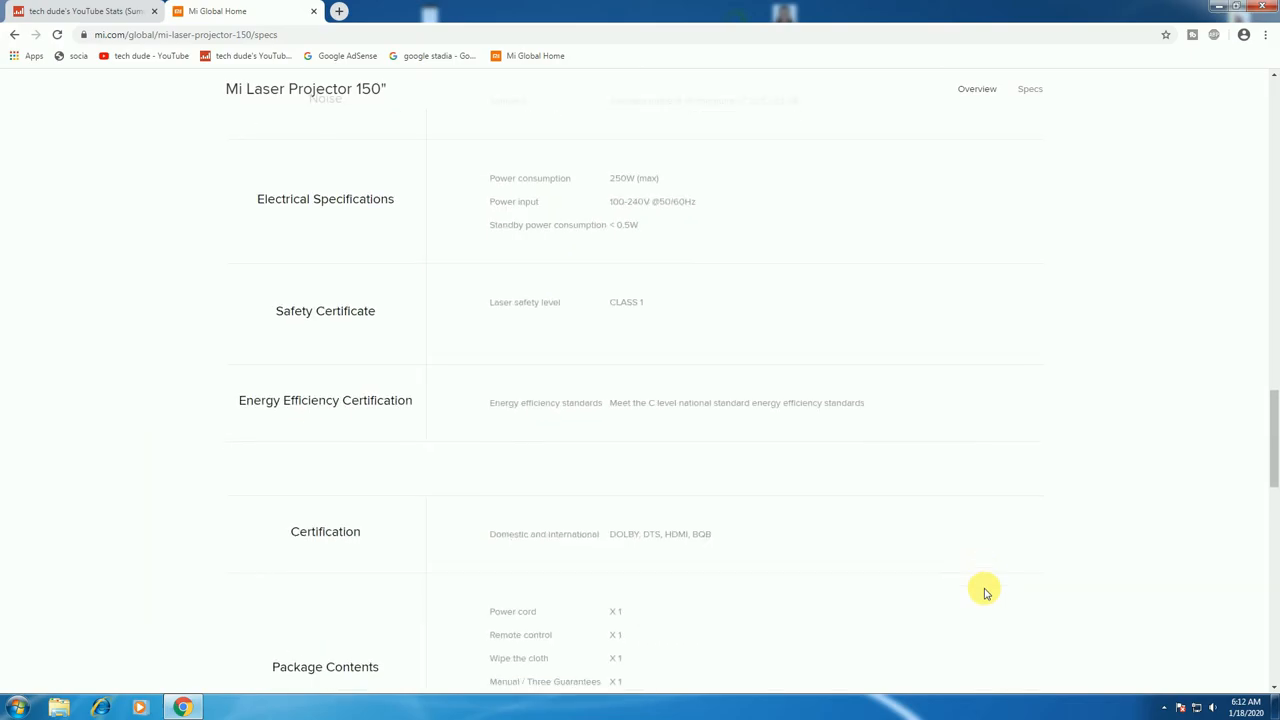
scroll("down", 3)
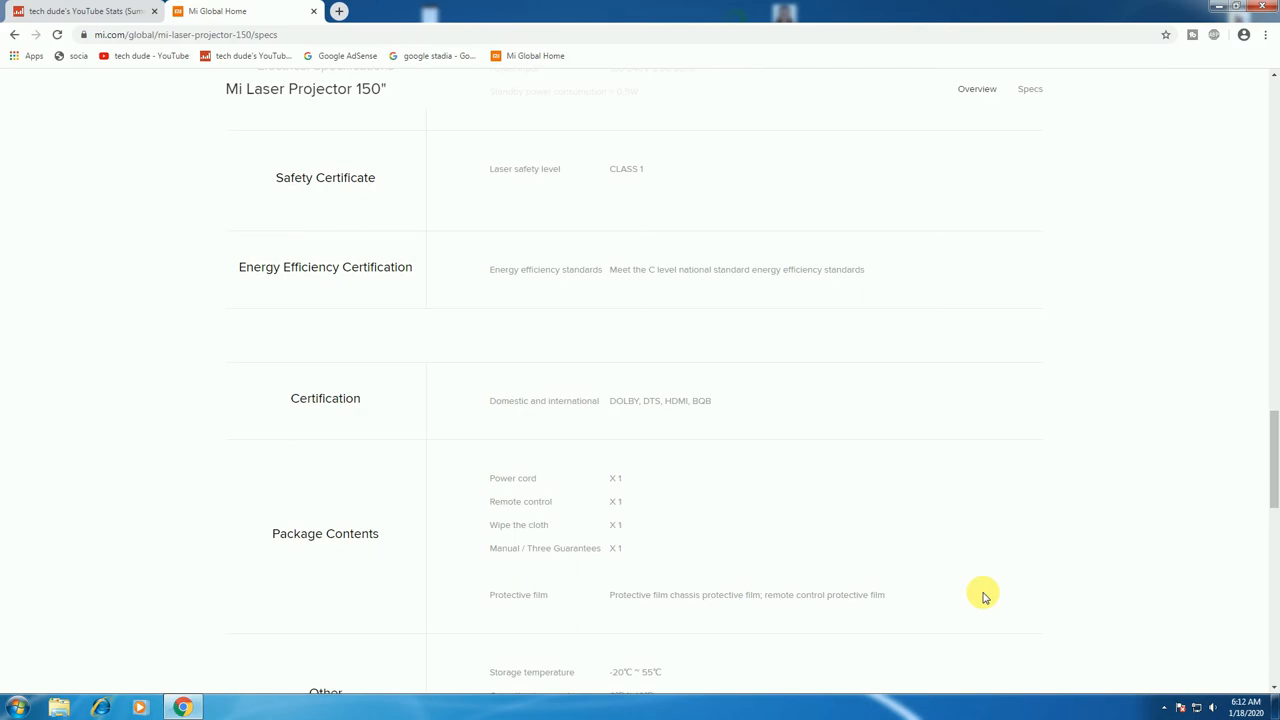
scroll("down", 3)
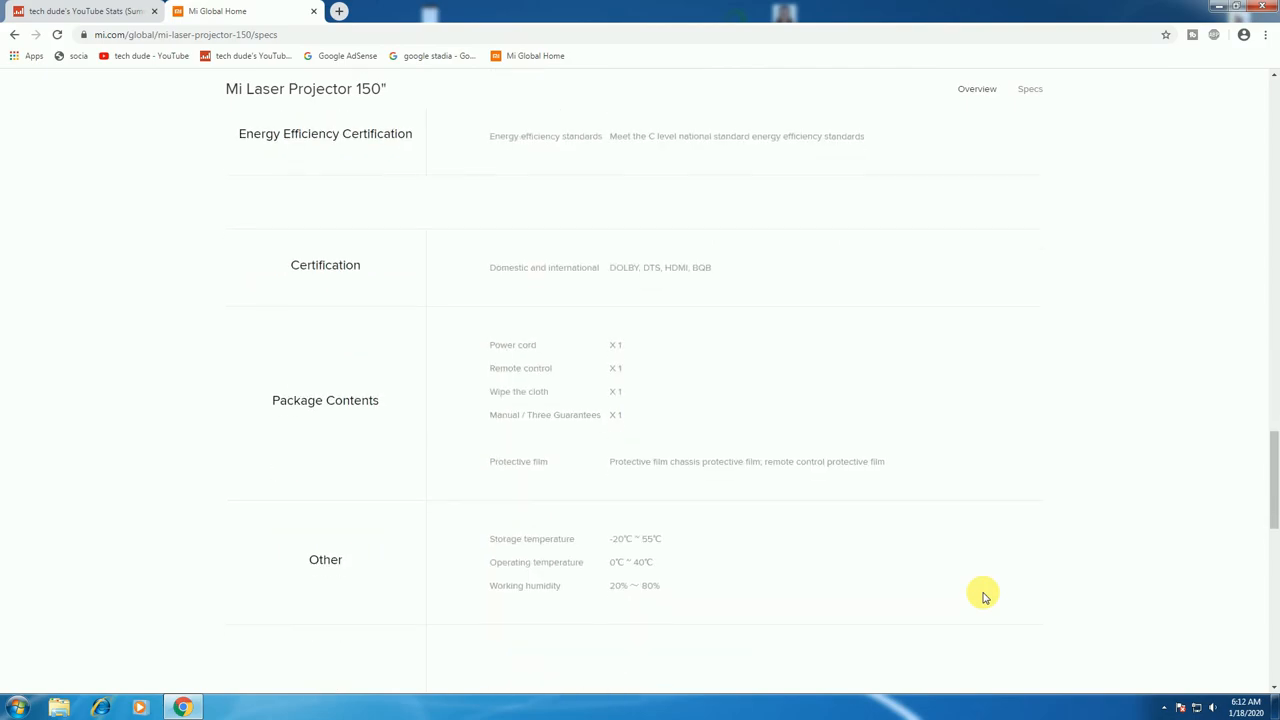
mouse_move(988, 592)
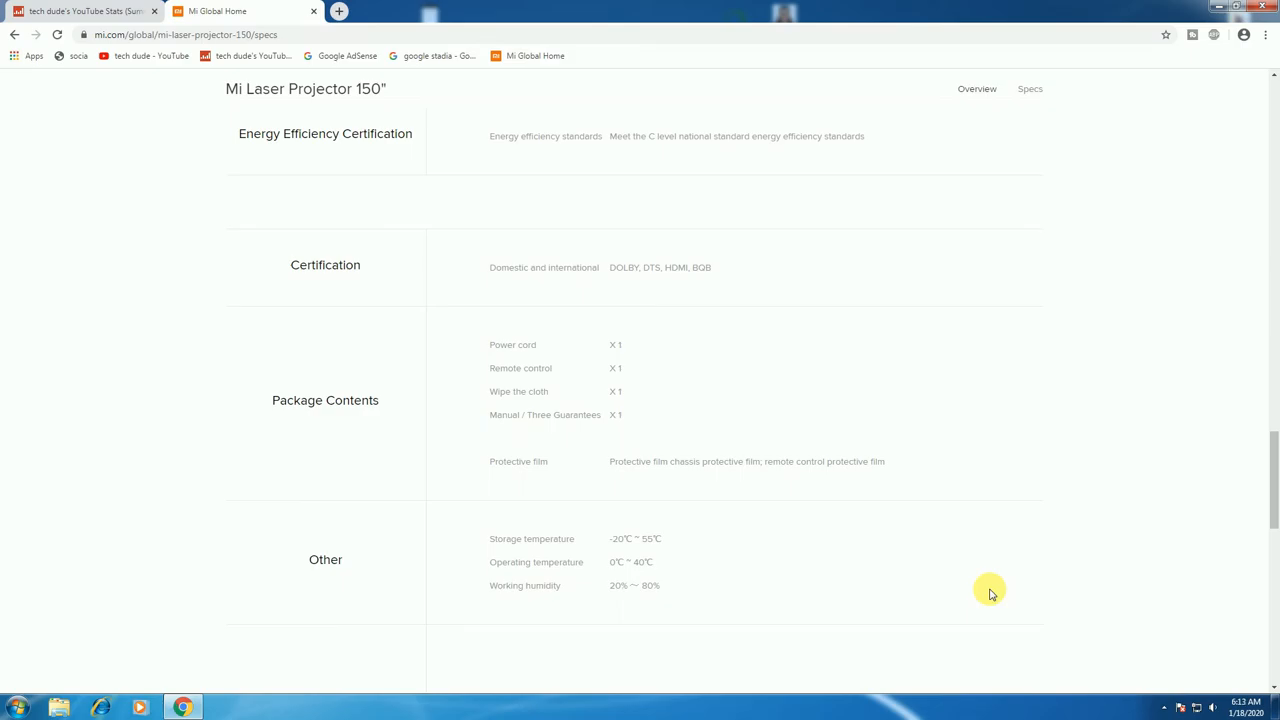
mouse_move(958, 592)
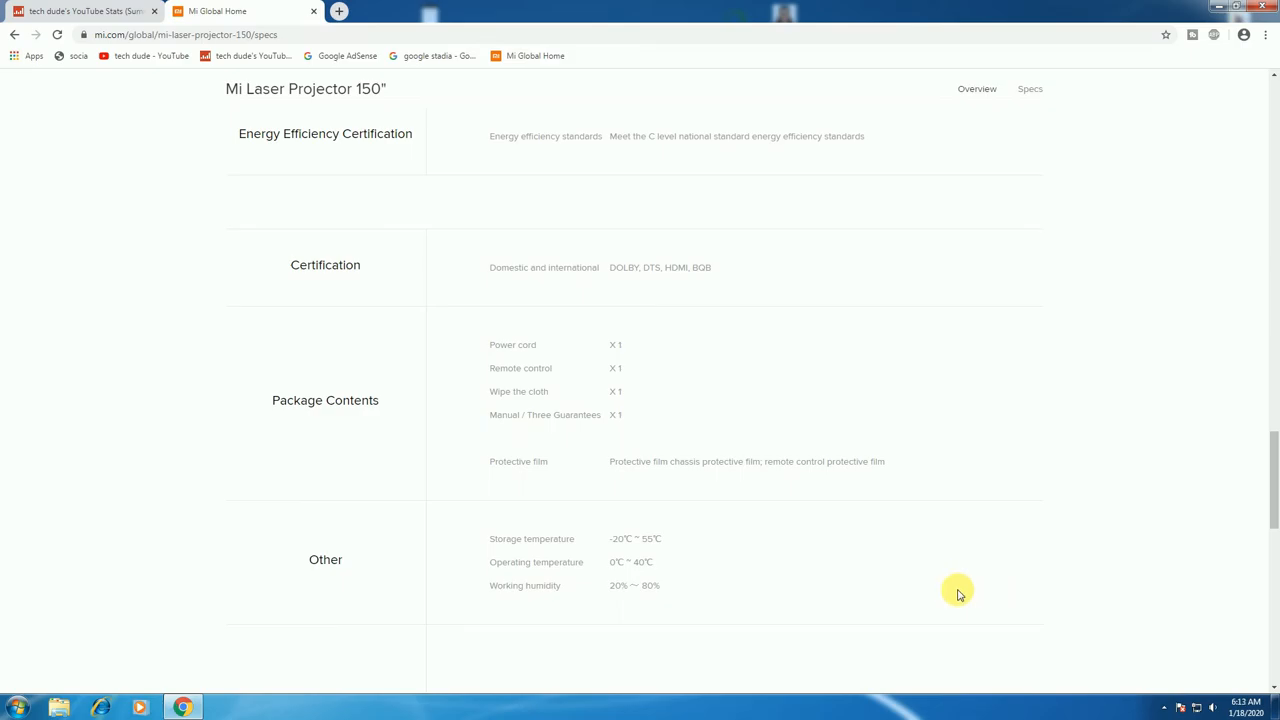
Scroll to the Remote Control Specifications diagram showing switch, voice, arrow, menu and sound keys
scroll("down", 3)
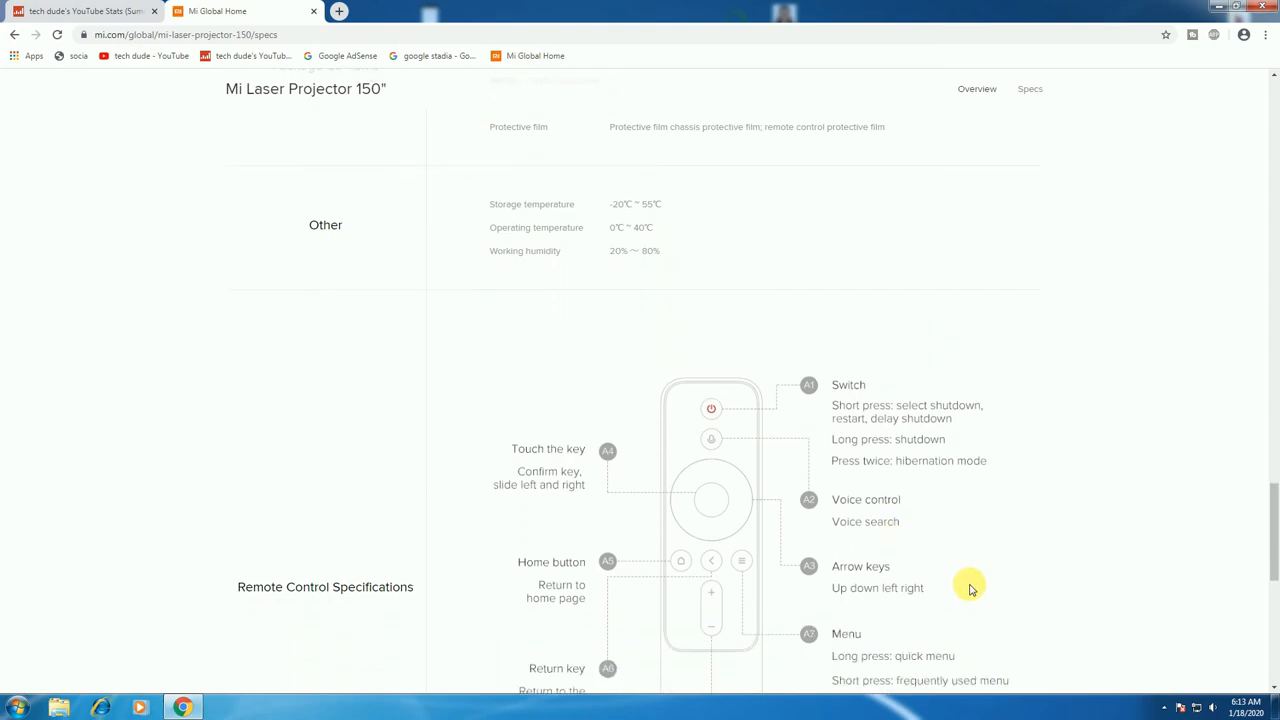
scroll("down", 3)
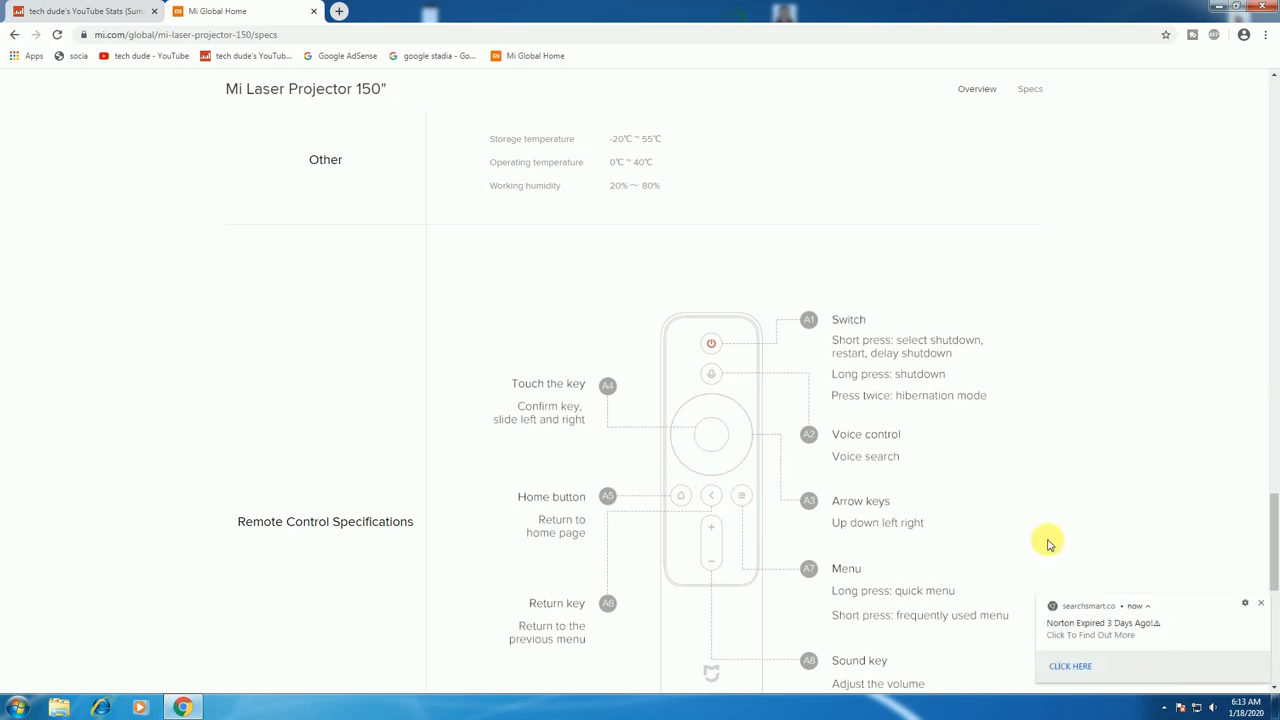
scroll("down", 3)
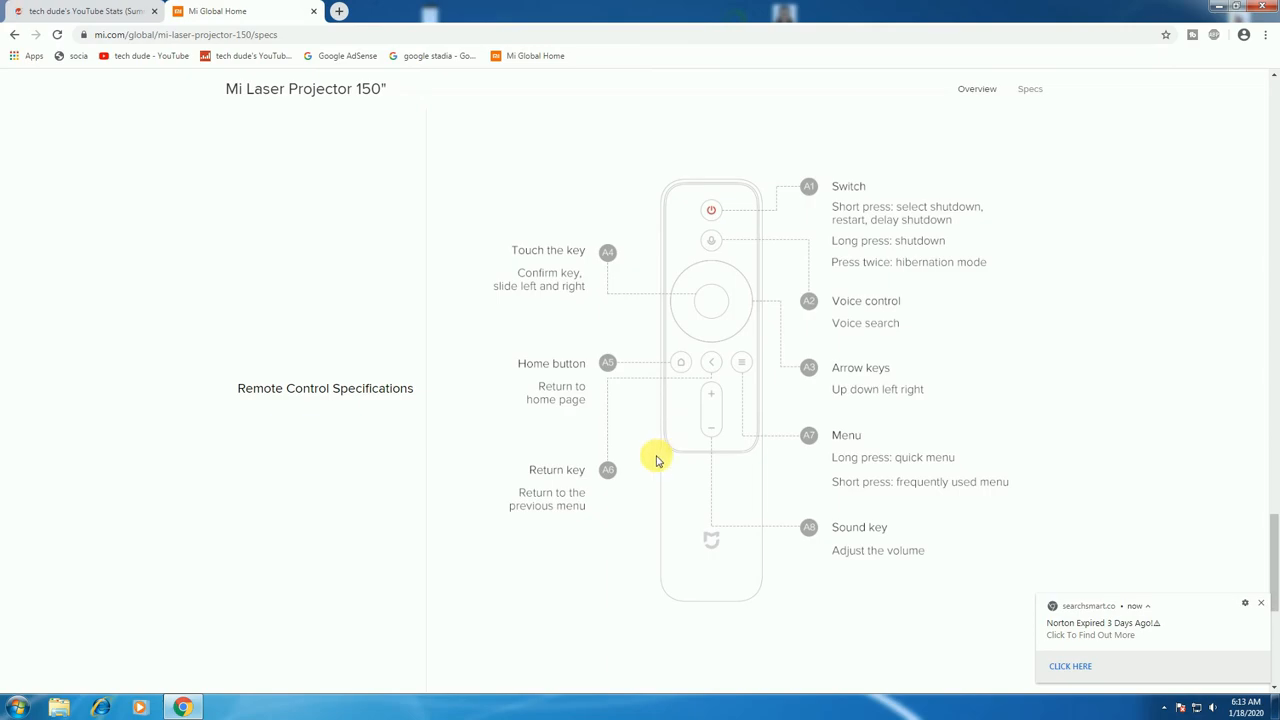
mouse_move(748, 353)
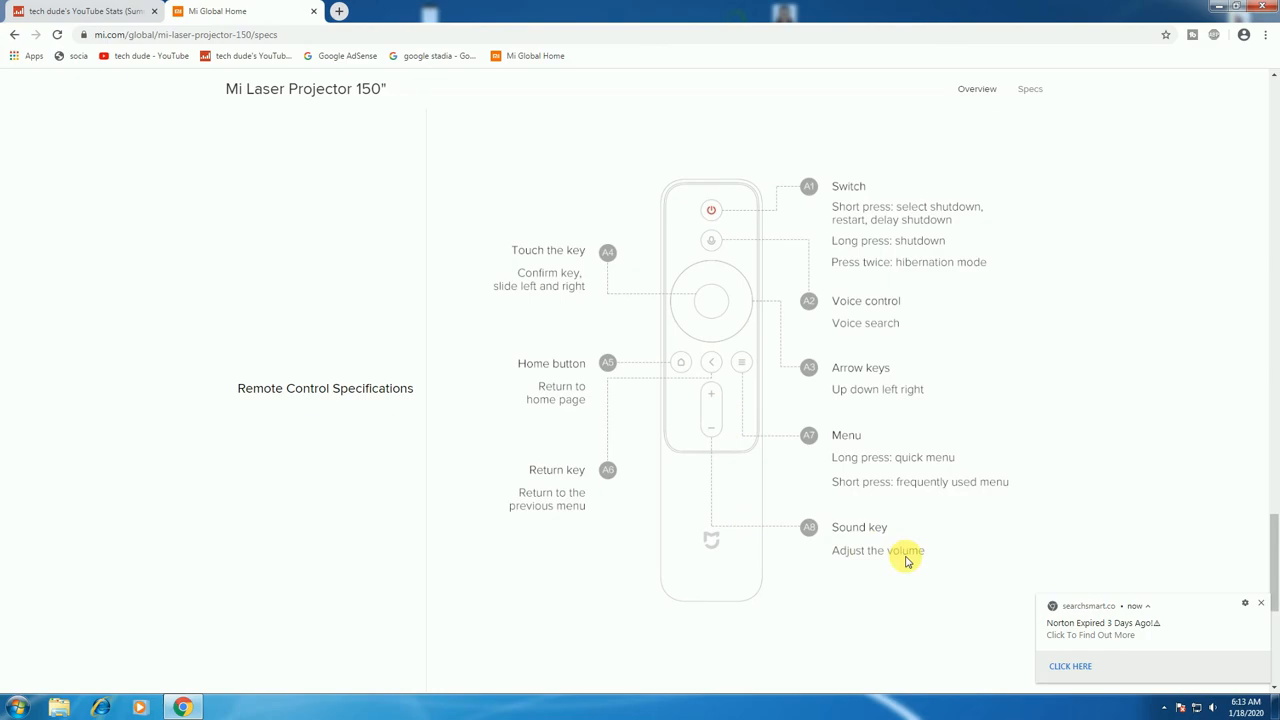
mouse_move(897, 422)
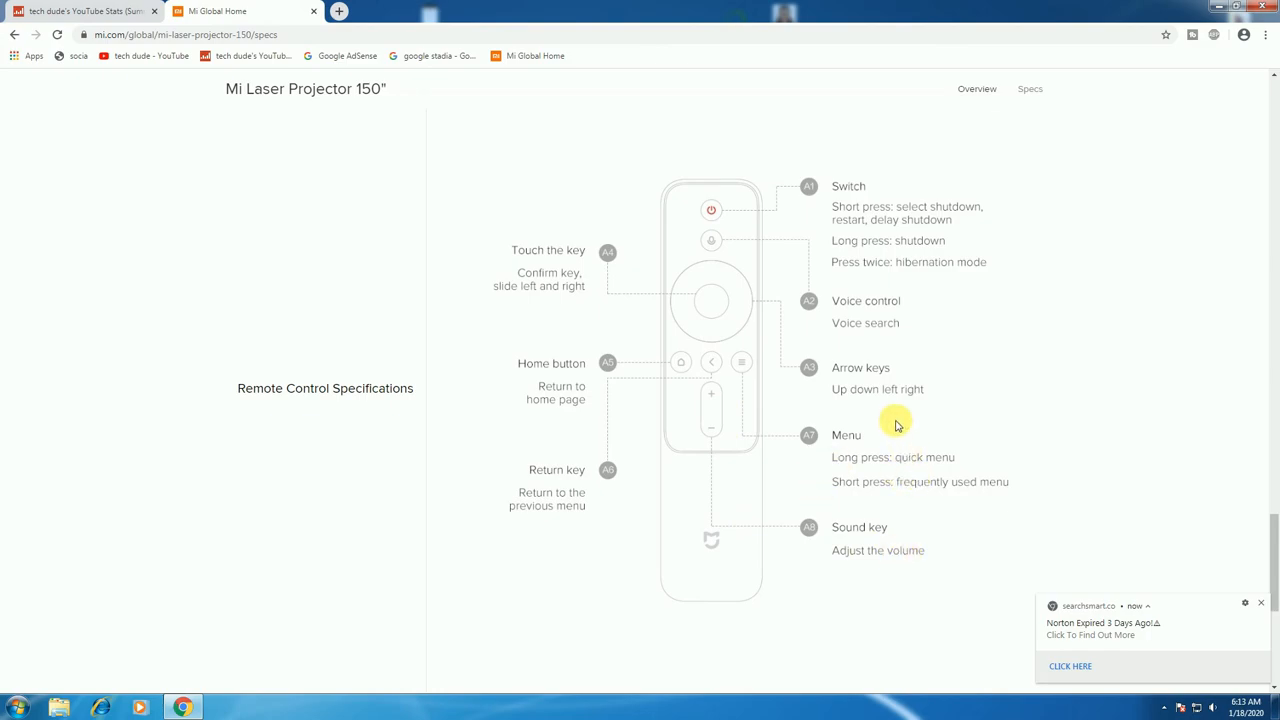
mouse_move(896, 357)
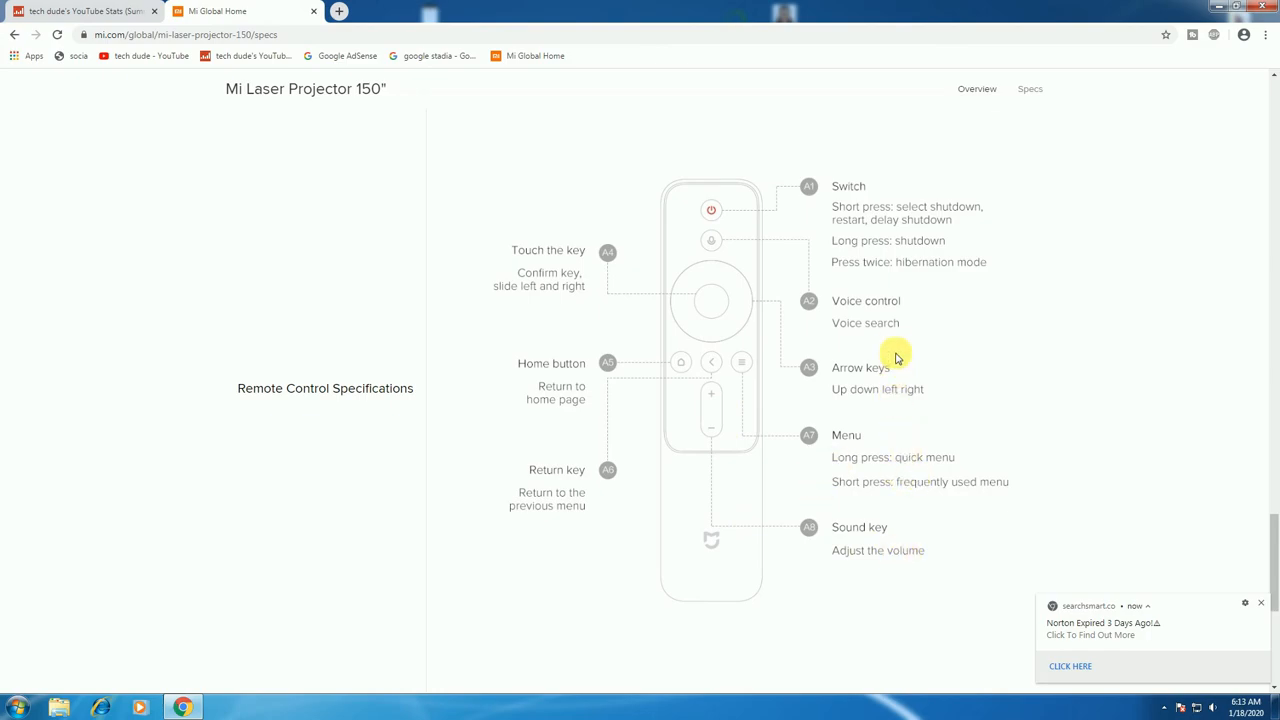
mouse_move(765, 247)
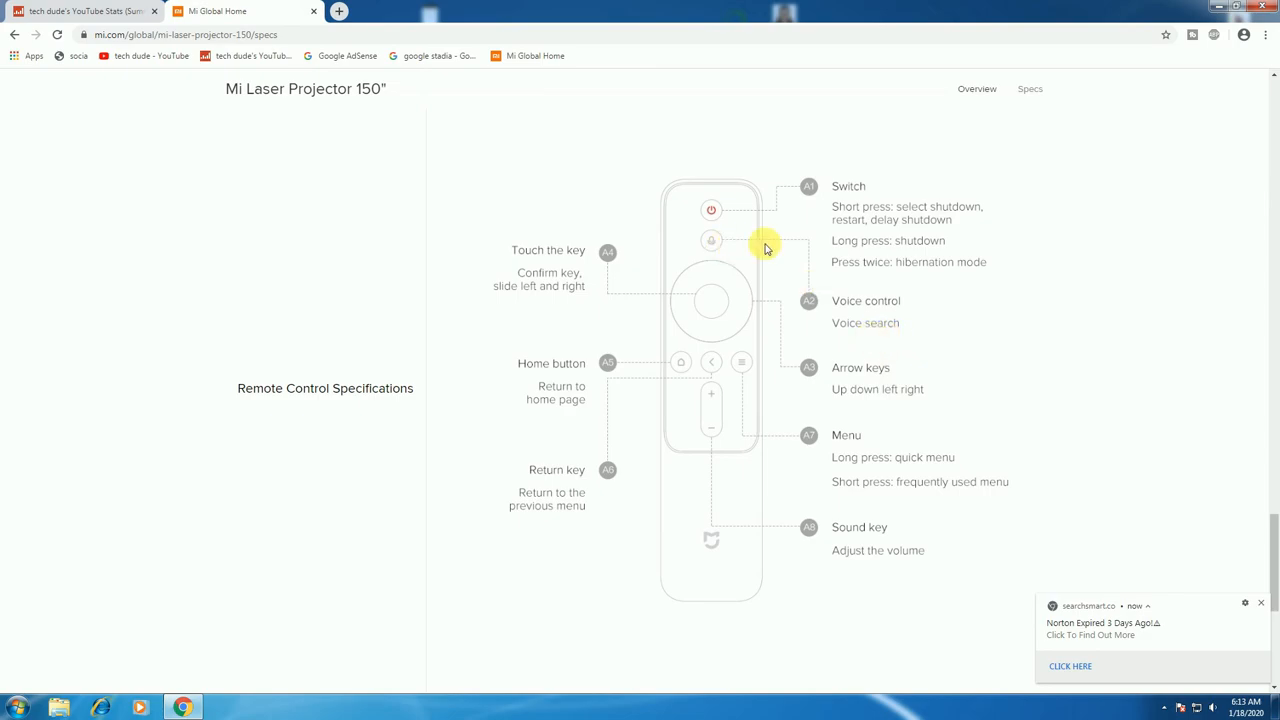
mouse_move(752, 210)
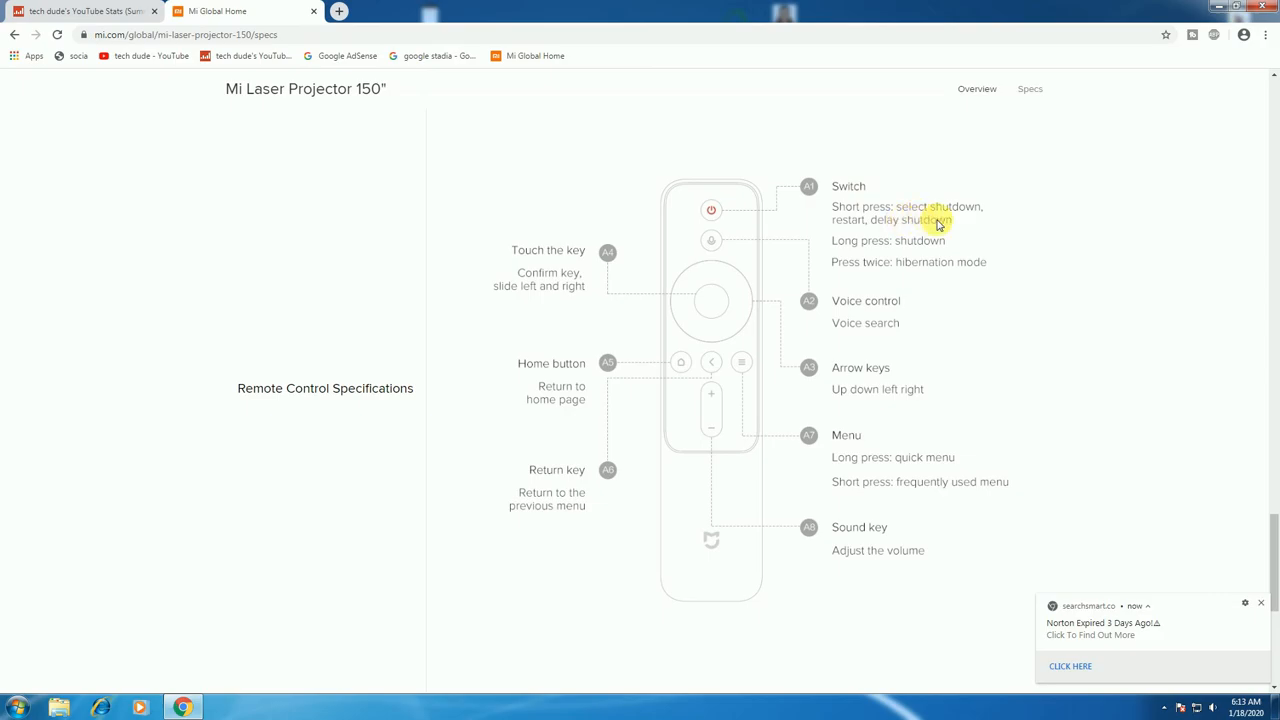
mouse_move(940, 225)
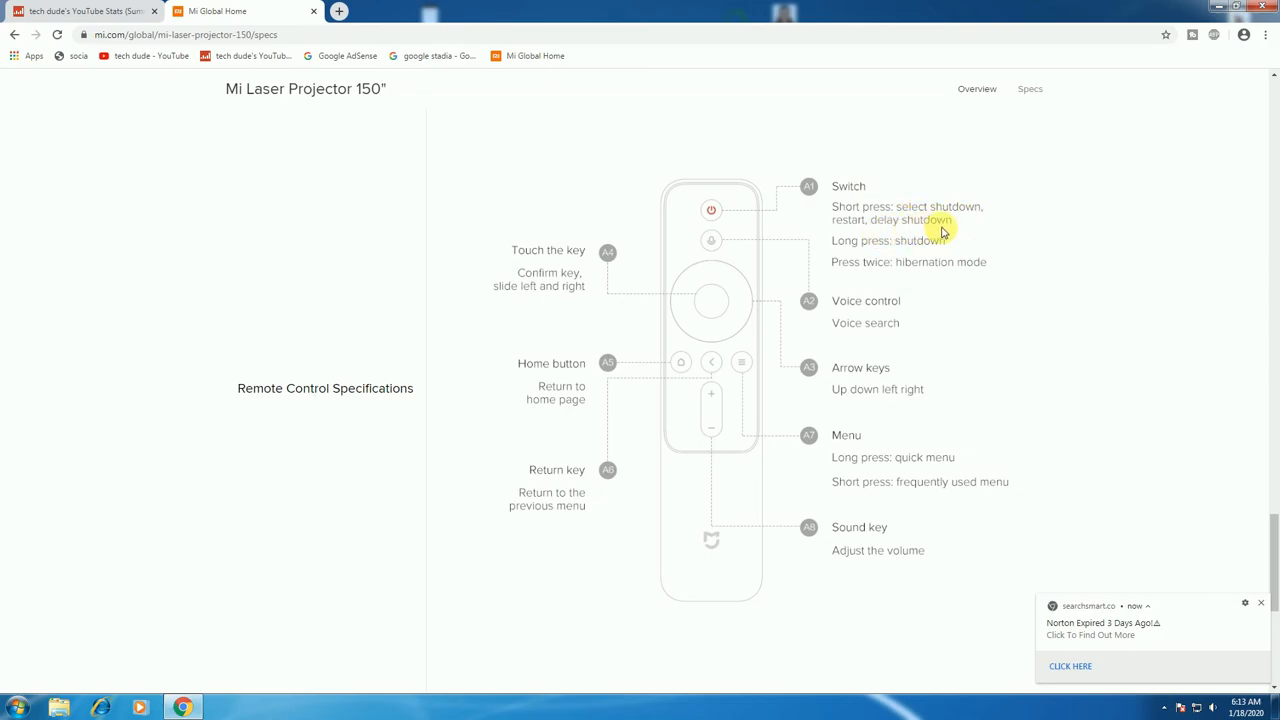